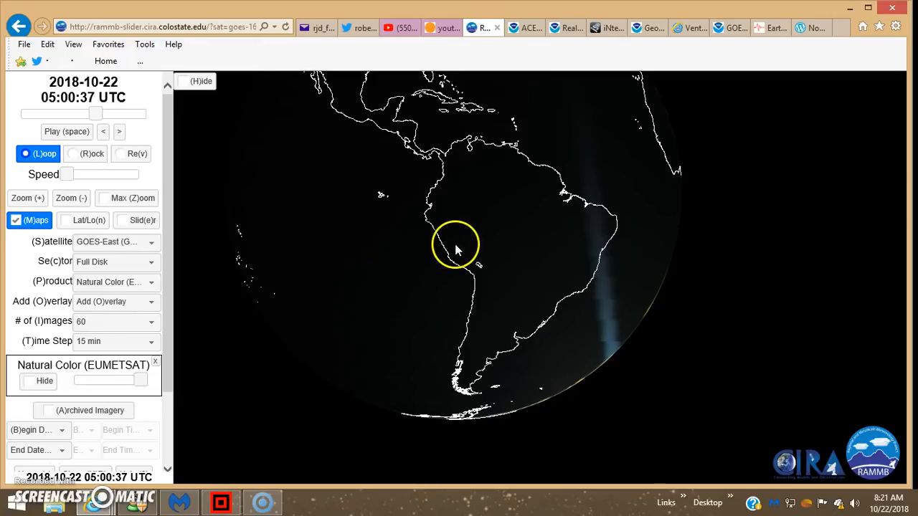
{"action": "mouse_move", "coordinate": [472, 206]}
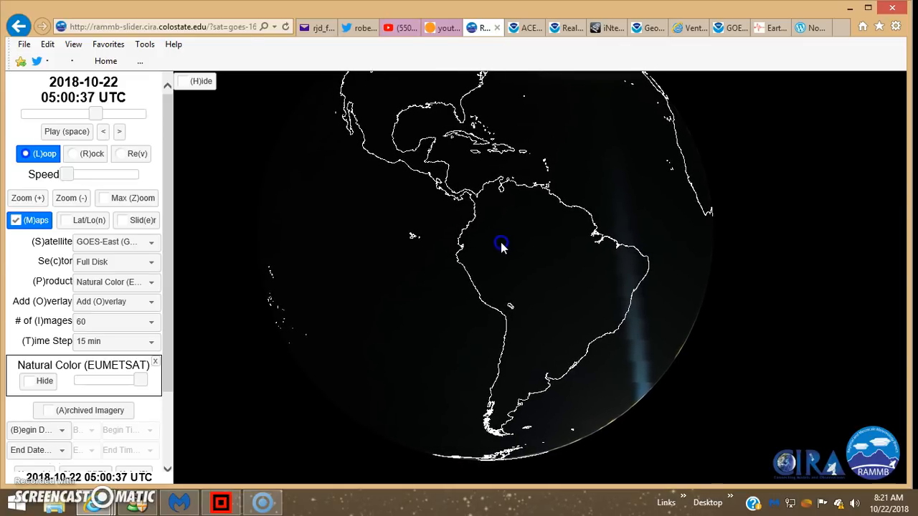
{"action": "mouse_move", "coordinate": [240, 194]}
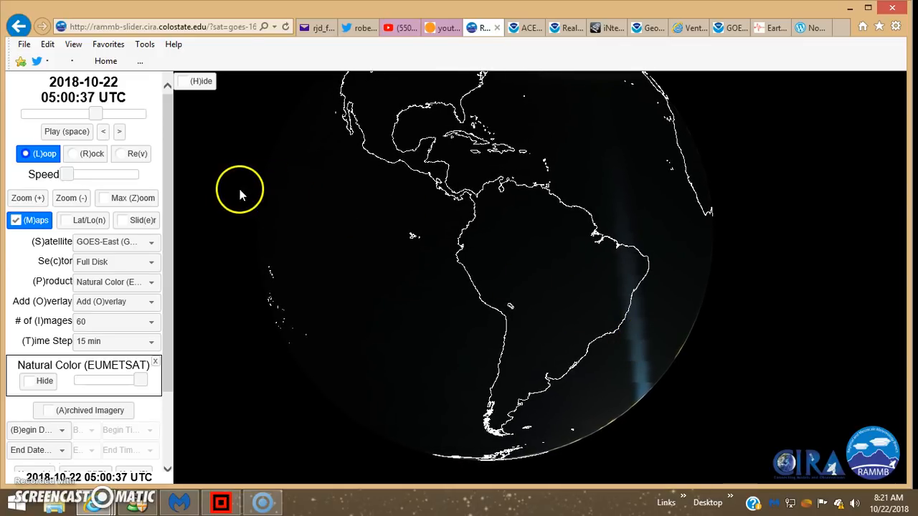
{"action": "mouse_move", "coordinate": [405, 302]}
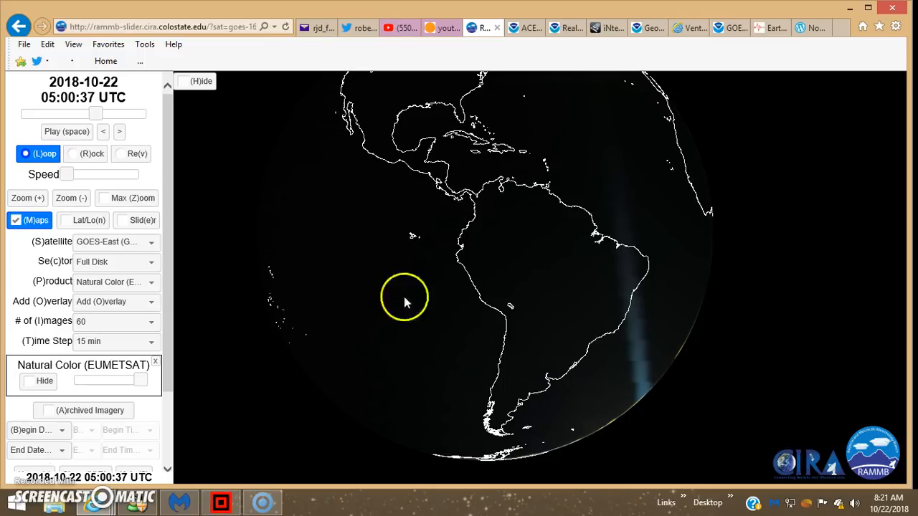
{"action": "mouse_move", "coordinate": [104, 135]}
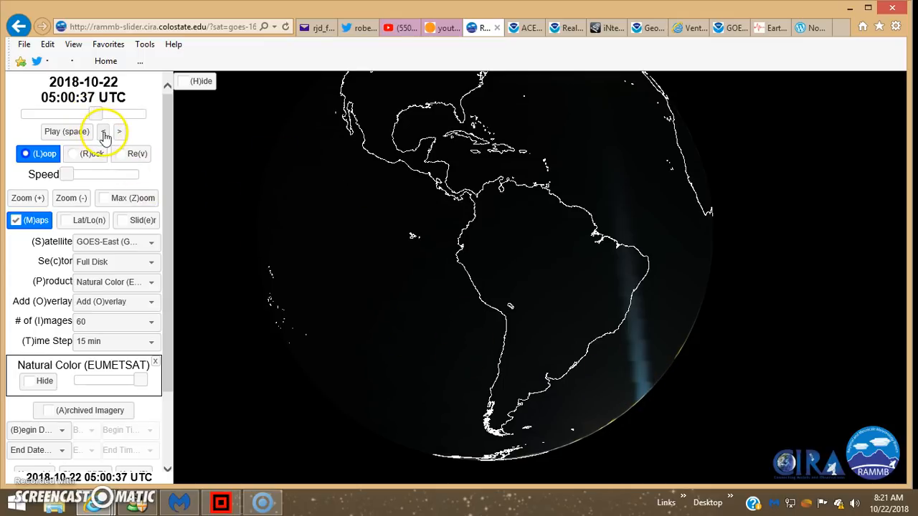
Step the satellite loop back and forth around the 04:00 UTC image.
{"action": "left_click", "coordinate": [105, 132]}
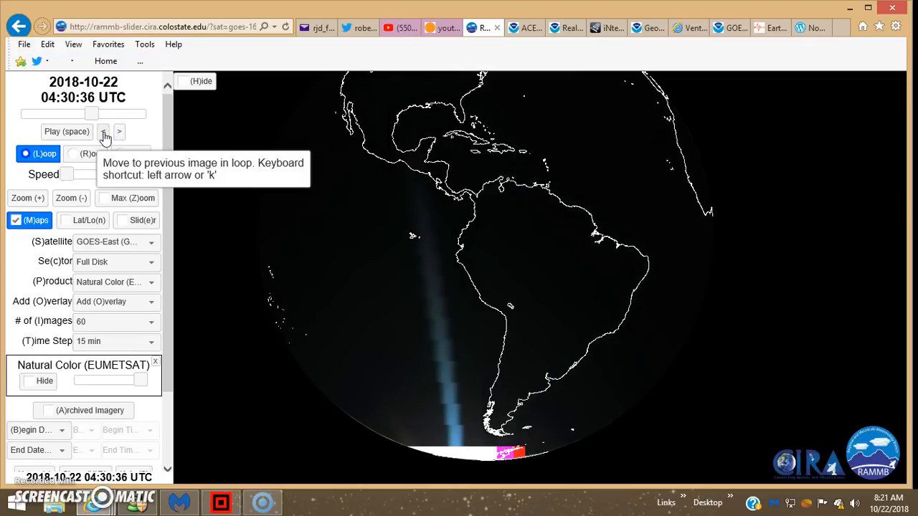
{"action": "left_click", "coordinate": [105, 136]}
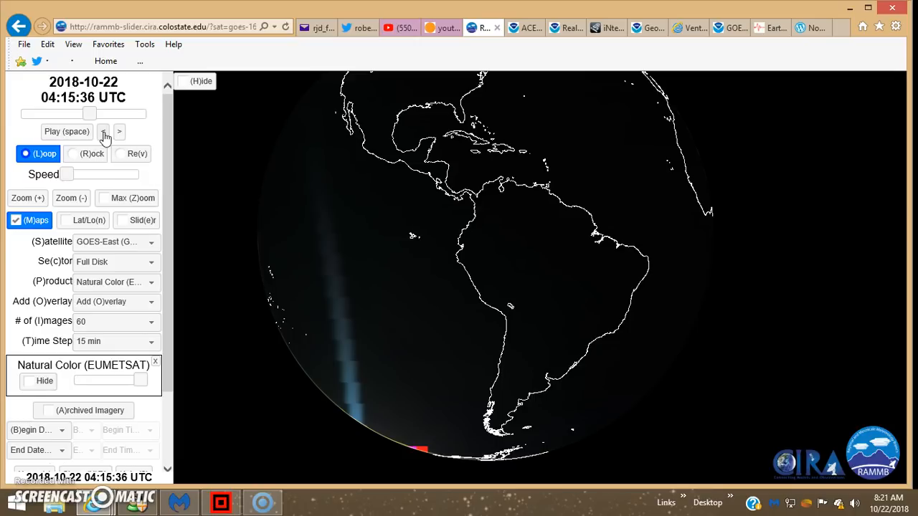
{"action": "left_click", "coordinate": [103, 132]}
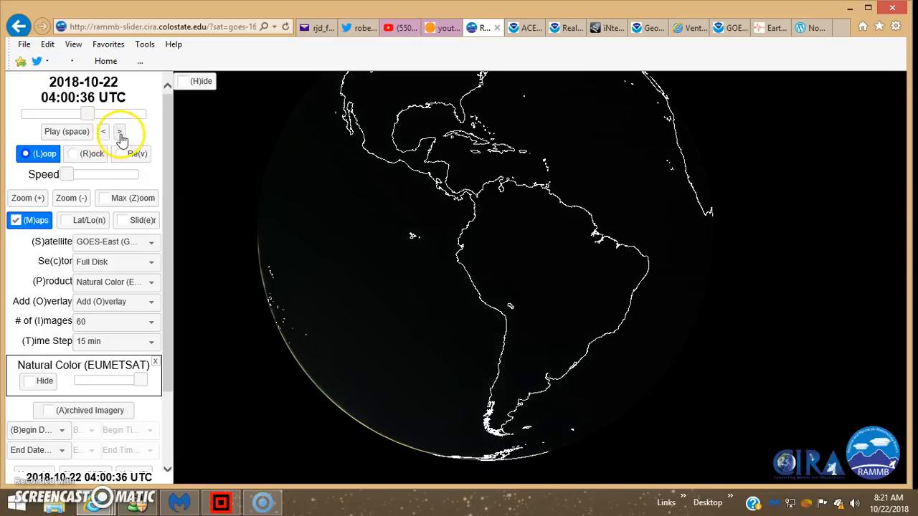
{"action": "left_click", "coordinate": [120, 132]}
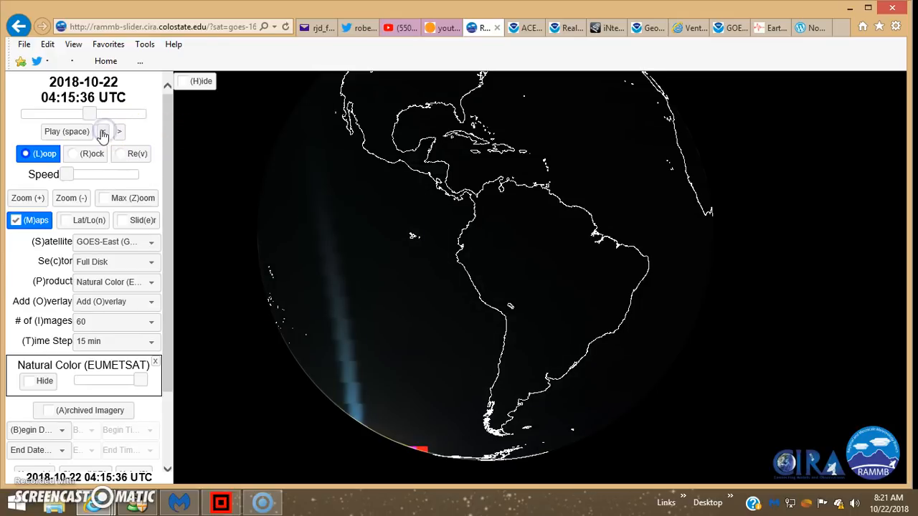
{"action": "left_click", "coordinate": [103, 132]}
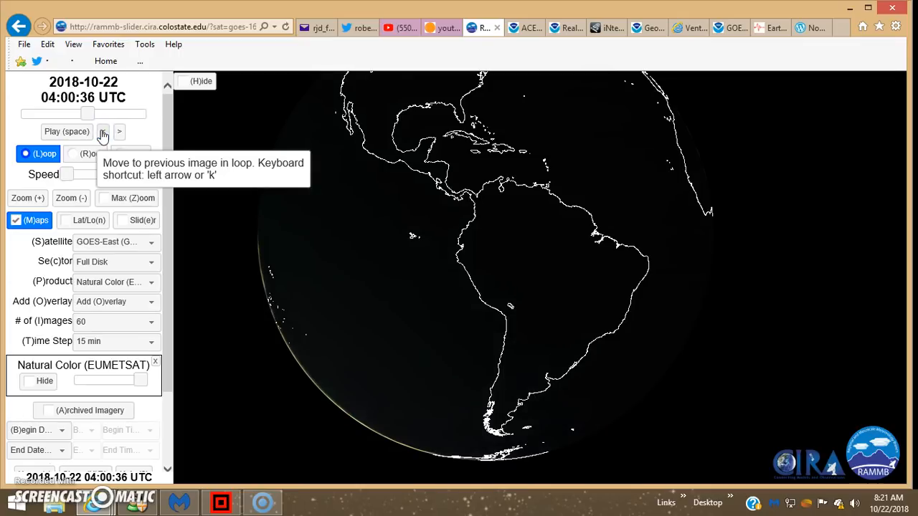
{"action": "mouse_move", "coordinate": [105, 135]}
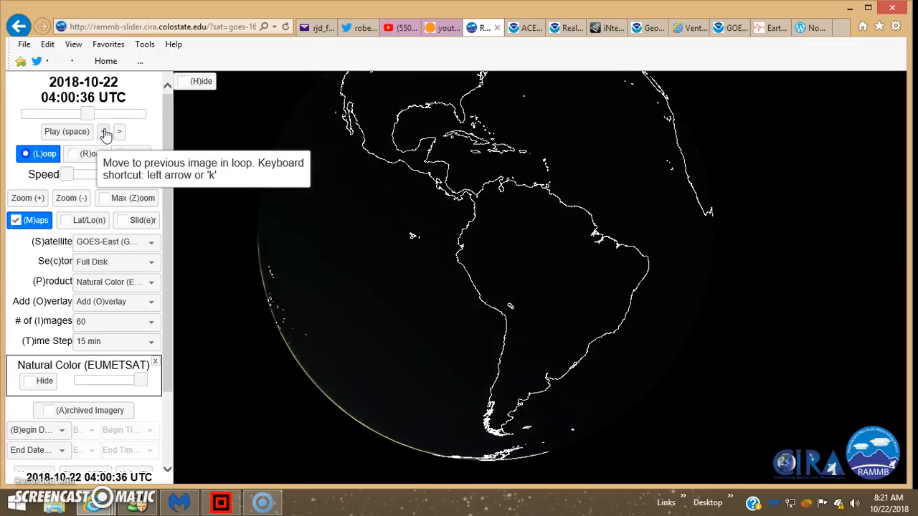
{"action": "left_click", "coordinate": [119, 132]}
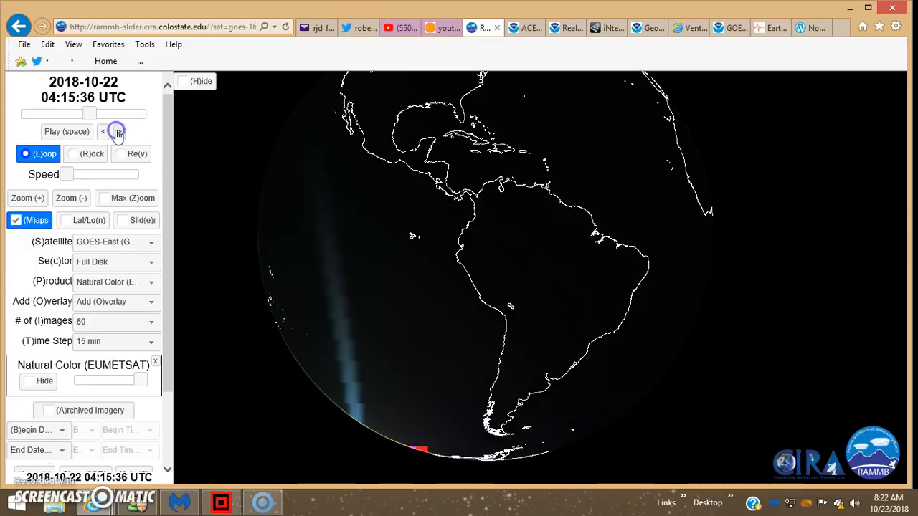
{"action": "left_click", "coordinate": [120, 133]}
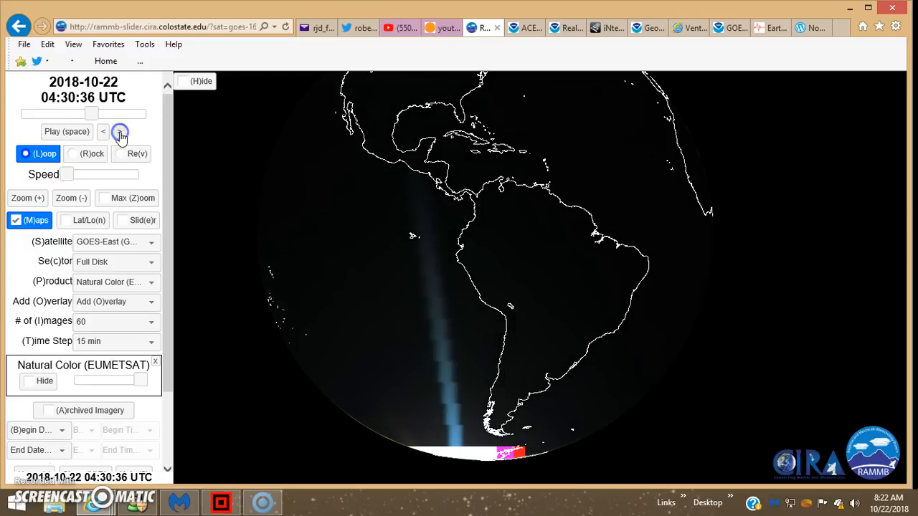
{"action": "mouse_move", "coordinate": [120, 134]}
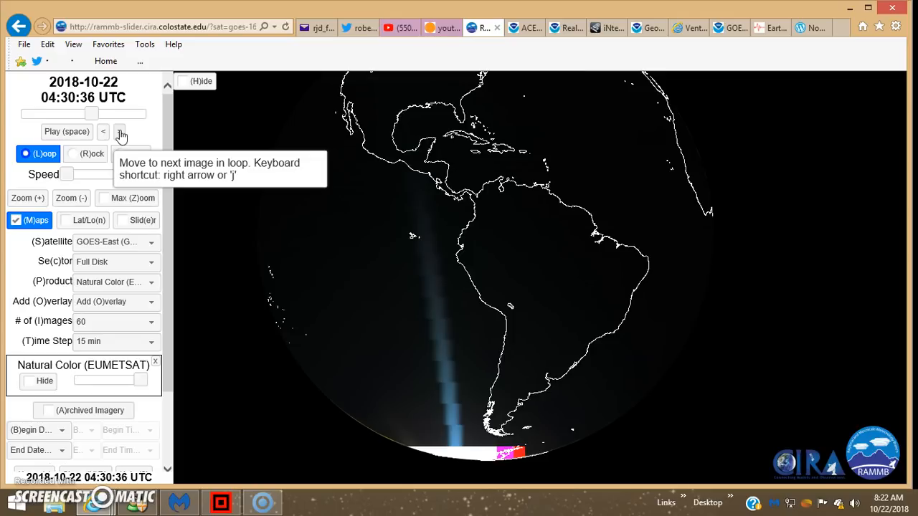
{"action": "left_click", "coordinate": [121, 132]}
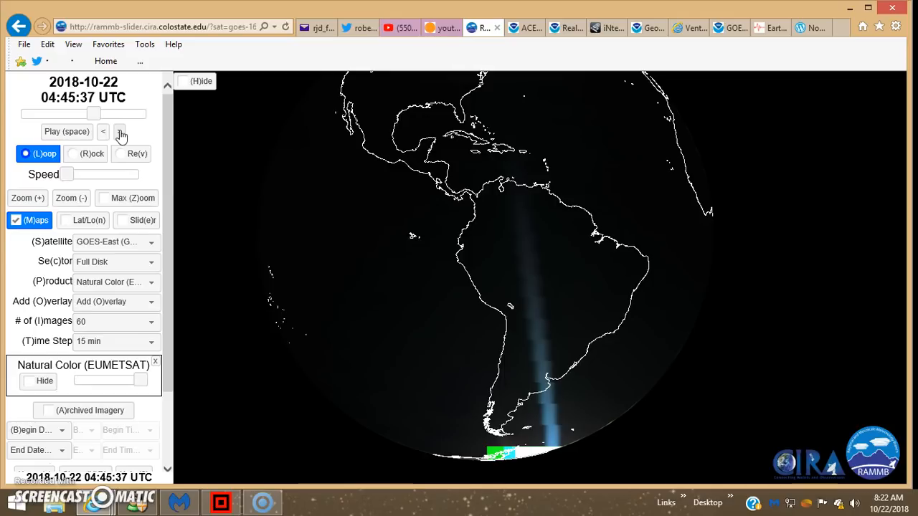
Step through the 05:00–05:15 UTC satellite images, then show Ventusky's wind map with Willa.
{"action": "left_click", "coordinate": [120, 132]}
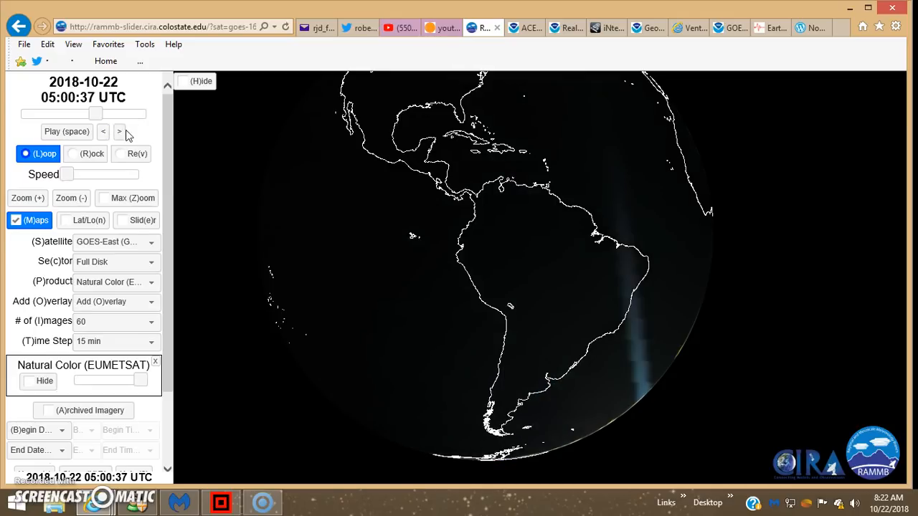
{"action": "left_click", "coordinate": [104, 131]}
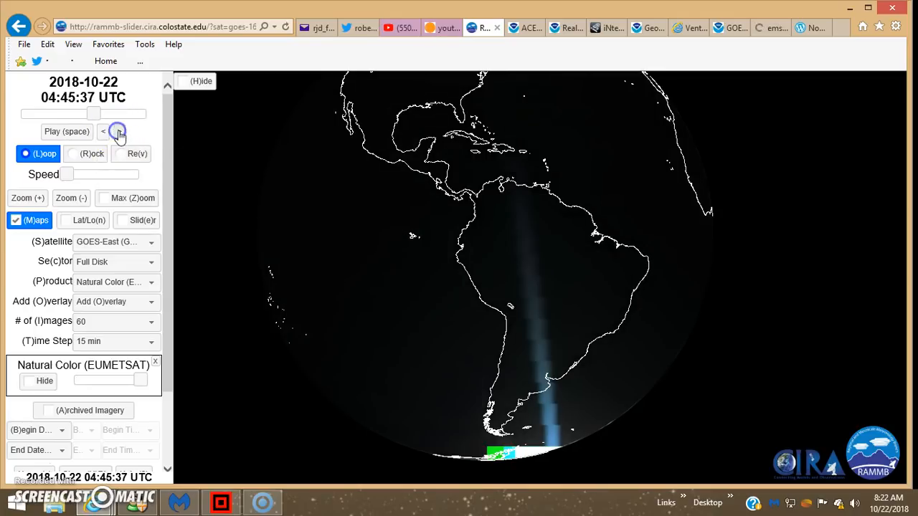
{"action": "left_click", "coordinate": [120, 132]}
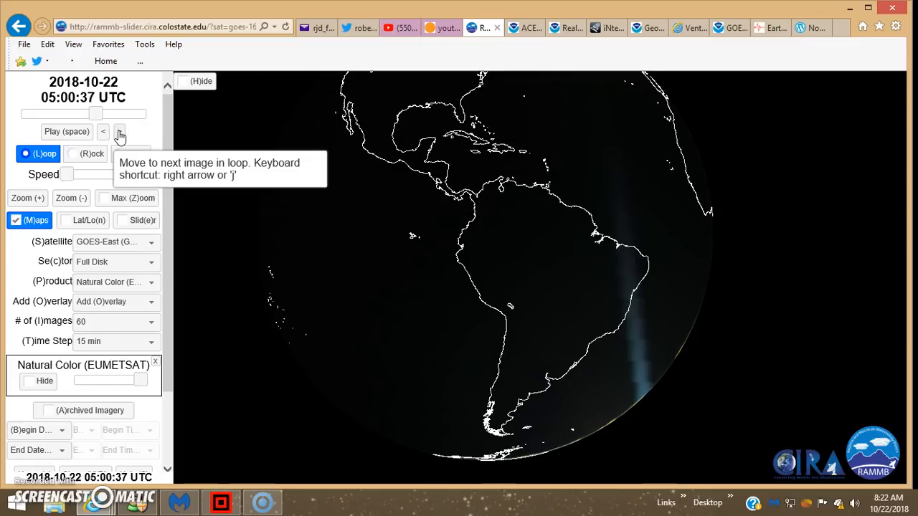
{"action": "left_click", "coordinate": [119, 133]}
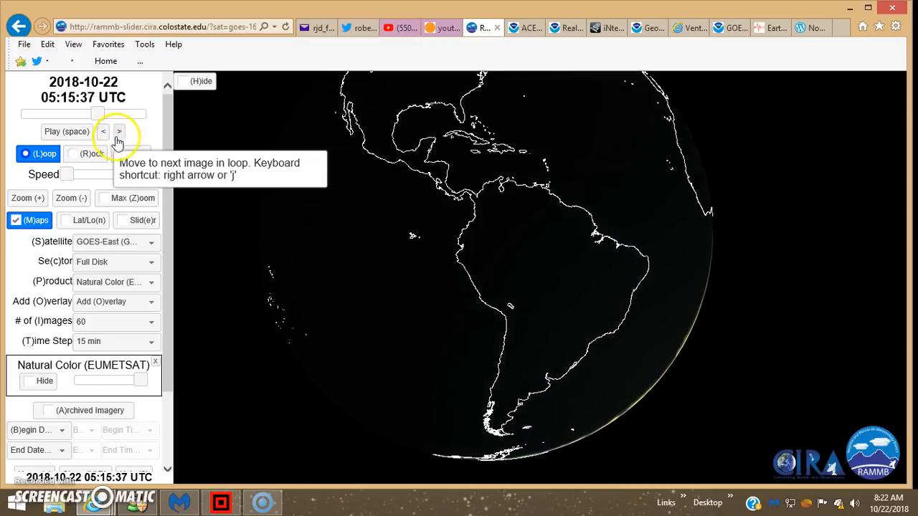
{"action": "left_click", "coordinate": [103, 132]}
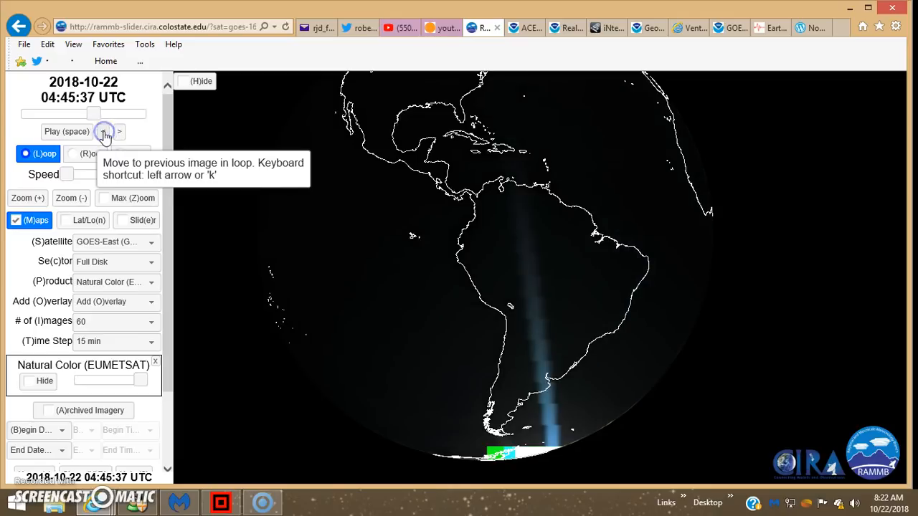
{"action": "left_click", "coordinate": [105, 131]}
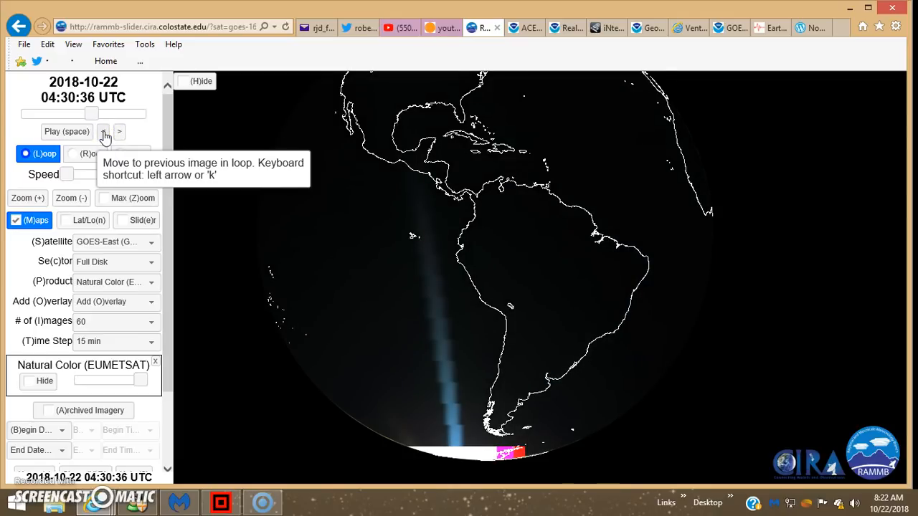
{"action": "left_click", "coordinate": [102, 132]}
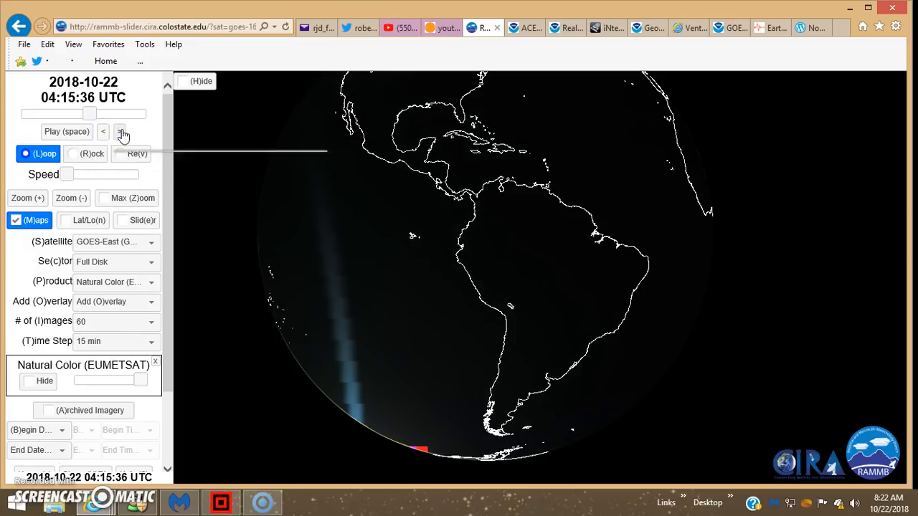
{"action": "left_click", "coordinate": [123, 135]}
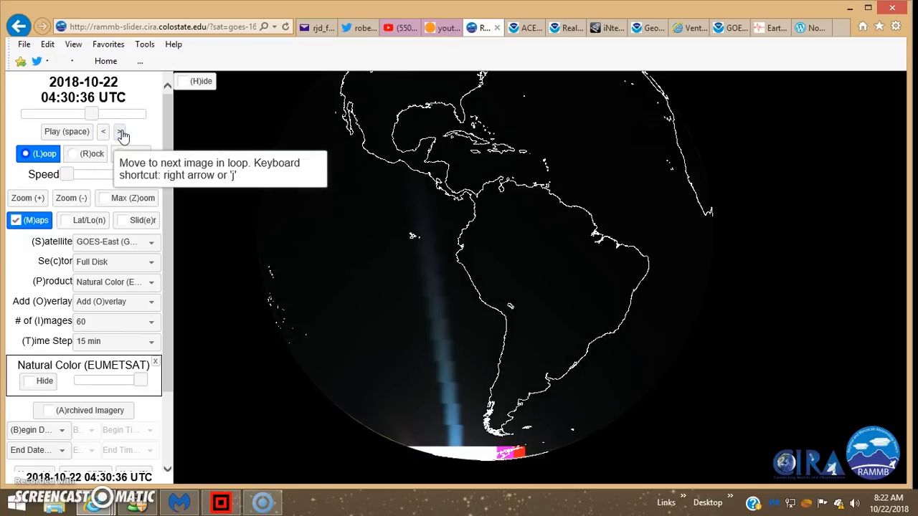
{"action": "left_click", "coordinate": [123, 133]}
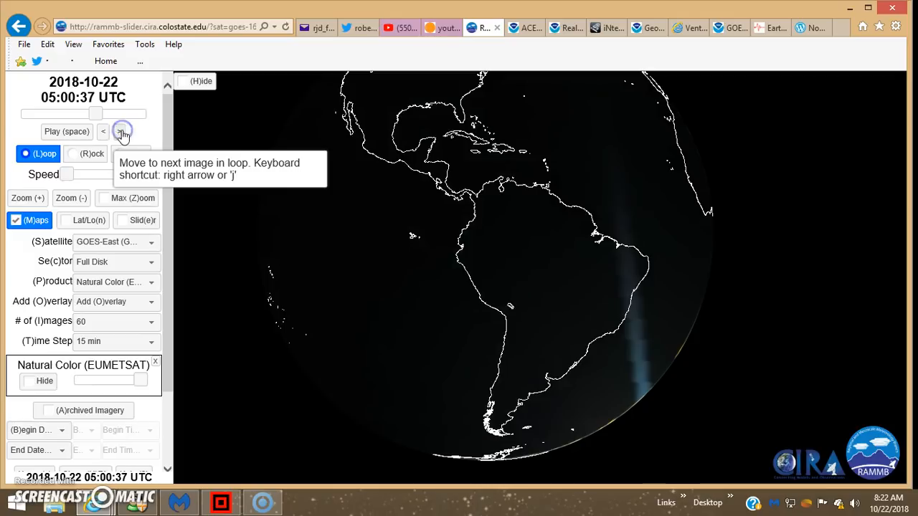
{"action": "mouse_move", "coordinate": [629, 101]}
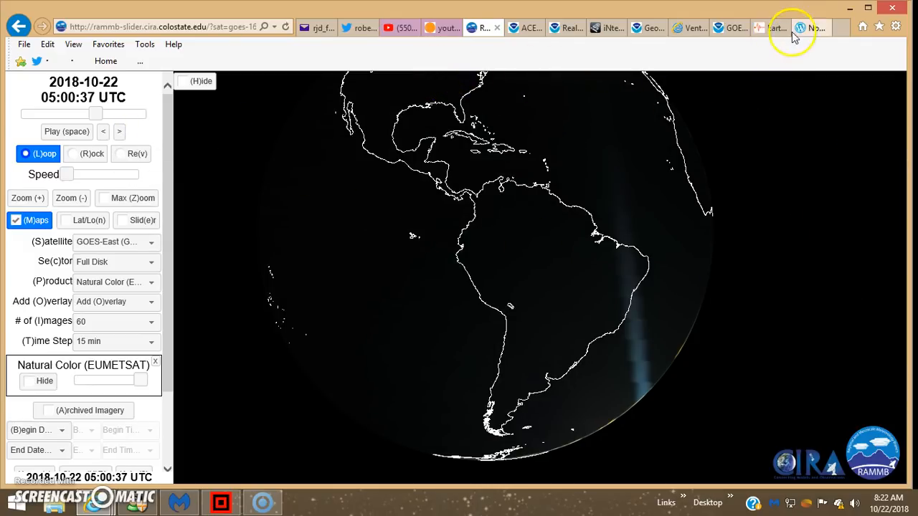
{"action": "left_click", "coordinate": [684, 27]}
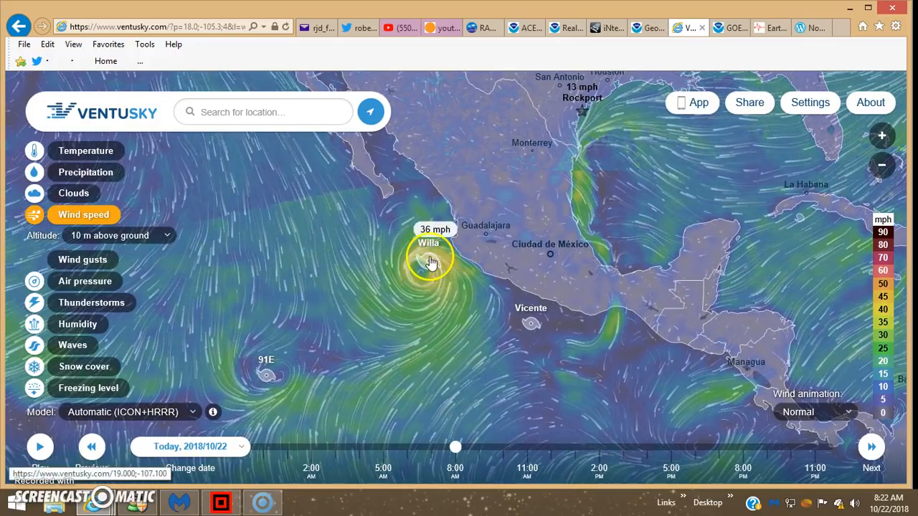
{"action": "mouse_move", "coordinate": [438, 276]}
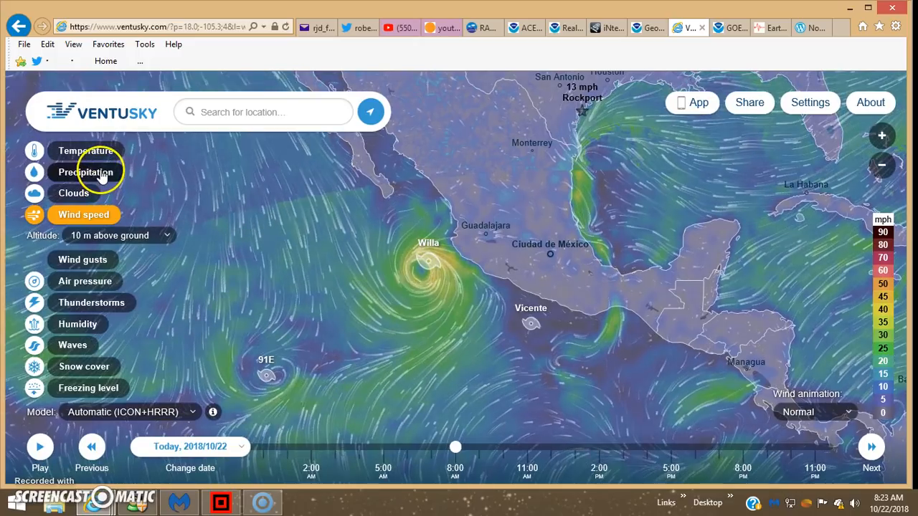
Switch the Ventusky map to the 3-hour precipitation layer over Mexico.
{"action": "left_click", "coordinate": [85, 172]}
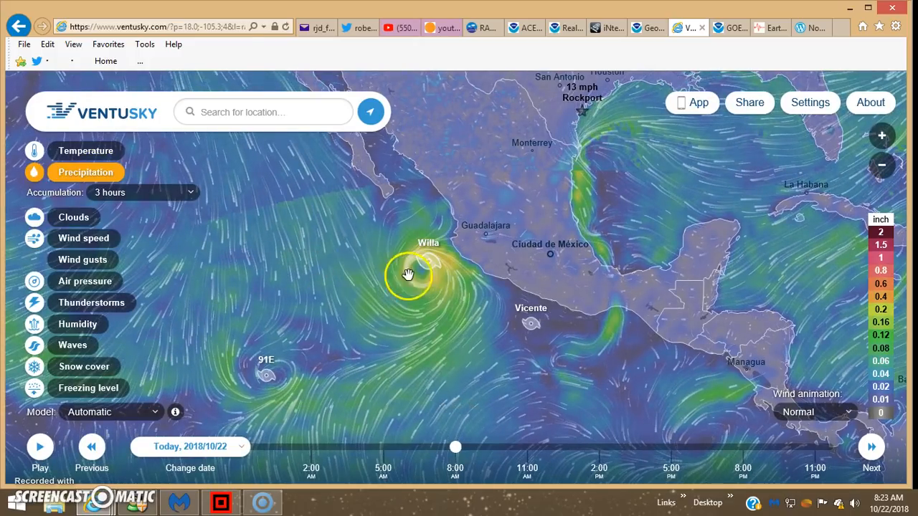
{"action": "mouse_move", "coordinate": [340, 269]}
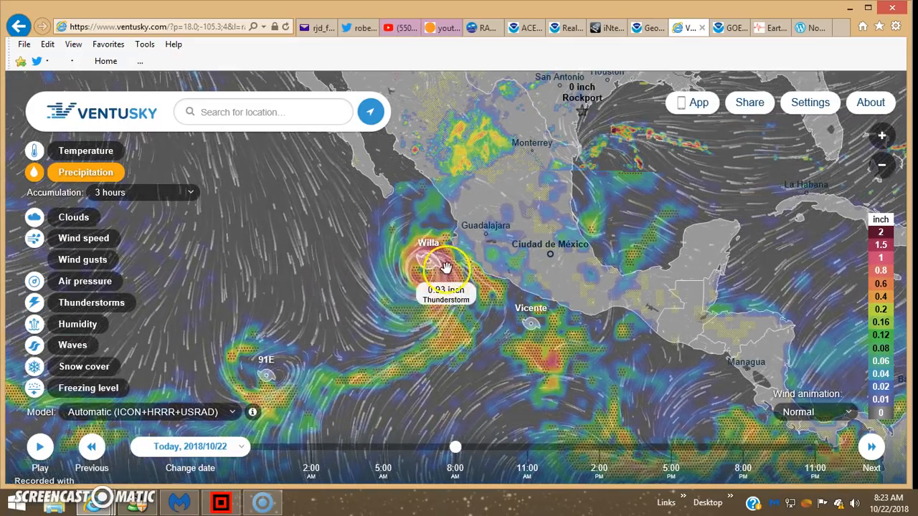
{"action": "mouse_move", "coordinate": [441, 255]}
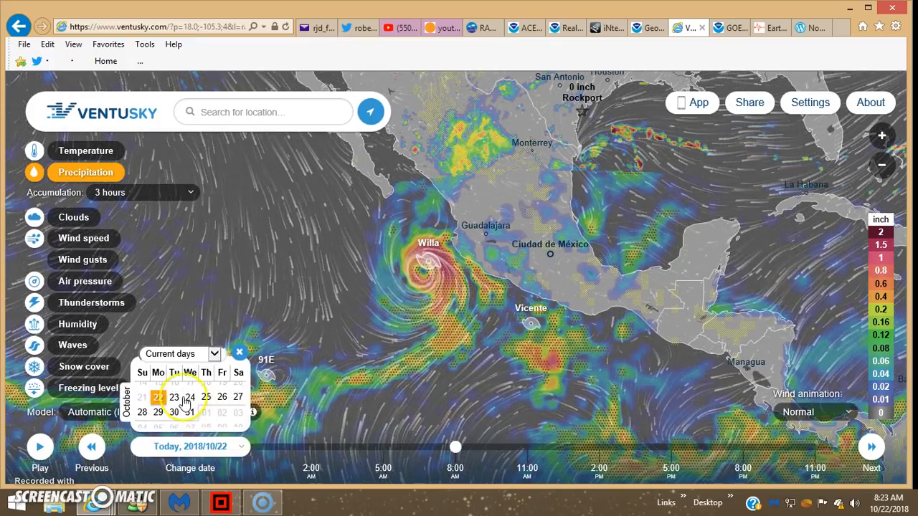
Set the forecast to Tuesday, October 23, 2018 and show the wind speed layer.
{"action": "left_click", "coordinate": [173, 396]}
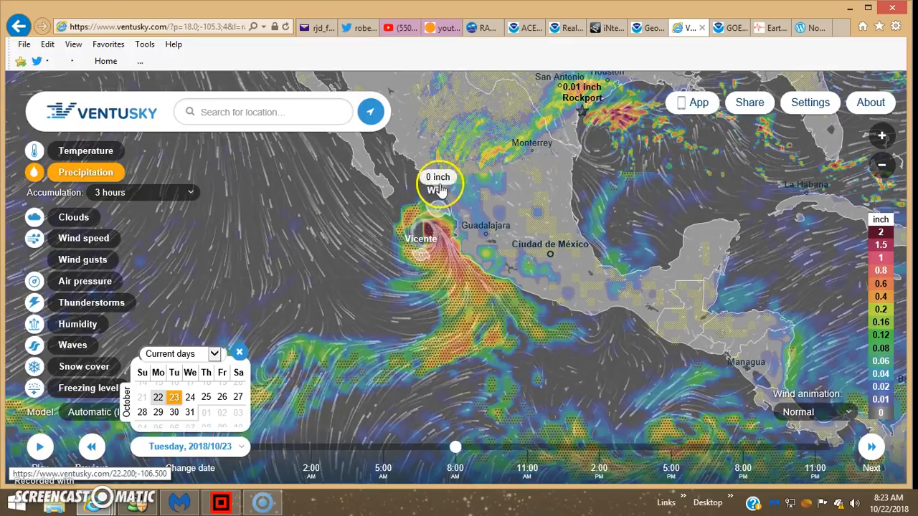
{"action": "mouse_move", "coordinate": [419, 255]}
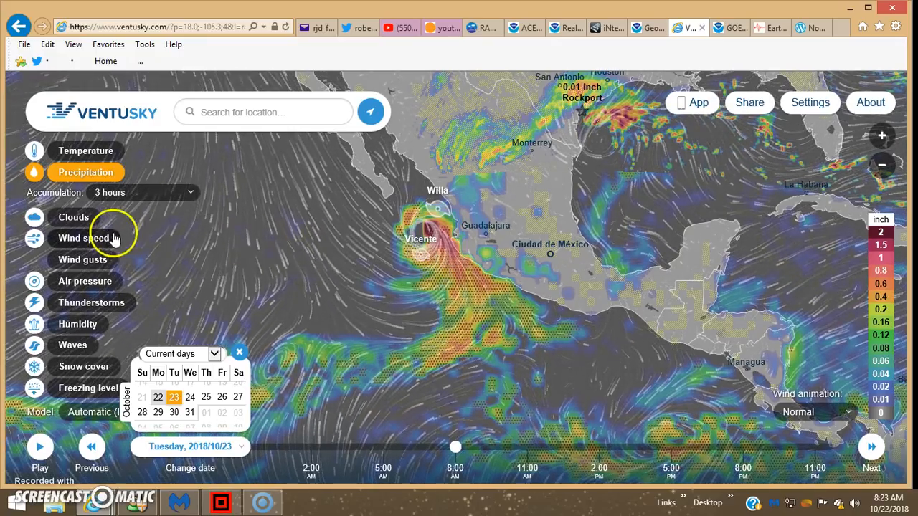
{"action": "left_click", "coordinate": [82, 238]}
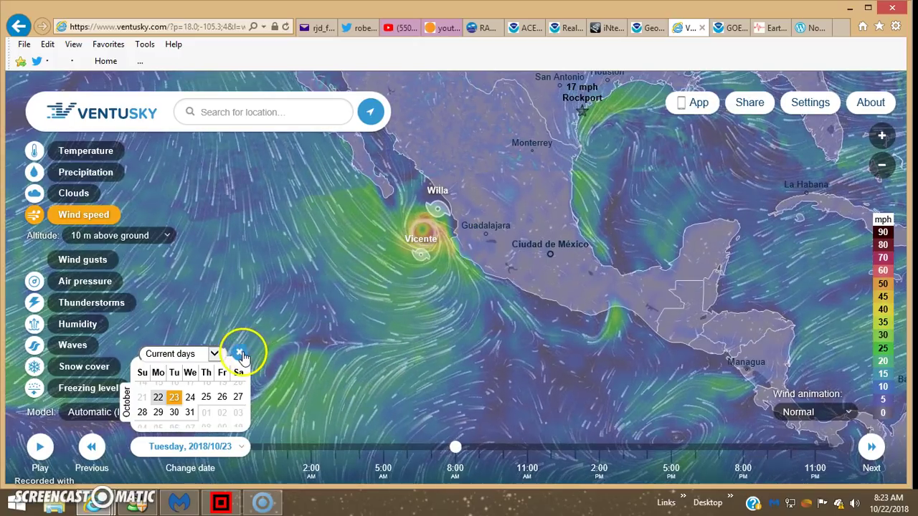
Close the date calendar and set the forecast model to ICON.
{"action": "left_click", "coordinate": [239, 354]}
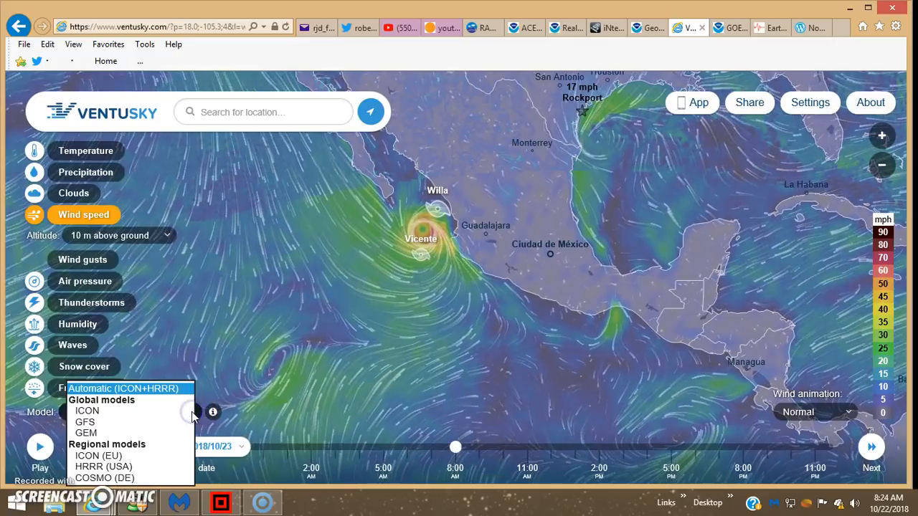
{"action": "left_click", "coordinate": [123, 388]}
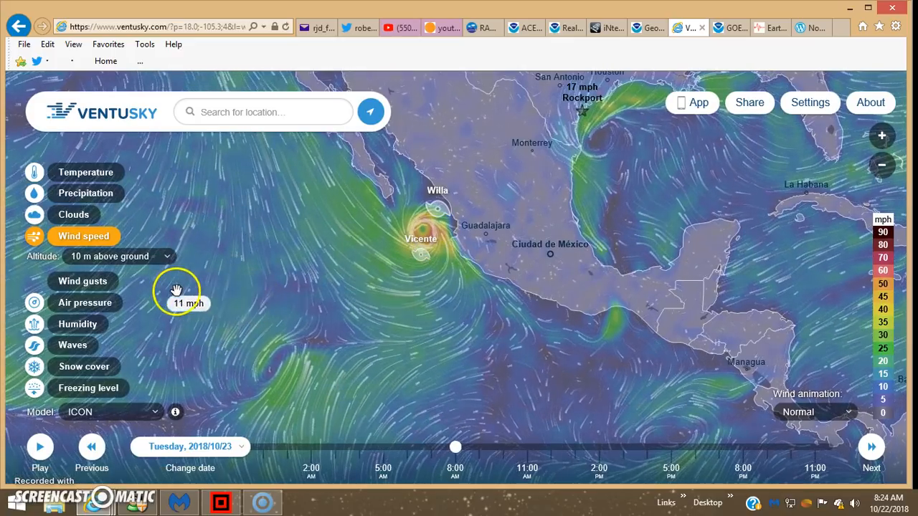
{"action": "mouse_move", "coordinate": [85, 192]}
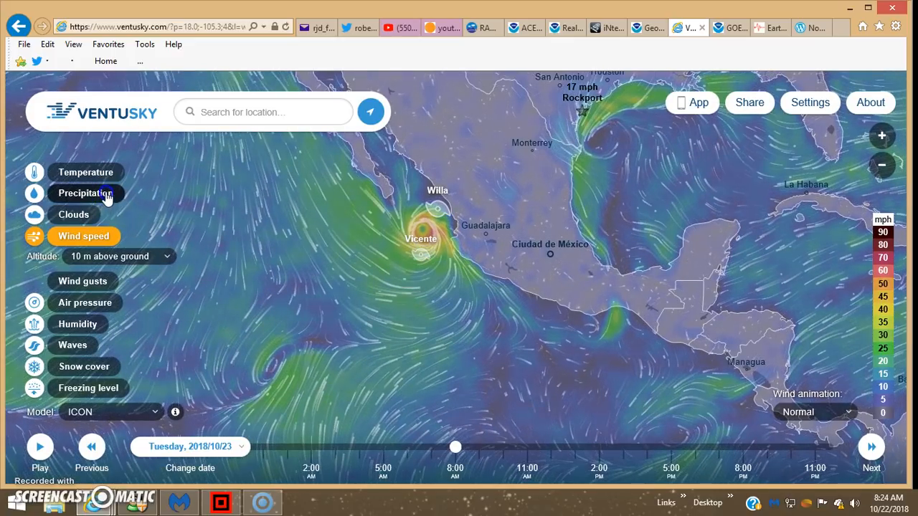
Show ICON precipitation for Wednesday, October 24, 2018, around Vicente.
{"action": "left_click", "coordinate": [86, 193]}
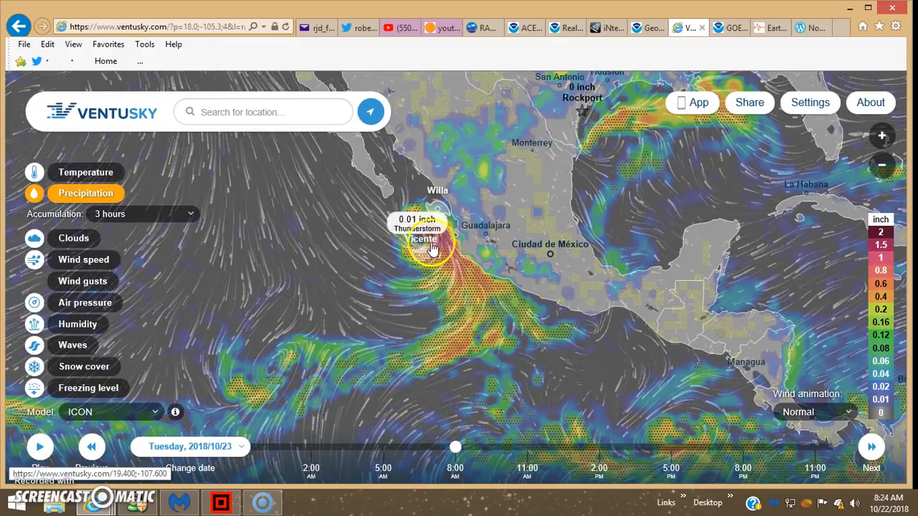
{"action": "mouse_move", "coordinate": [401, 244]}
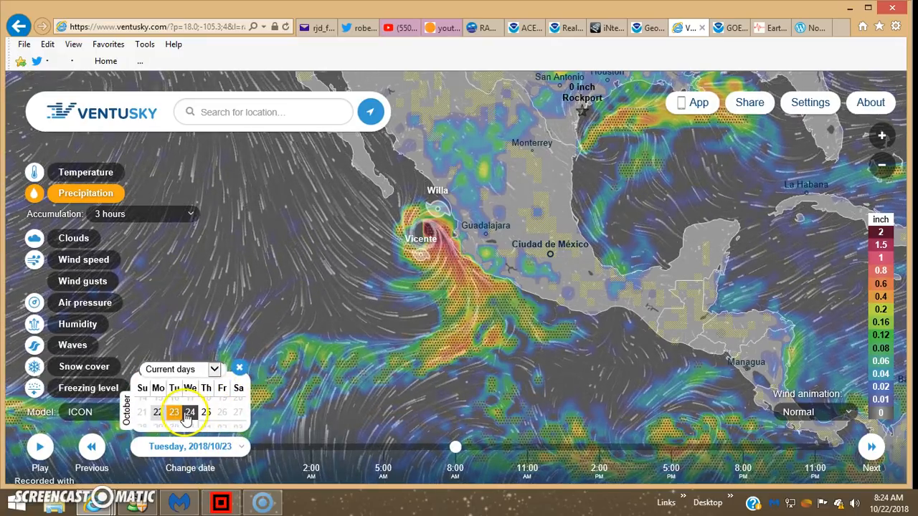
{"action": "left_click", "coordinate": [189, 411]}
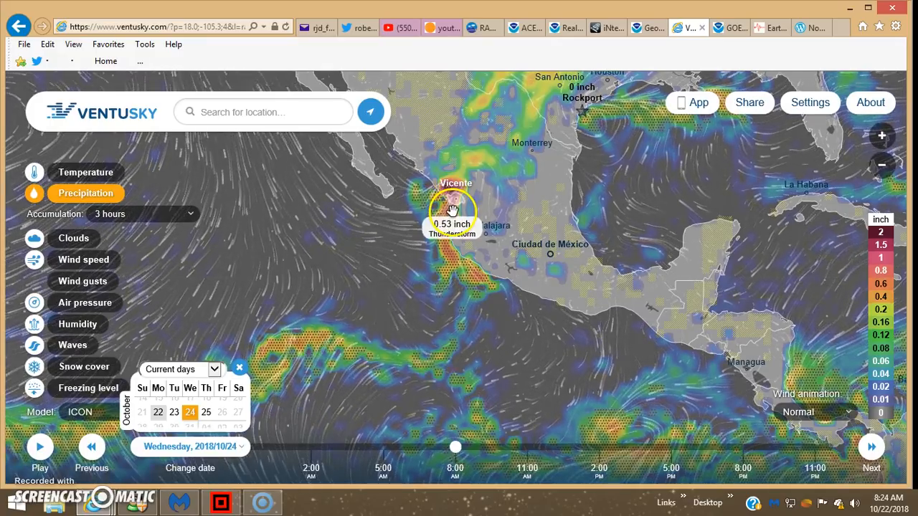
{"action": "mouse_move", "coordinate": [814, 168]}
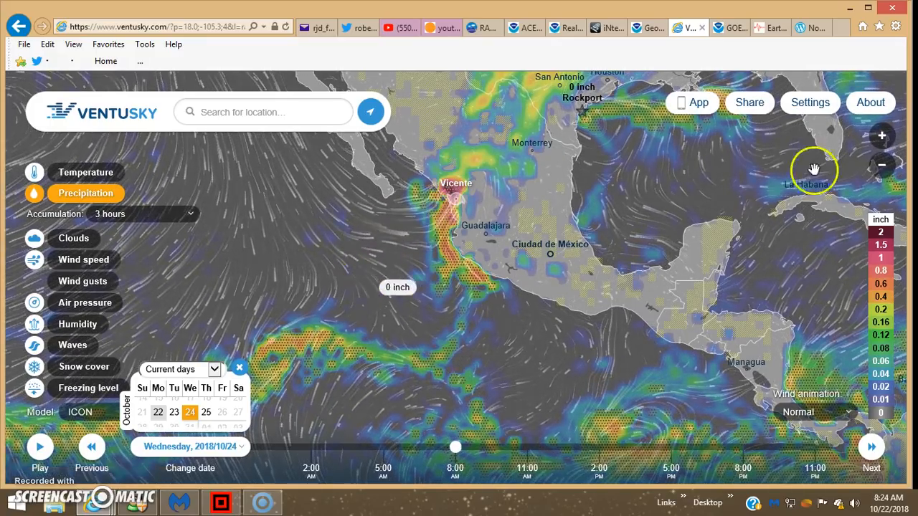
{"action": "mouse_move", "coordinate": [732, 28]}
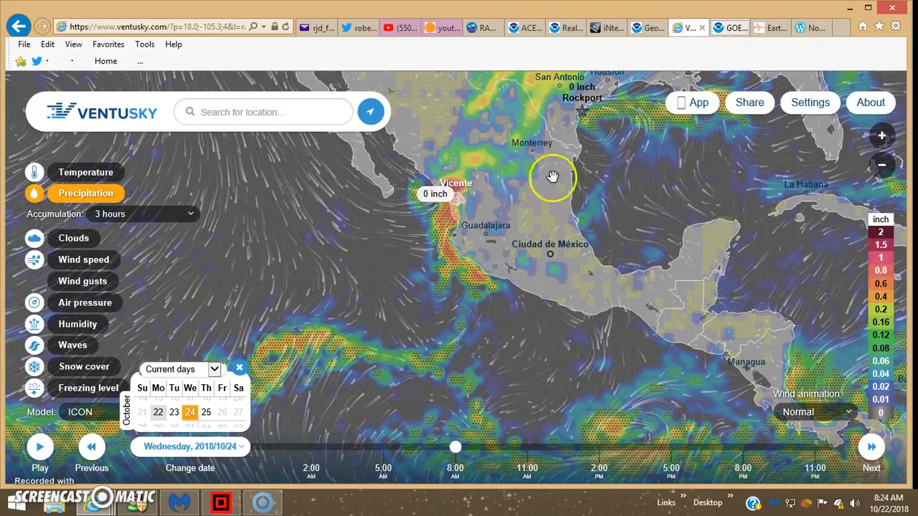
Pause the GOES-East Band 10 water vapor loop at 1115 UTC and enlarge that frame.
{"action": "left_click", "coordinate": [729, 27]}
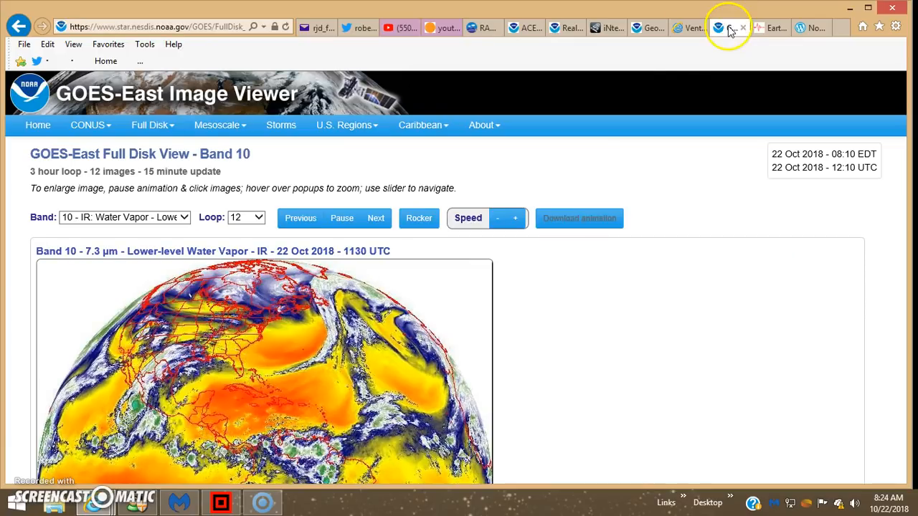
{"action": "scroll", "scroll_direction": "down", "scroll_amount": 3}
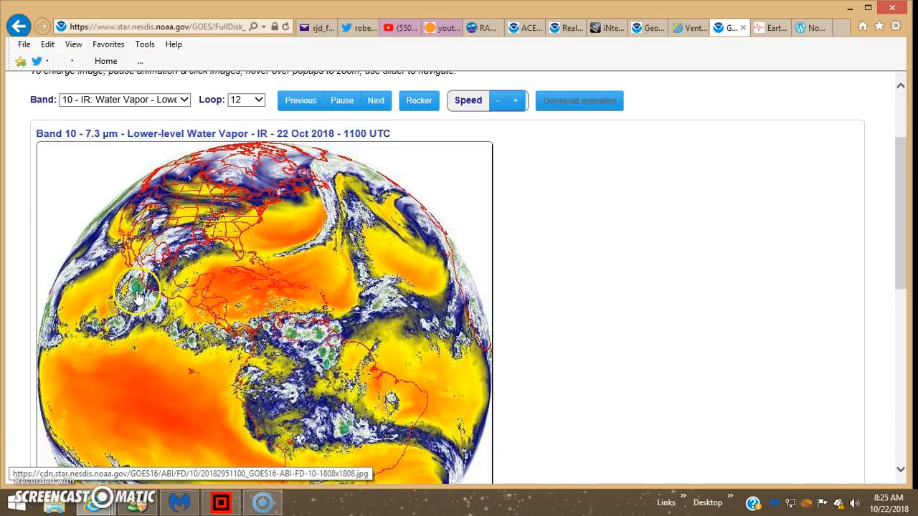
{"action": "left_click", "coordinate": [376, 100]}
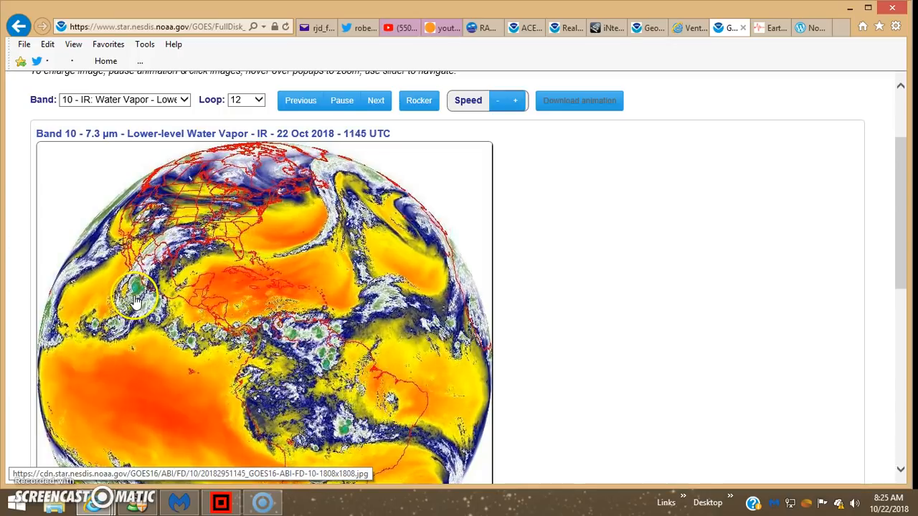
{"action": "left_click", "coordinate": [301, 100]}
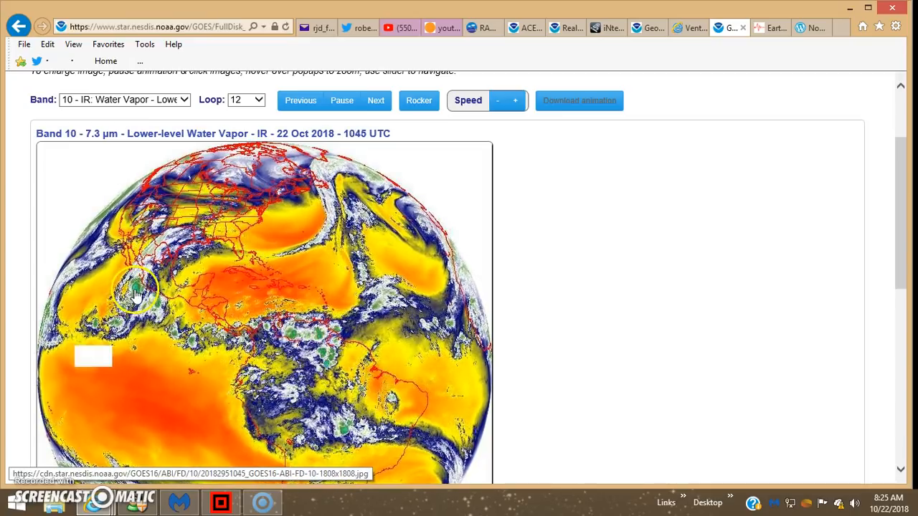
{"action": "left_click", "coordinate": [376, 99]}
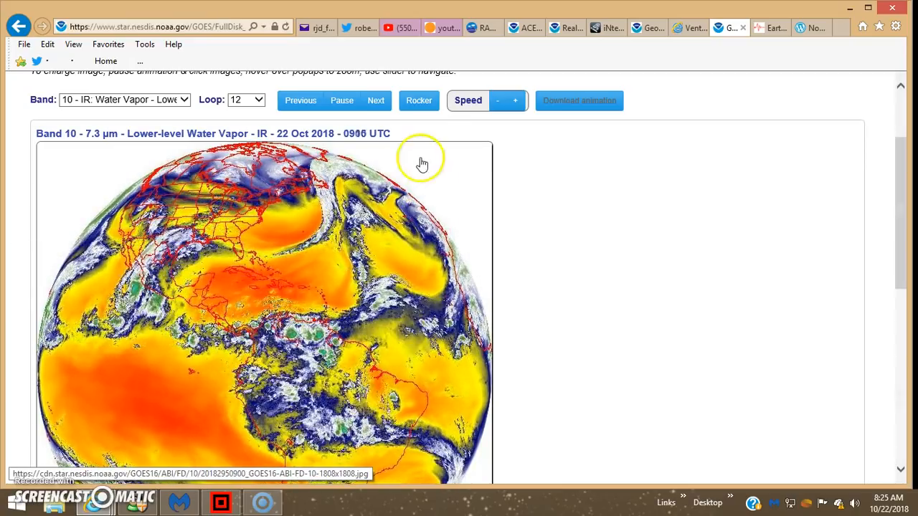
{"action": "left_click", "coordinate": [341, 101]}
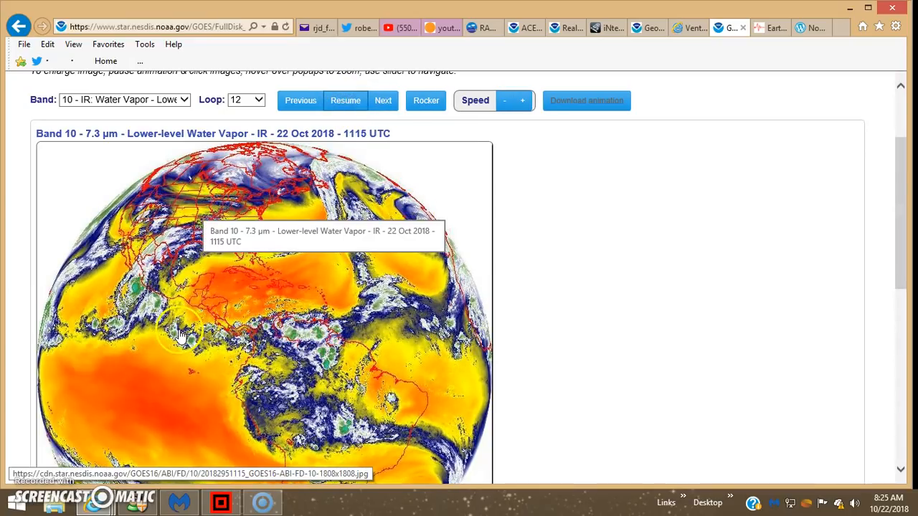
{"action": "left_click", "coordinate": [181, 333]}
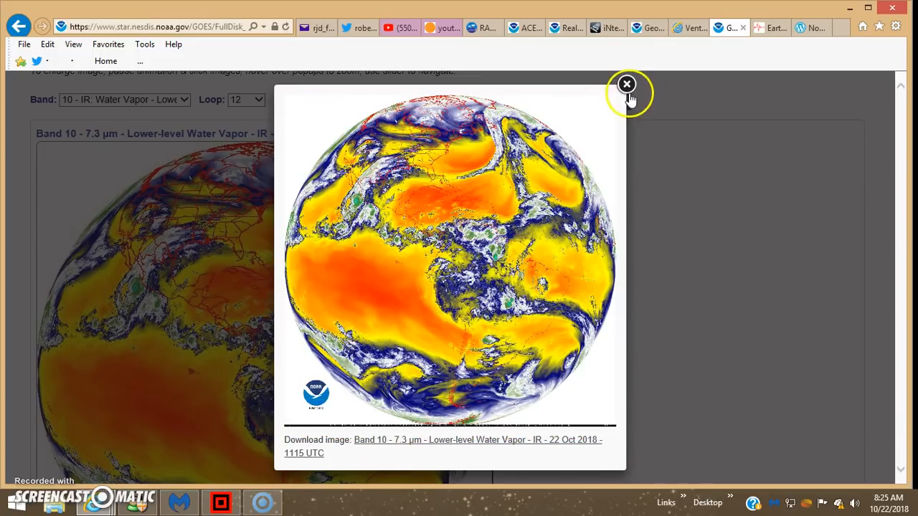
Close the enlarged 1115 UTC water vapor image.
{"action": "left_click", "coordinate": [626, 84]}
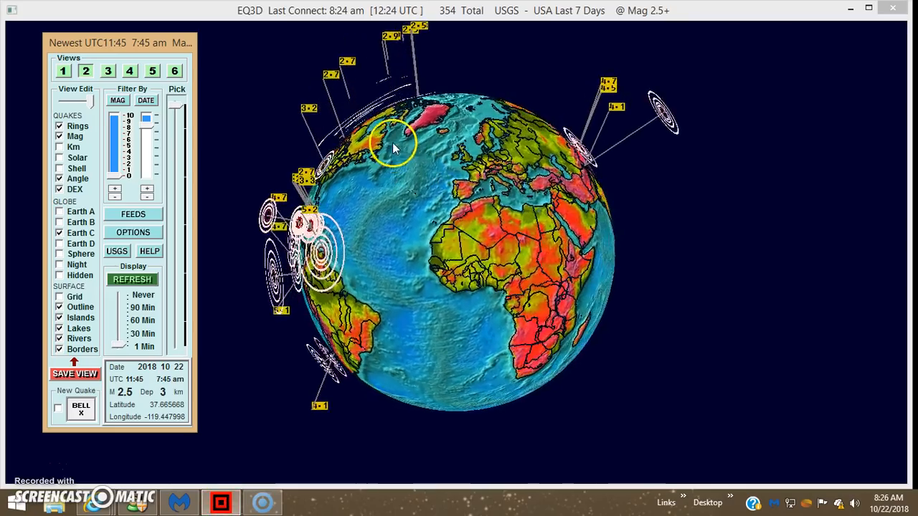
Rotate the EQ3D globe from Europe and Africa to the Americas and Pacific, redrawing quake rings.
{"action": "left_click_drag", "start_coordinate": [393, 148], "coordinate": [371, 233]}
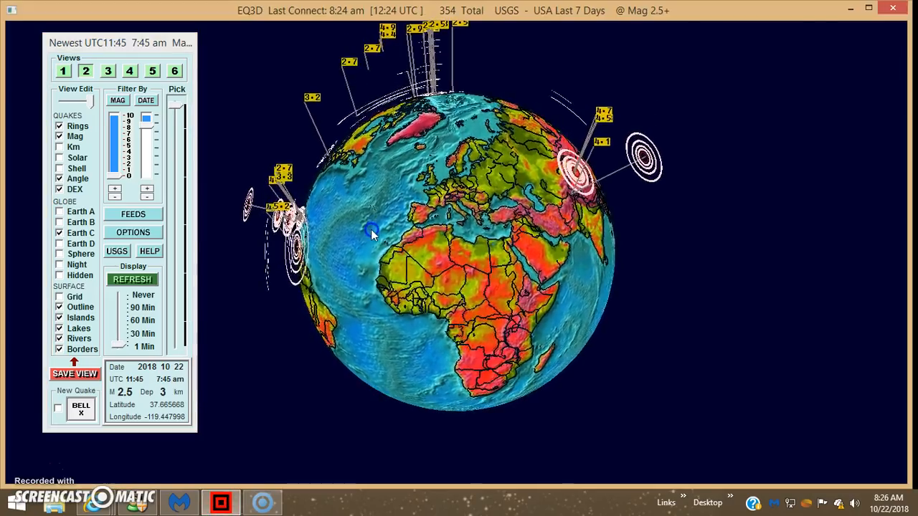
{"action": "left_click_drag", "start_coordinate": [372, 233], "coordinate": [739, 229]}
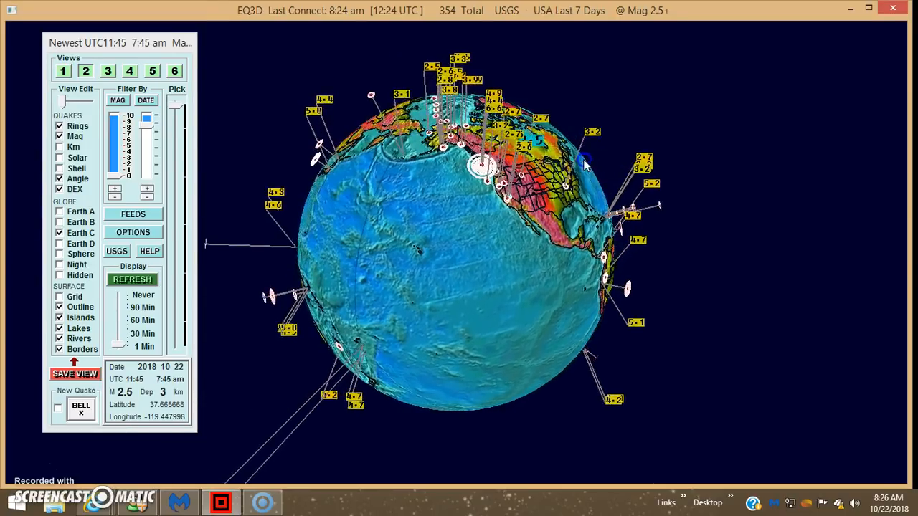
{"action": "left_click_drag", "start_coordinate": [584, 165], "coordinate": [469, 190]}
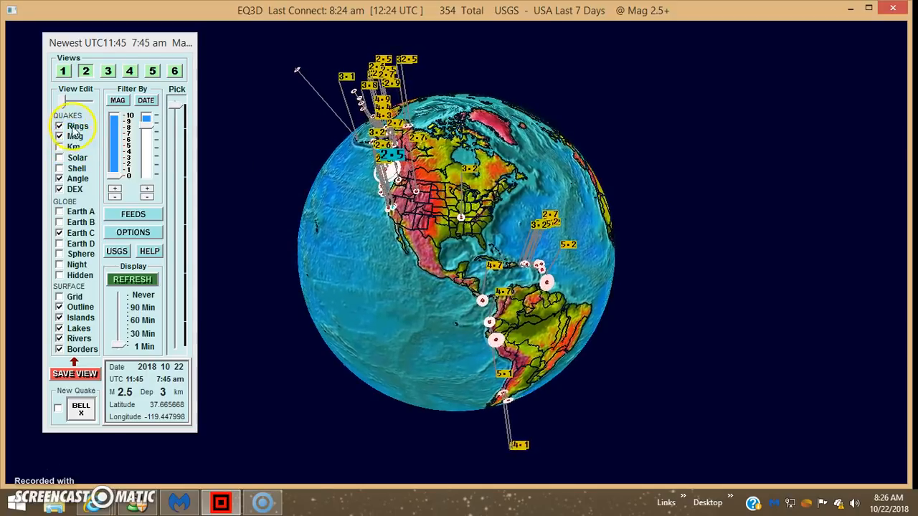
{"action": "left_click", "coordinate": [59, 125]}
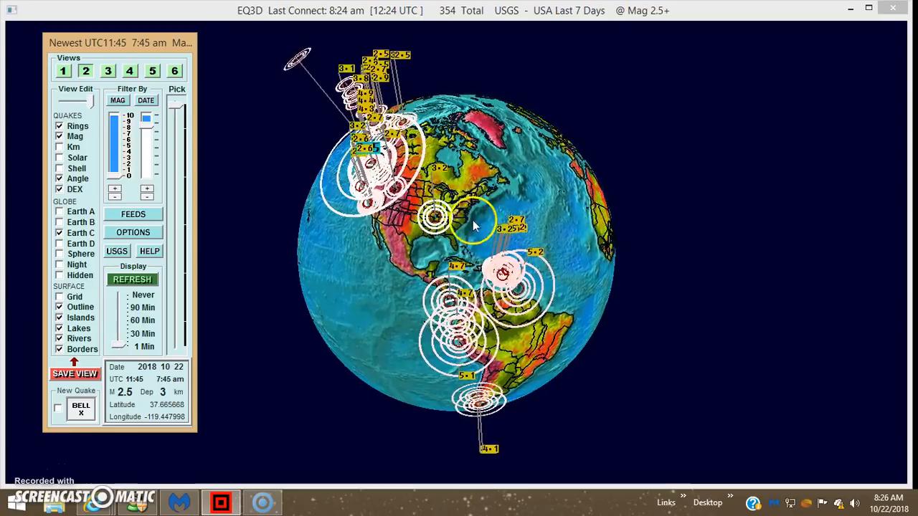
{"action": "left_click_drag", "start_coordinate": [473, 226], "coordinate": [437, 230]}
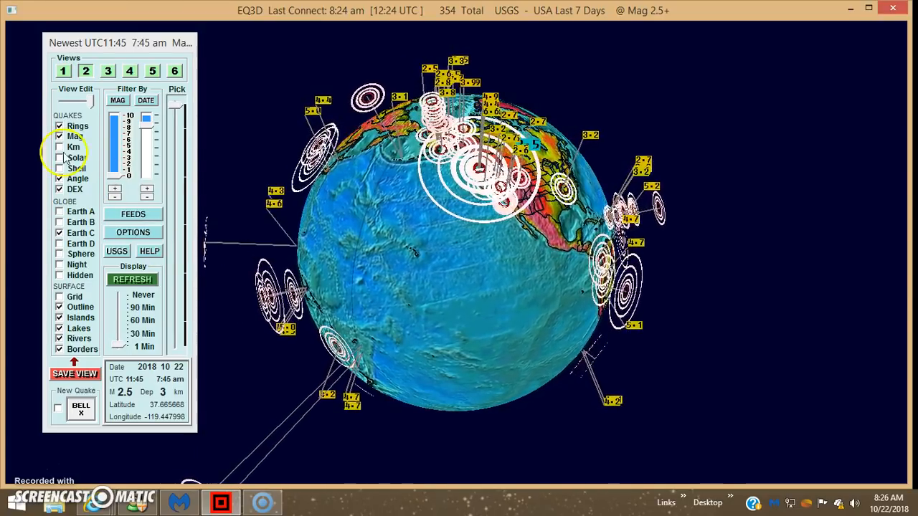
Label the quakes by depth in km and spin the globe around the western Pacific.
{"action": "left_click", "coordinate": [60, 146]}
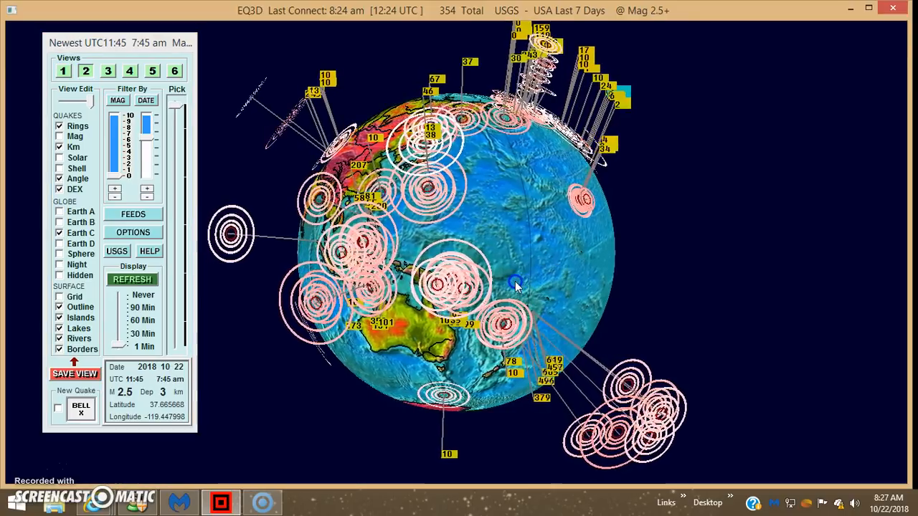
{"action": "left_click_drag", "start_coordinate": [516, 284], "coordinate": [413, 276]}
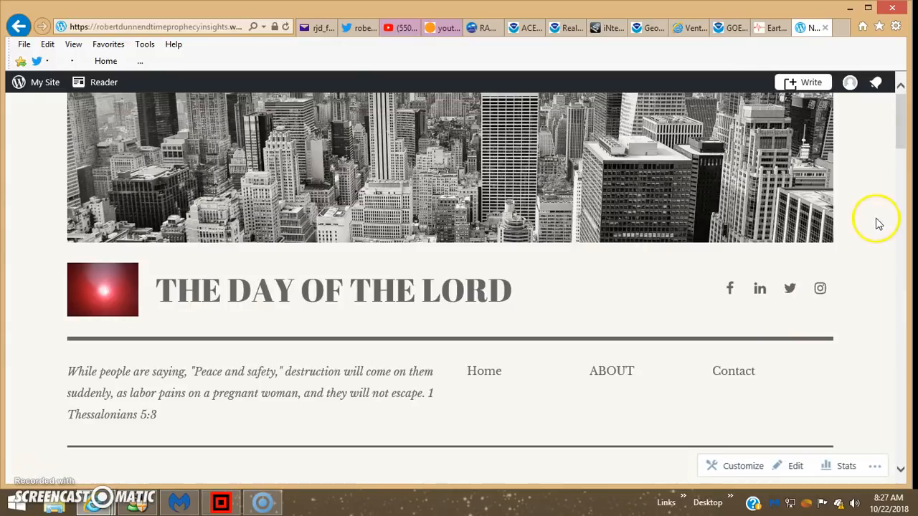
{"action": "scroll", "scroll_direction": "down", "scroll_amount": 3}
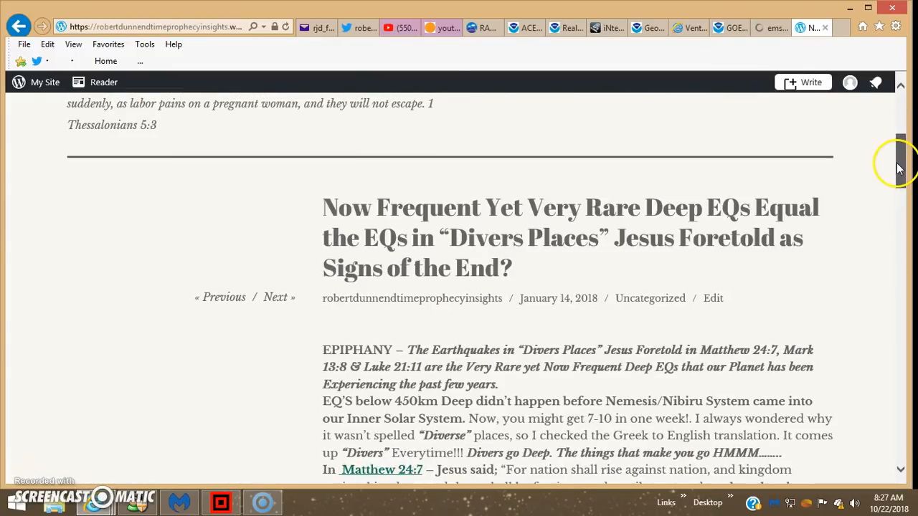
{"action": "scroll", "scroll_direction": "down", "scroll_amount": 3}
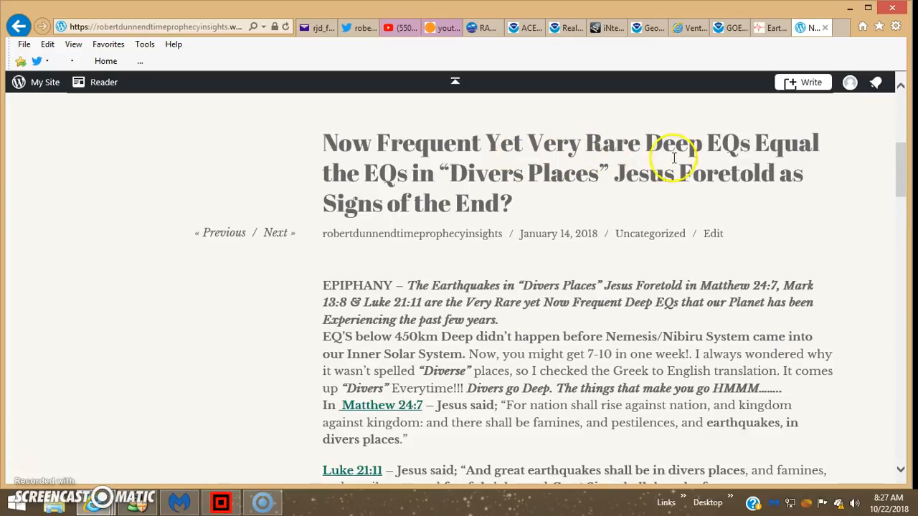
{"action": "mouse_move", "coordinate": [461, 190]}
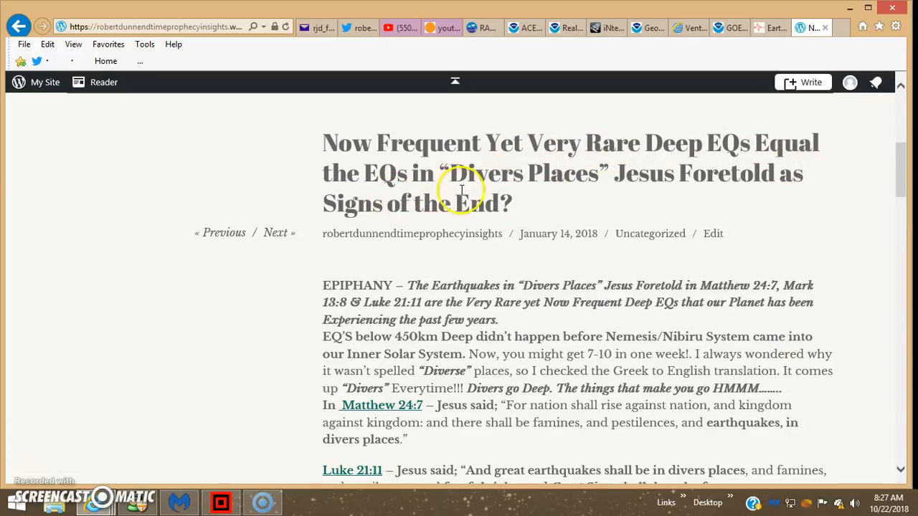
{"action": "mouse_move", "coordinate": [758, 186]}
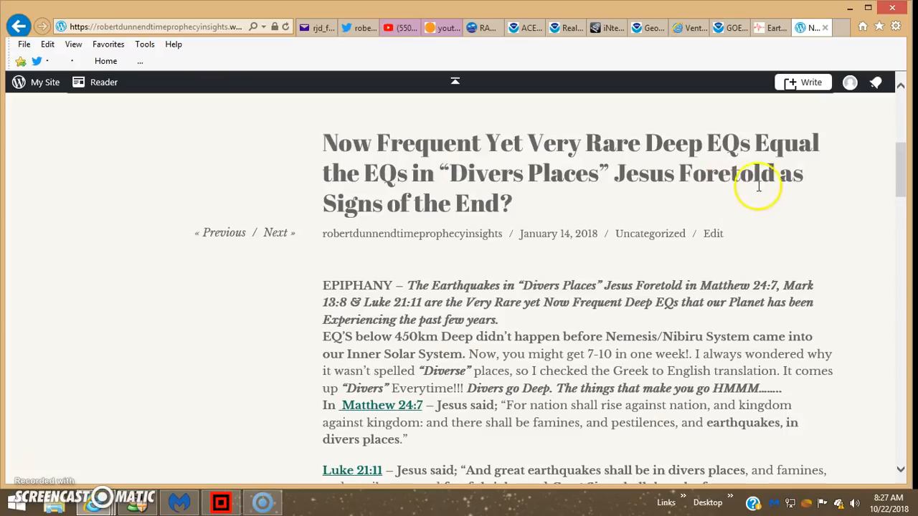
{"action": "mouse_move", "coordinate": [493, 250]}
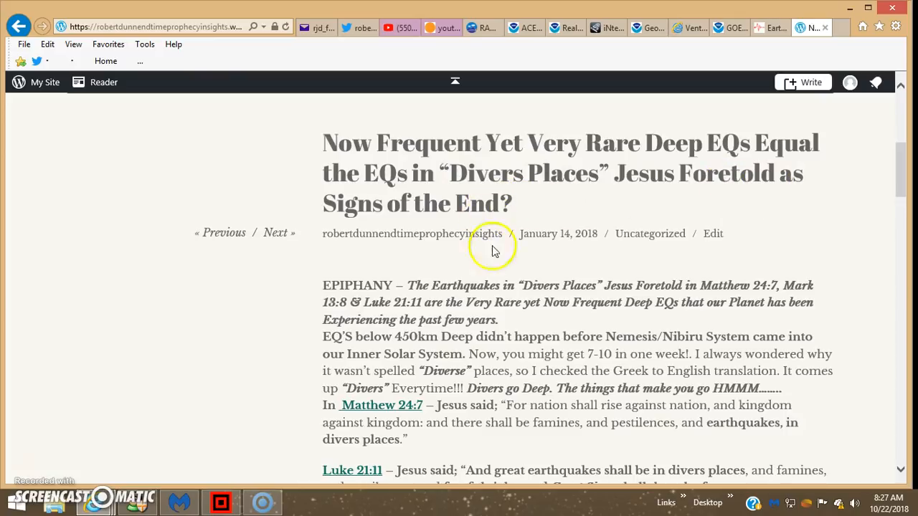
{"action": "scroll", "scroll_direction": "down", "scroll_amount": 3}
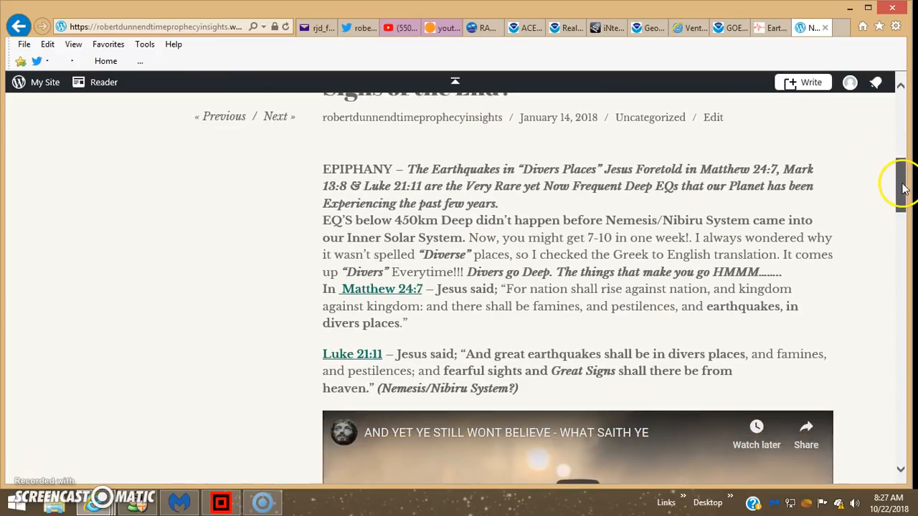
{"action": "scroll", "scroll_direction": "down", "scroll_amount": 3}
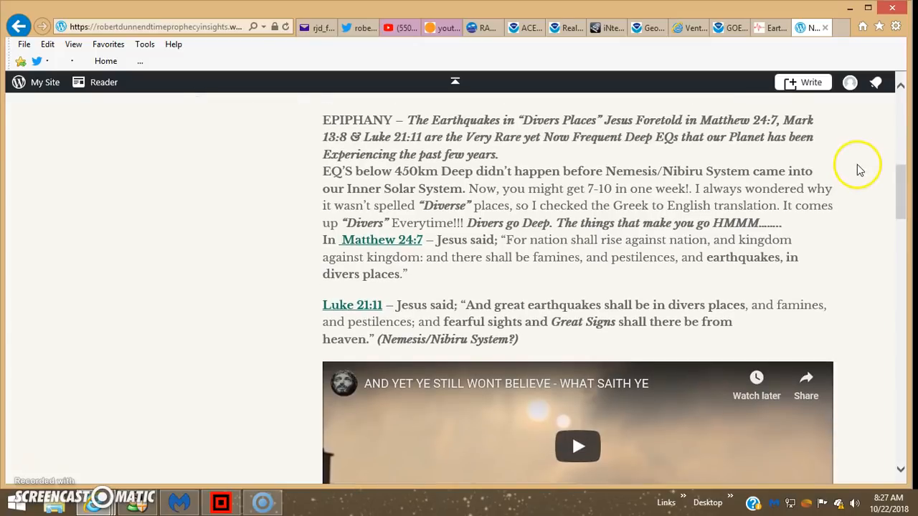
{"action": "mouse_move", "coordinate": [359, 243]}
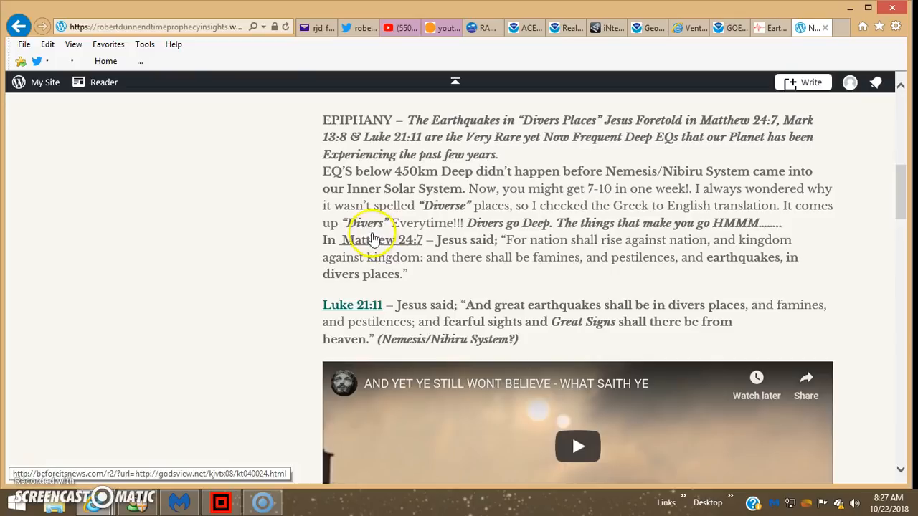
{"action": "mouse_move", "coordinate": [359, 287]}
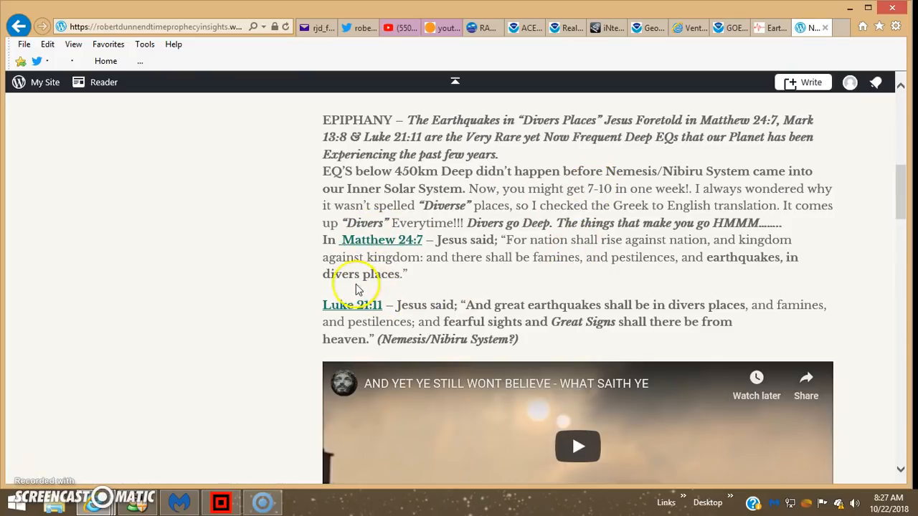
{"action": "mouse_move", "coordinate": [606, 279]}
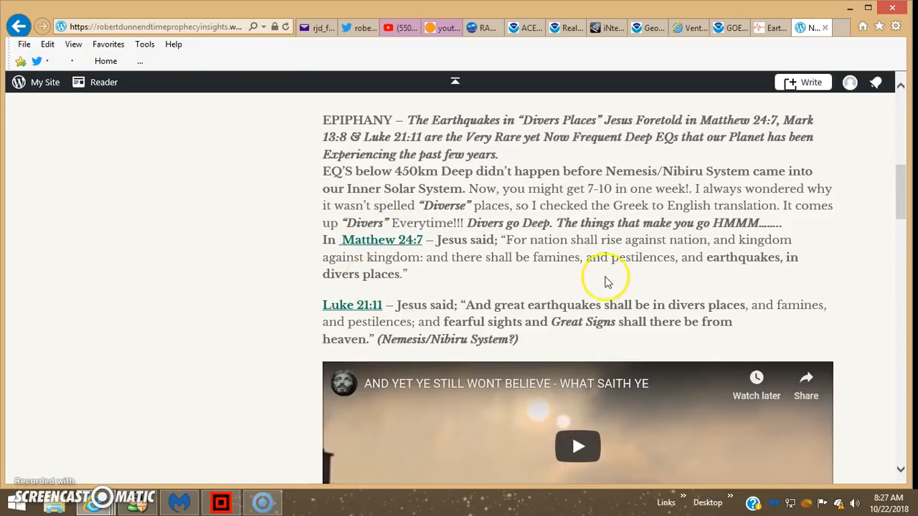
{"action": "mouse_move", "coordinate": [558, 279]}
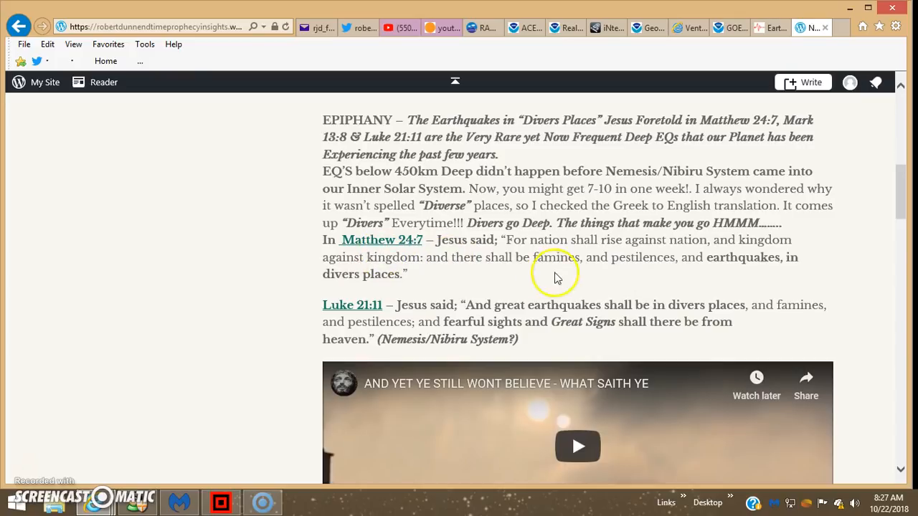
{"action": "mouse_move", "coordinate": [438, 216]}
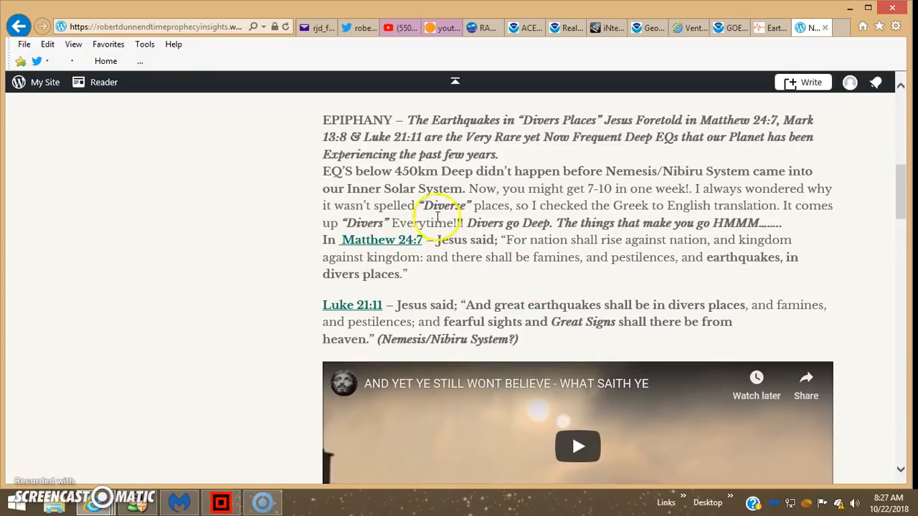
{"action": "mouse_move", "coordinate": [466, 210]}
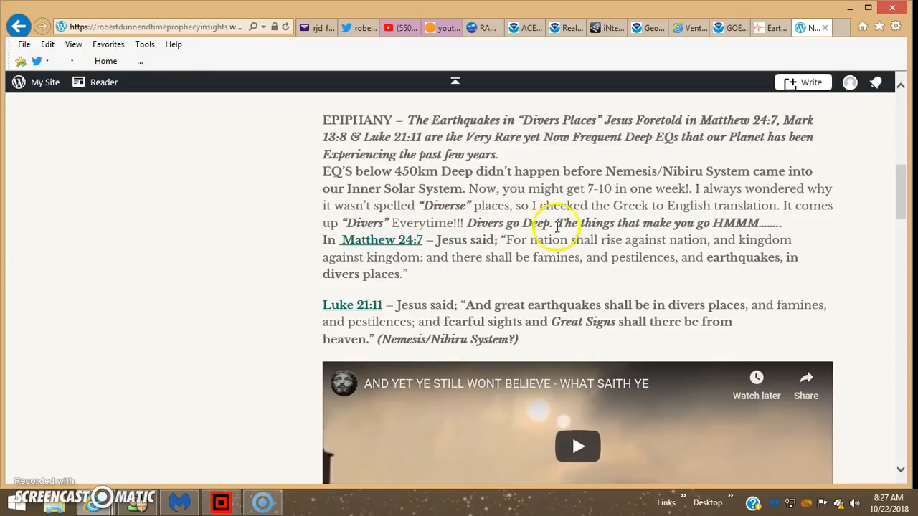
{"action": "mouse_move", "coordinate": [902, 203]}
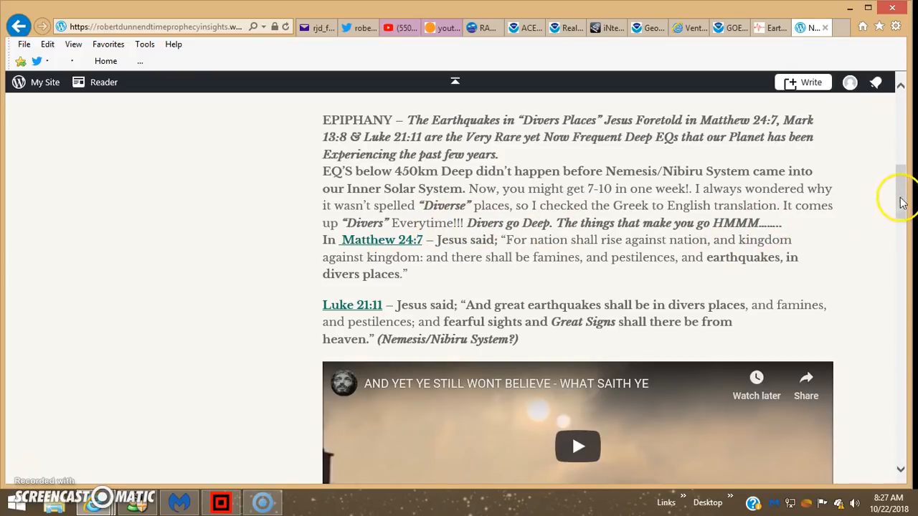
{"action": "scroll", "scroll_direction": "down", "scroll_amount": 3}
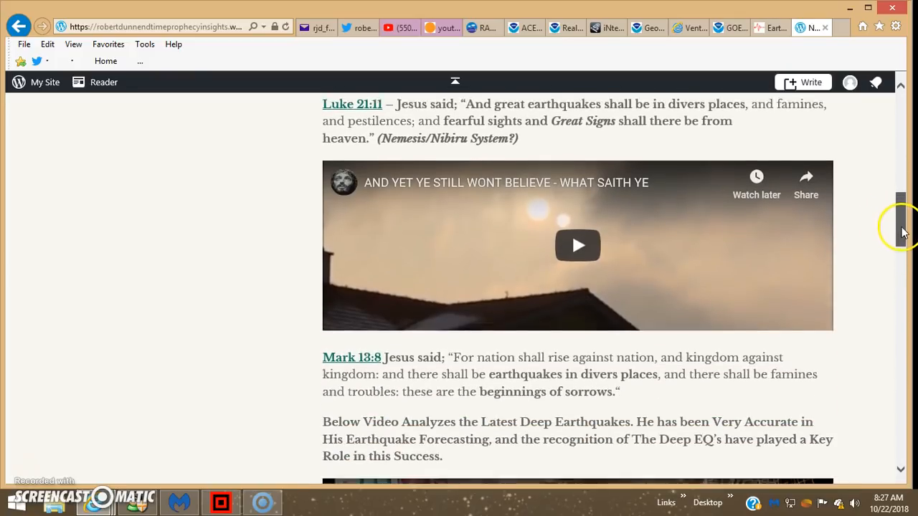
{"action": "scroll", "scroll_direction": "down", "scroll_amount": 3}
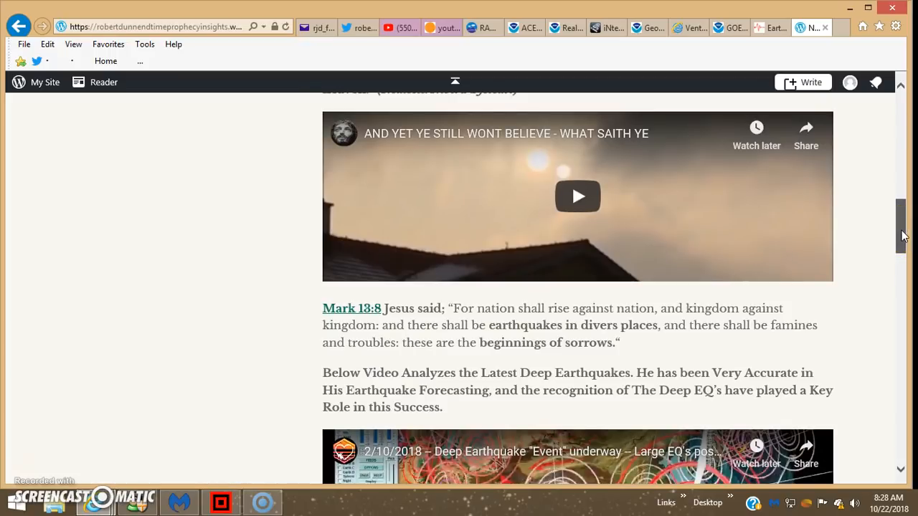
{"action": "scroll", "scroll_direction": "down", "scroll_amount": 3}
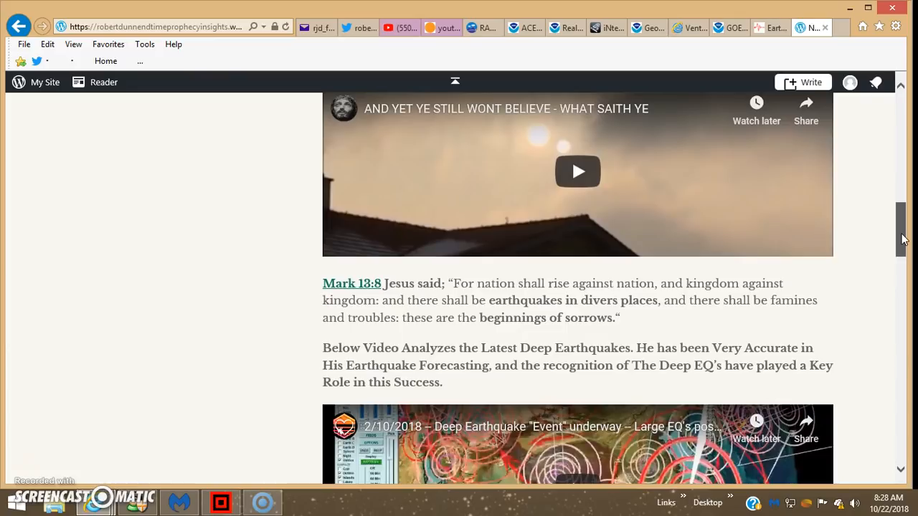
{"action": "scroll", "scroll_direction": "down", "scroll_amount": 3}
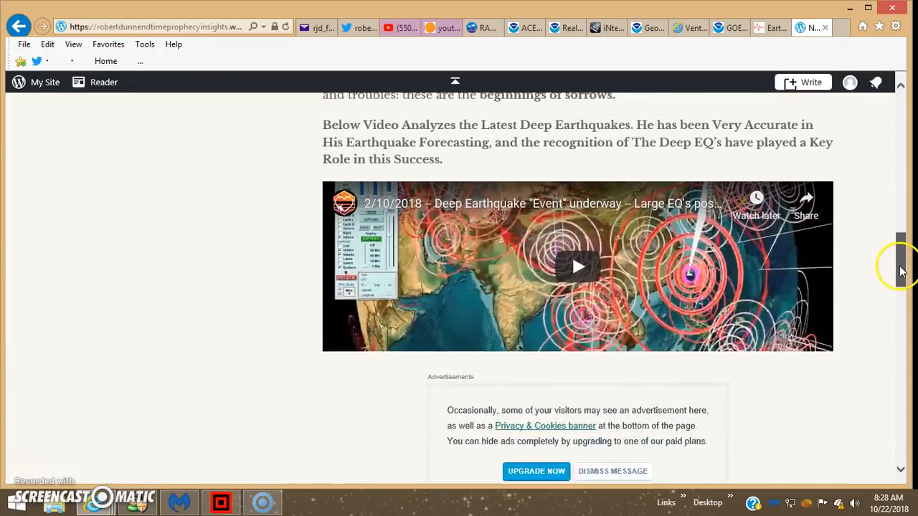
{"action": "scroll", "scroll_direction": "up", "scroll_amount": 3}
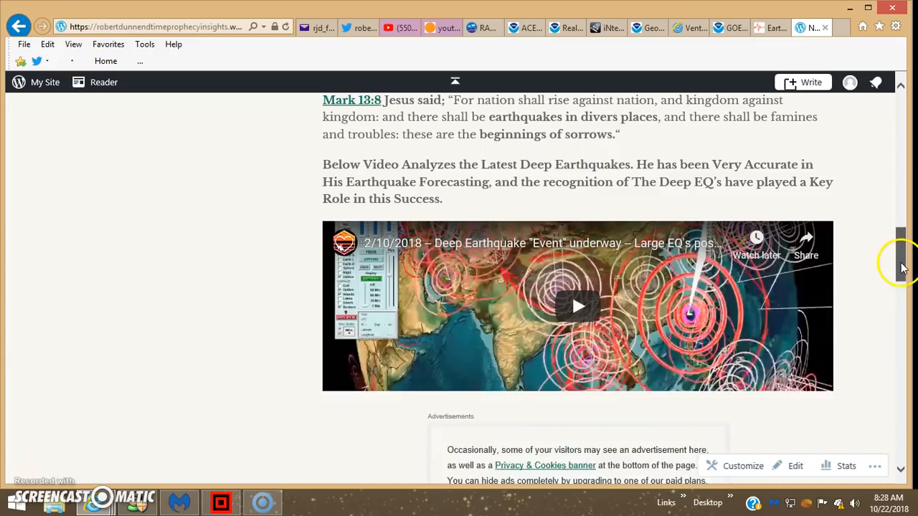
{"action": "scroll", "scroll_direction": "up", "scroll_amount": 3}
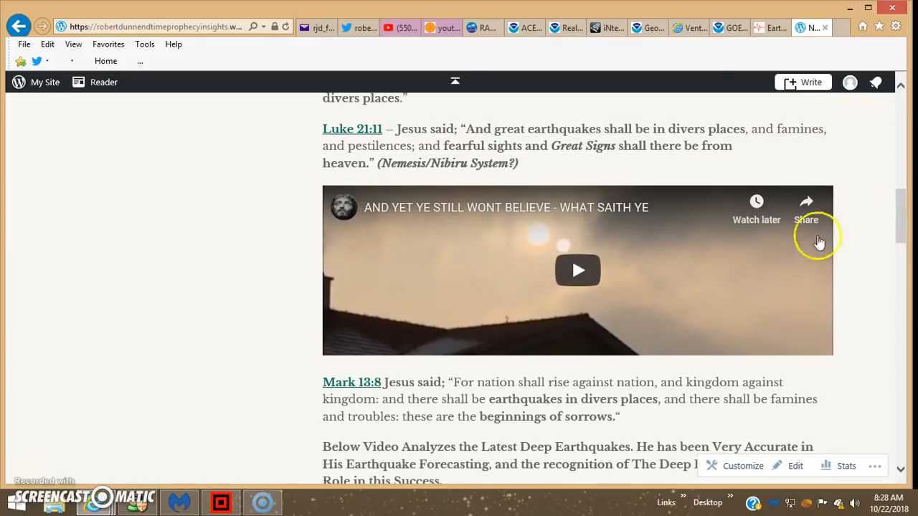
{"action": "mouse_move", "coordinate": [497, 273]}
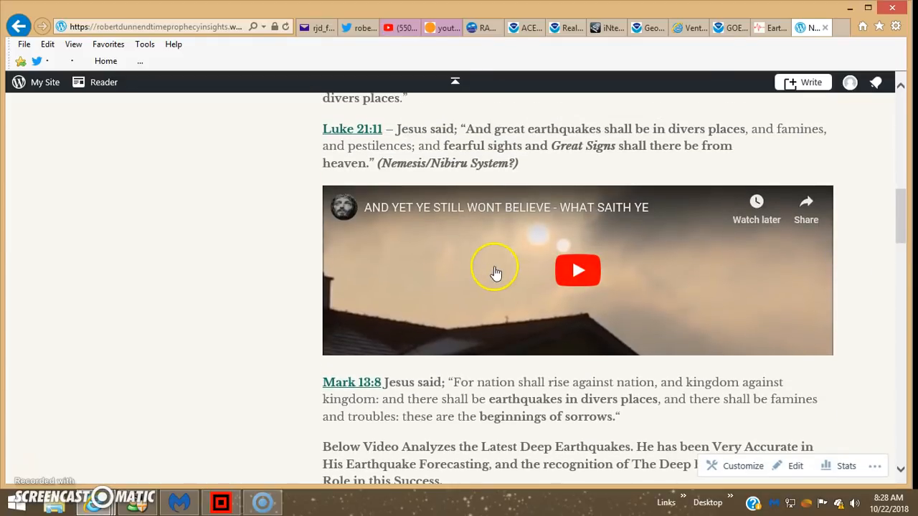
{"action": "mouse_move", "coordinate": [618, 297]}
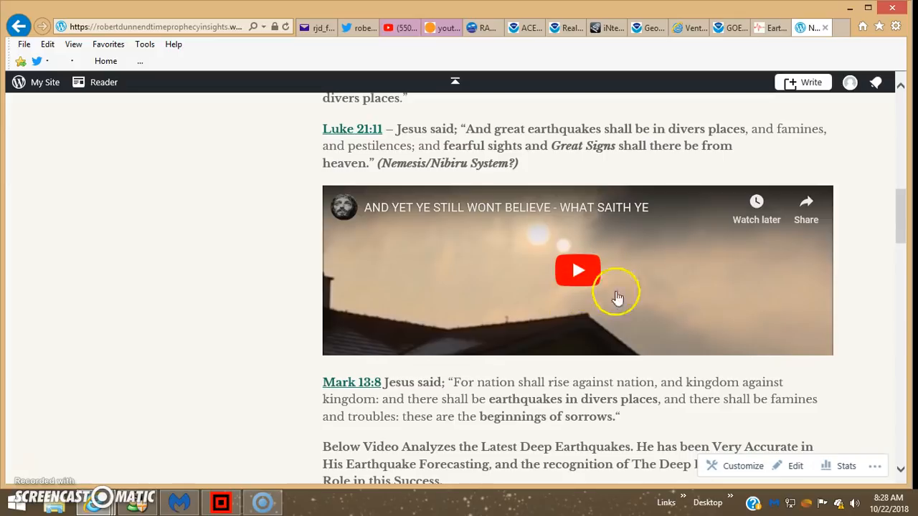
{"action": "scroll", "scroll_direction": "down", "scroll_amount": 3}
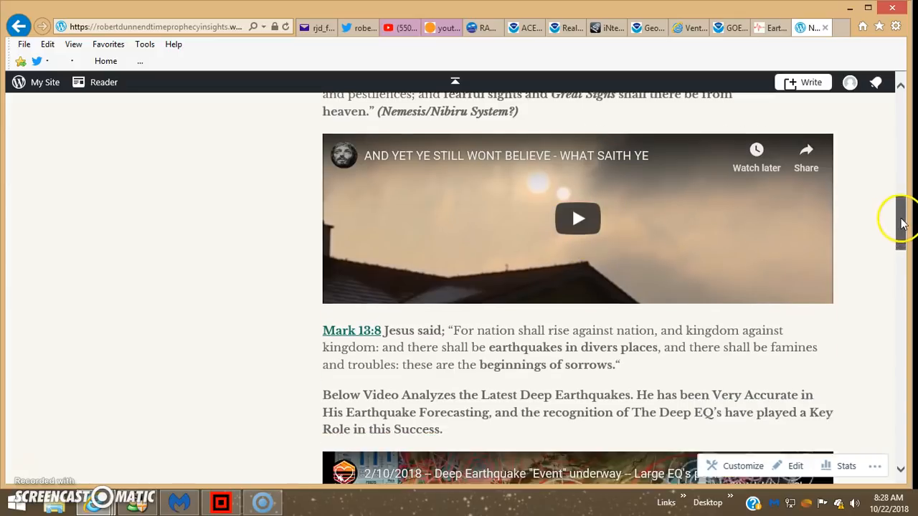
{"action": "scroll", "scroll_direction": "up", "scroll_amount": 3}
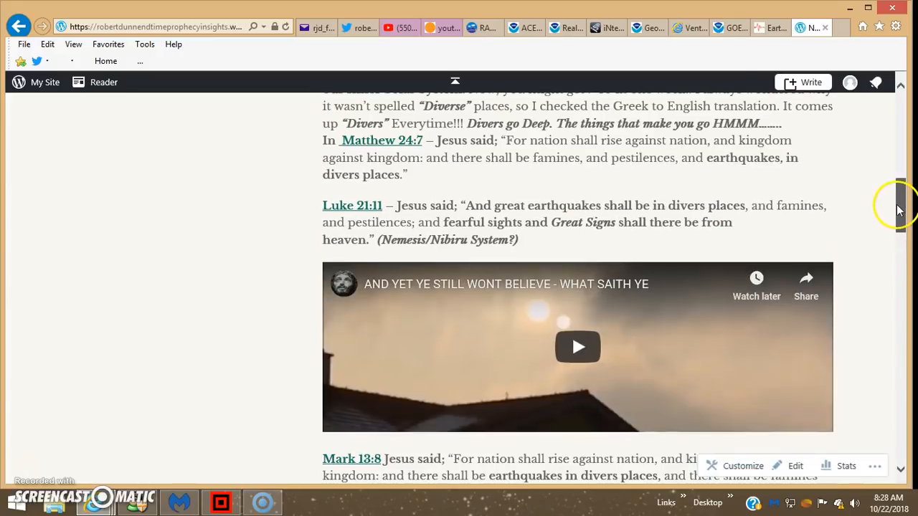
{"action": "mouse_move", "coordinate": [523, 27]}
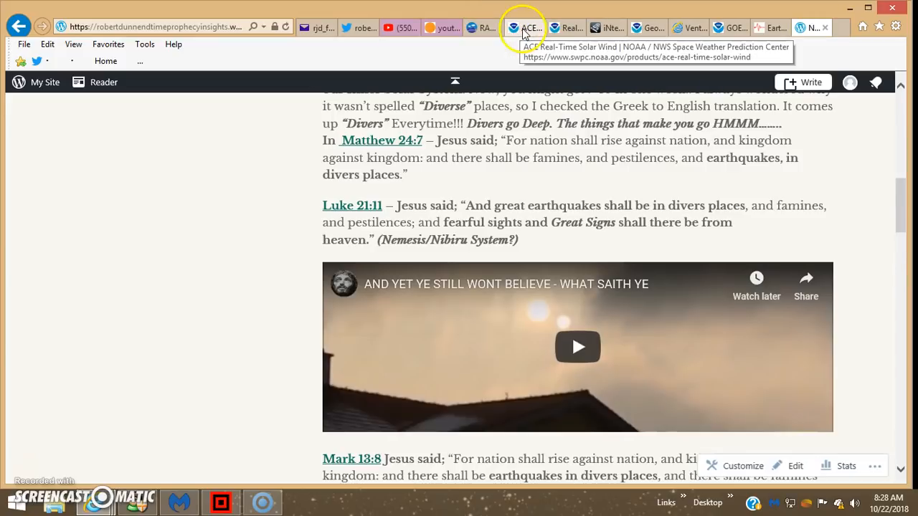
Show ISWA's BATSRUS solar wind, magnetopause and radiation belt plots for 10/22/2018.
{"action": "left_click", "coordinate": [603, 27]}
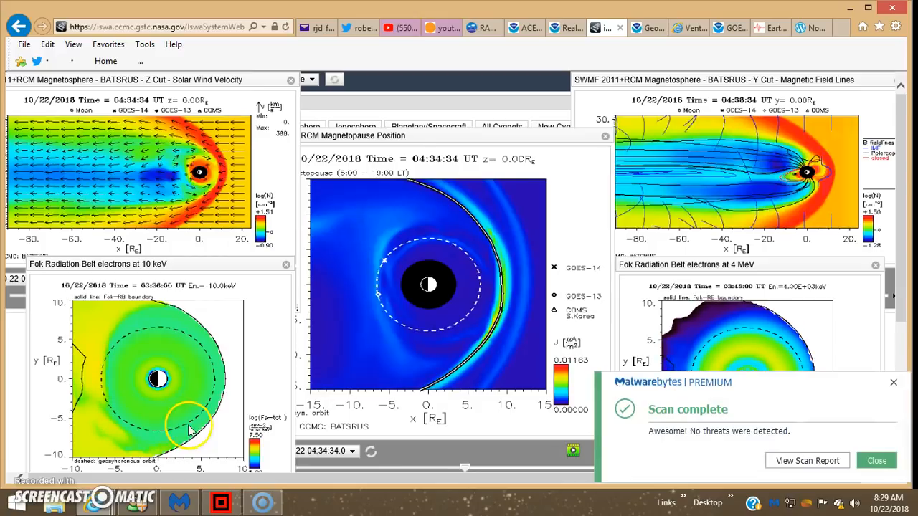
{"action": "left_click", "coordinate": [877, 461]}
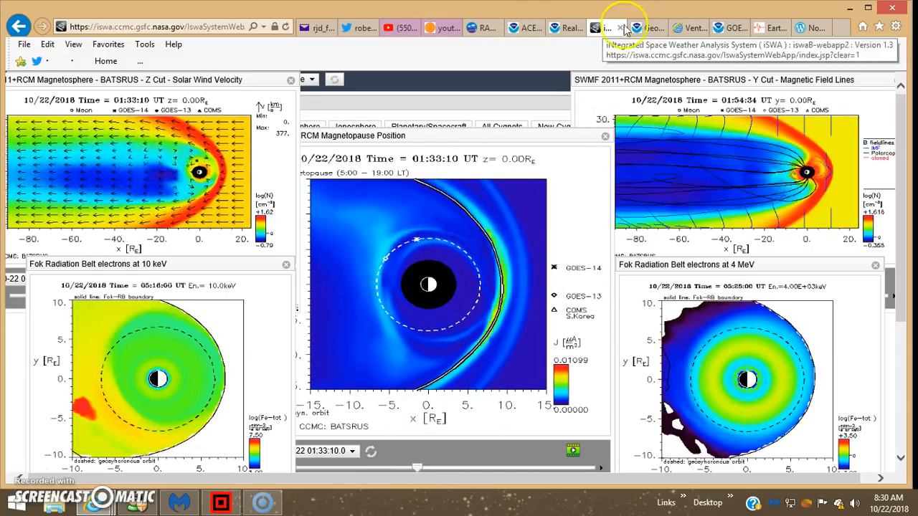
{"action": "left_click", "coordinate": [644, 27]}
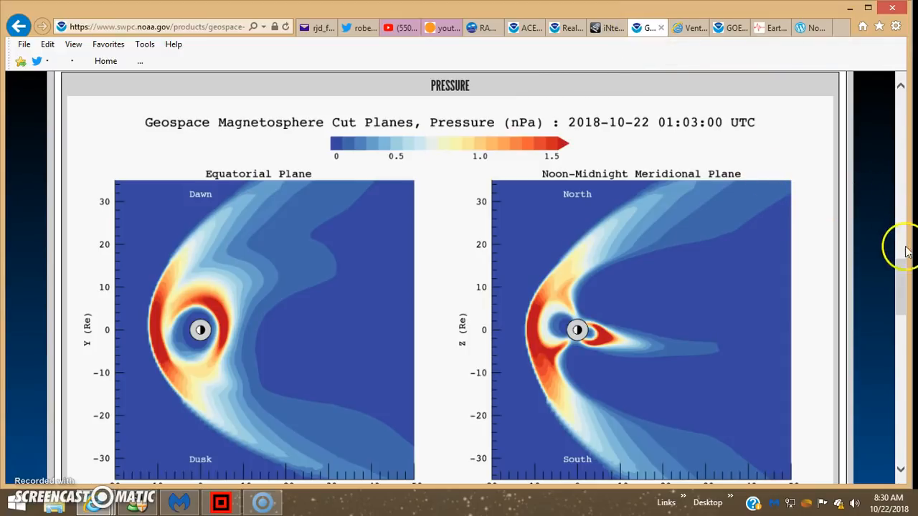
{"action": "scroll", "scroll_direction": "down", "scroll_amount": 3}
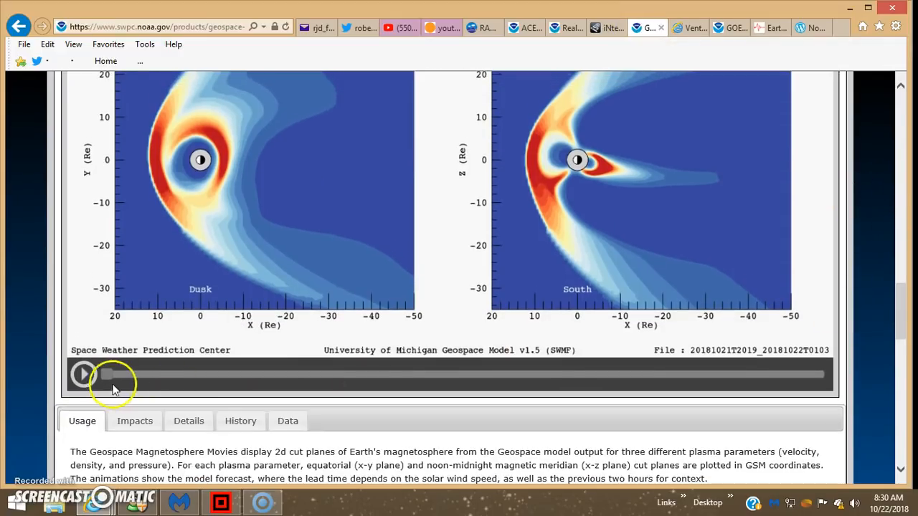
{"action": "left_click", "coordinate": [83, 374]}
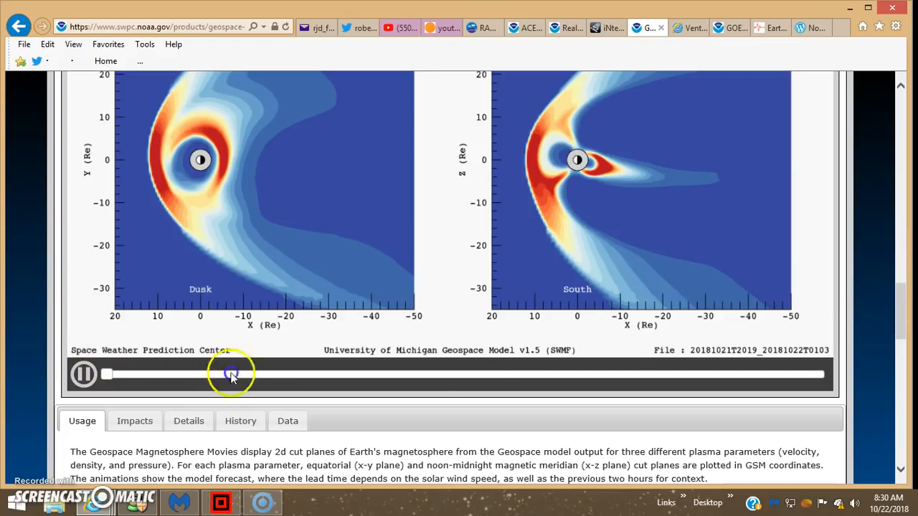
{"action": "scroll", "scroll_direction": "up", "scroll_amount": 3}
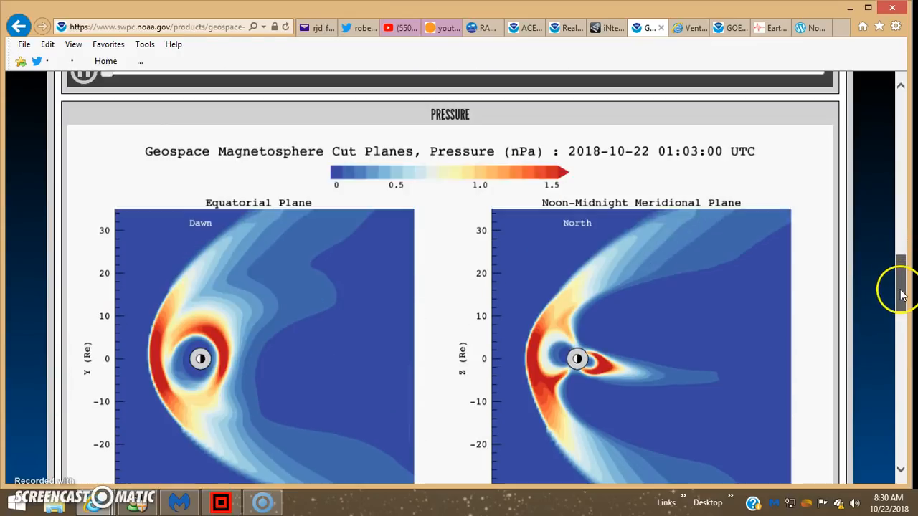
{"action": "scroll", "scroll_direction": "down", "scroll_amount": 3}
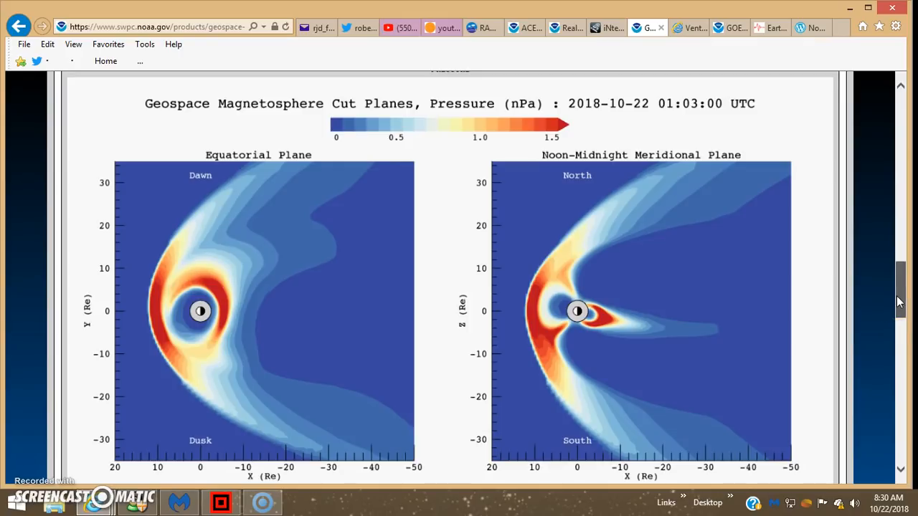
{"action": "mouse_move", "coordinate": [286, 296]}
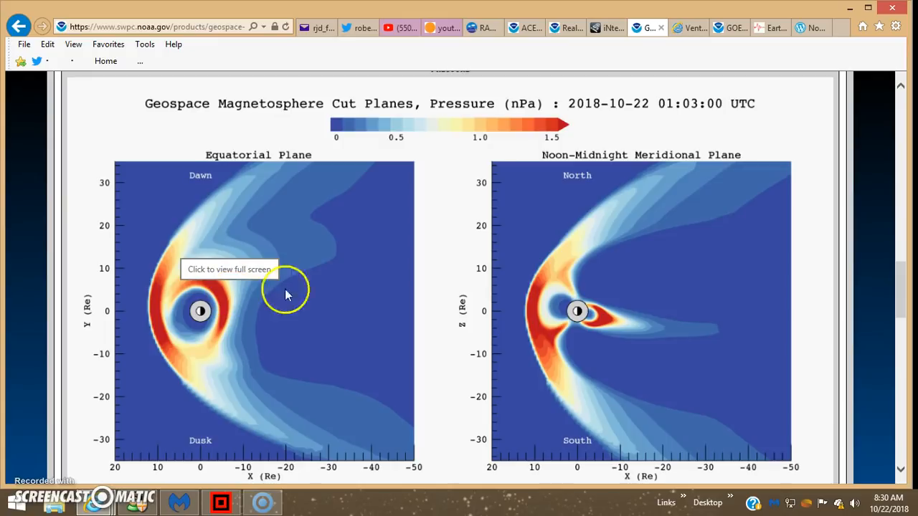
{"action": "mouse_move", "coordinate": [527, 27]}
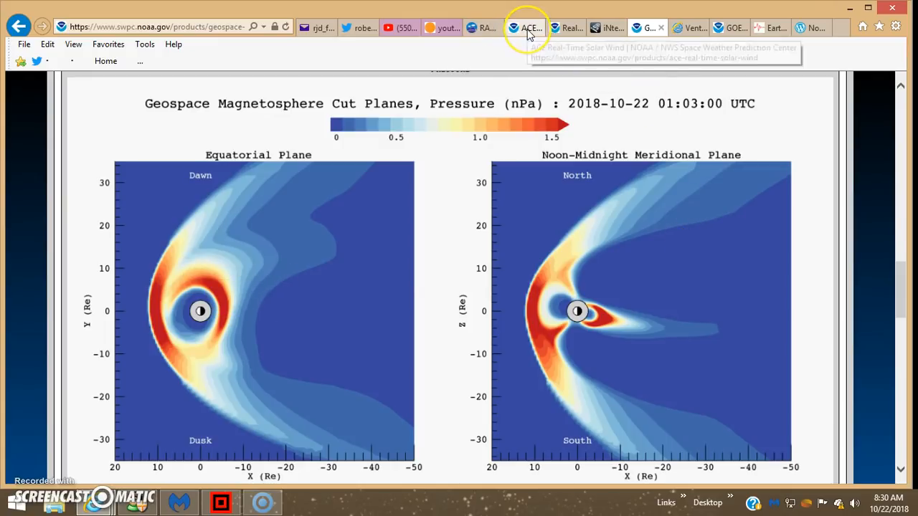
Bring up the ACE Real-Time Solar Wind tab with its 2018-10-20 MAG & SWEPAM plots.
{"action": "left_click", "coordinate": [530, 27]}
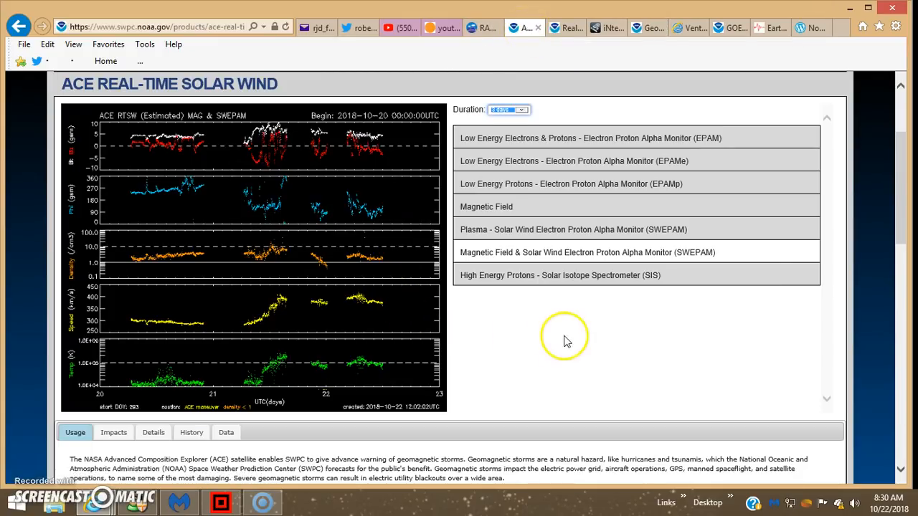
{"action": "mouse_move", "coordinate": [502, 388]}
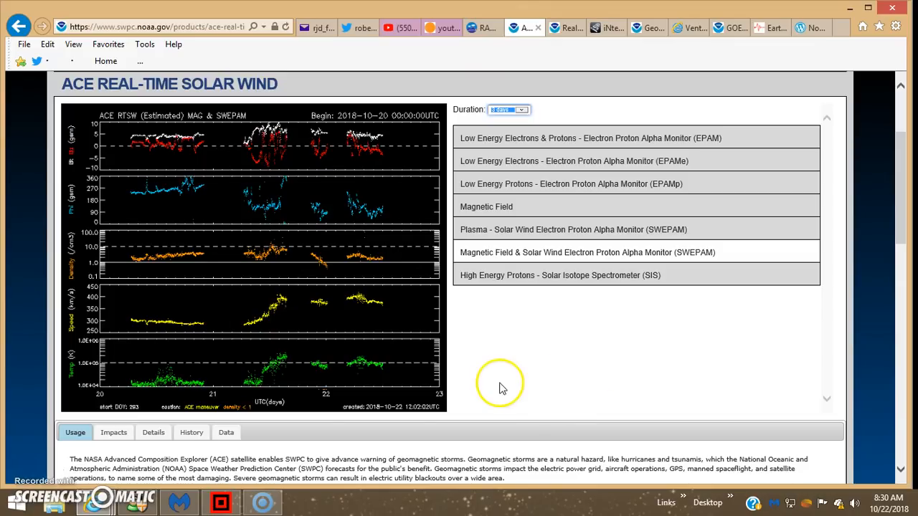
{"action": "mouse_move", "coordinate": [123, 396]}
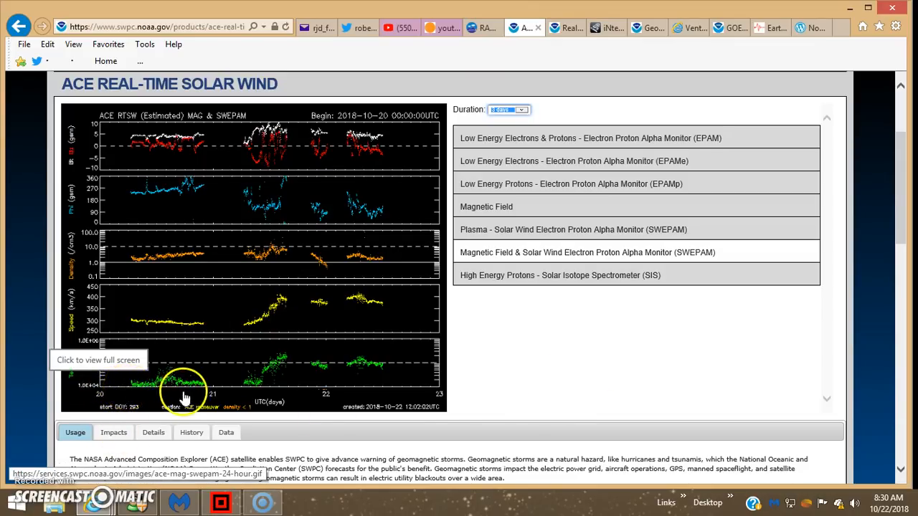
{"action": "mouse_move", "coordinate": [244, 393]}
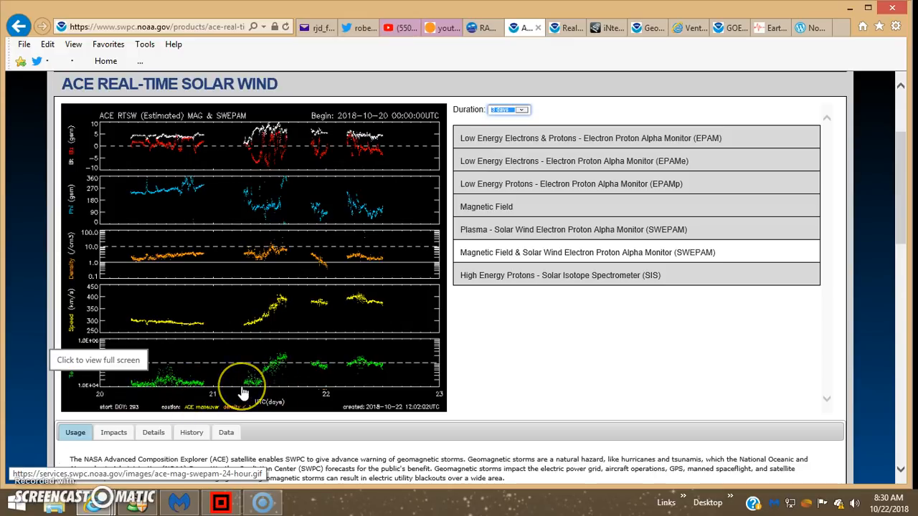
{"action": "mouse_move", "coordinate": [275, 399]}
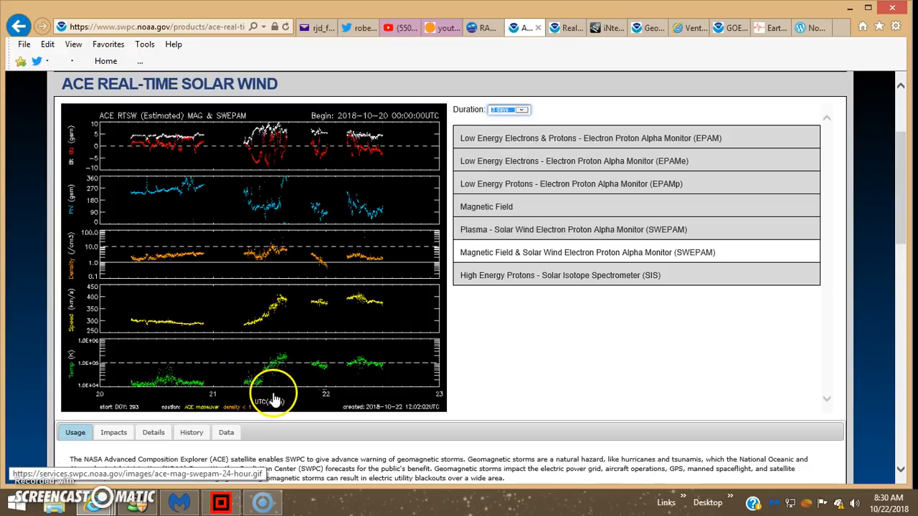
{"action": "mouse_move", "coordinate": [243, 393]}
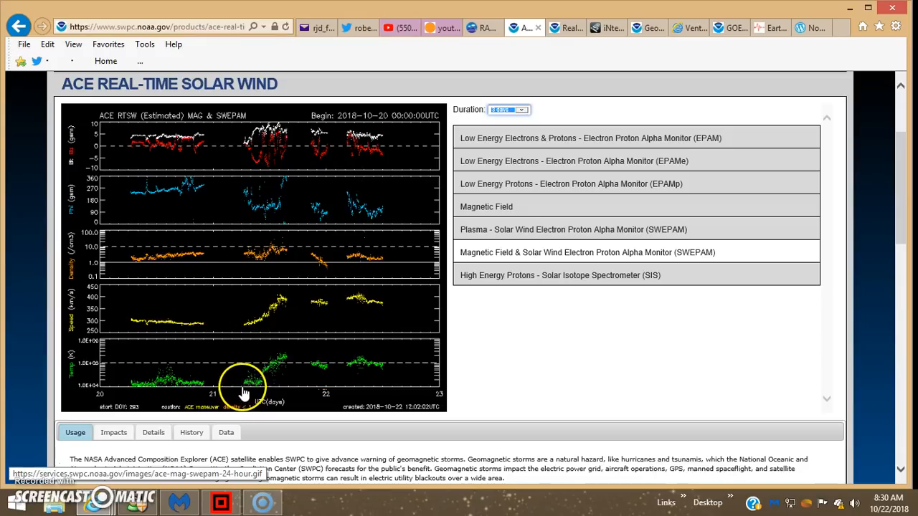
{"action": "mouse_move", "coordinate": [586, 32]}
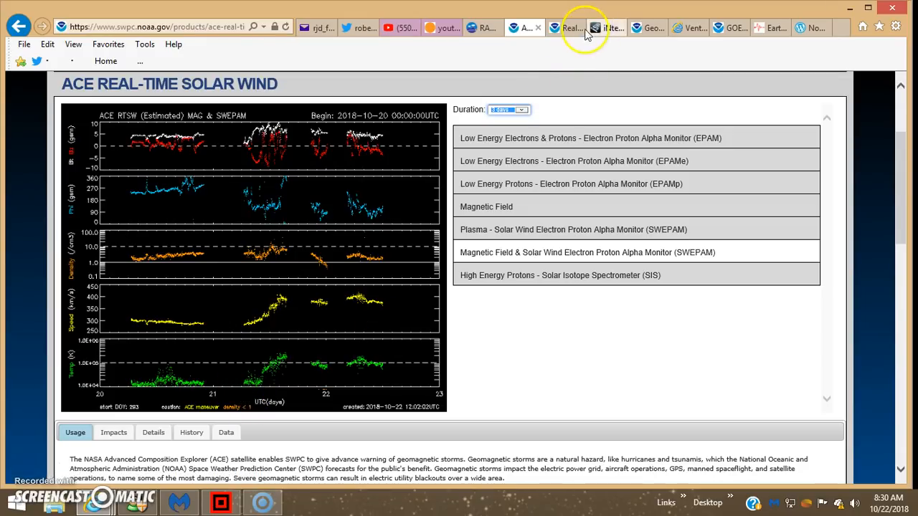
Switch to the Real Time Solar Wind tab, scroll down to the usage text and back.
{"action": "left_click", "coordinate": [566, 27]}
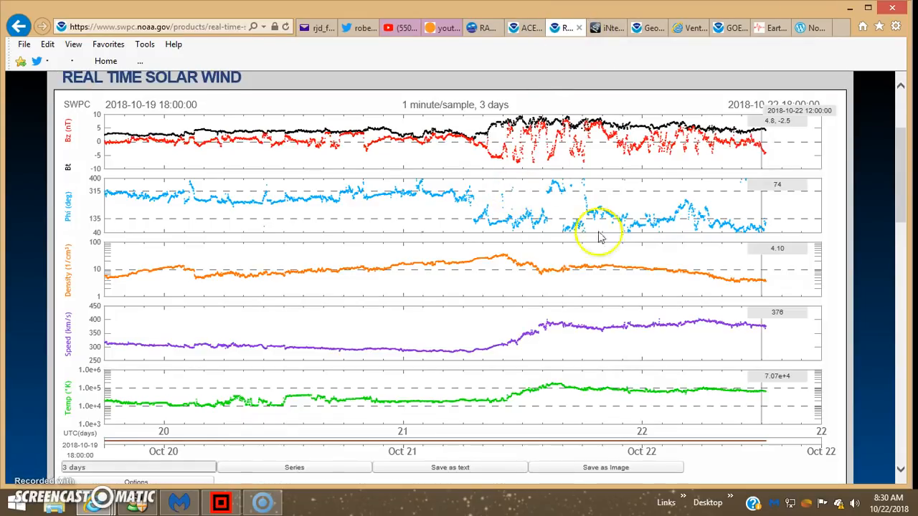
{"action": "mouse_move", "coordinate": [800, 127]}
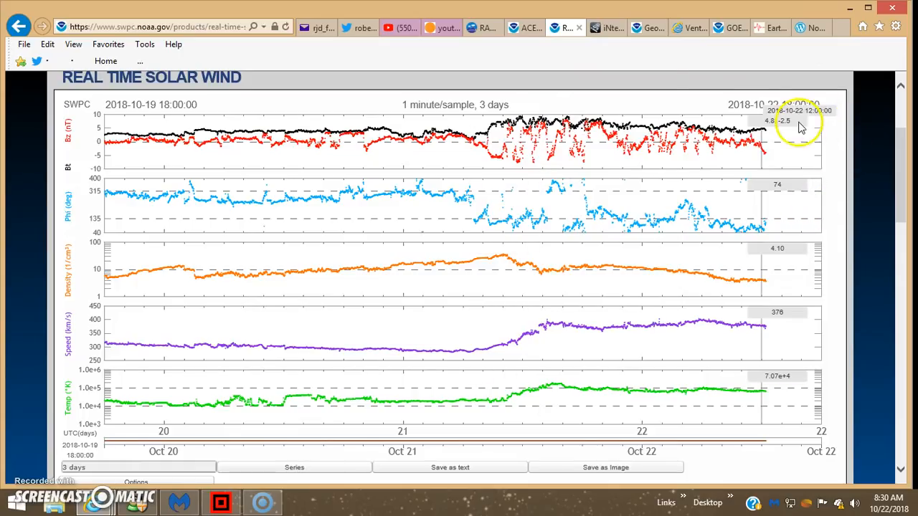
{"action": "mouse_move", "coordinate": [898, 183]}
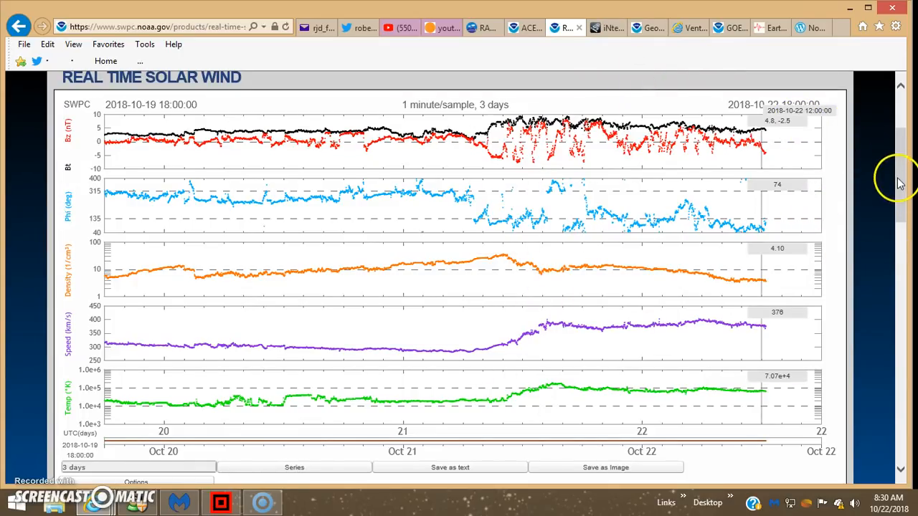
{"action": "scroll", "scroll_direction": "down", "scroll_amount": 3}
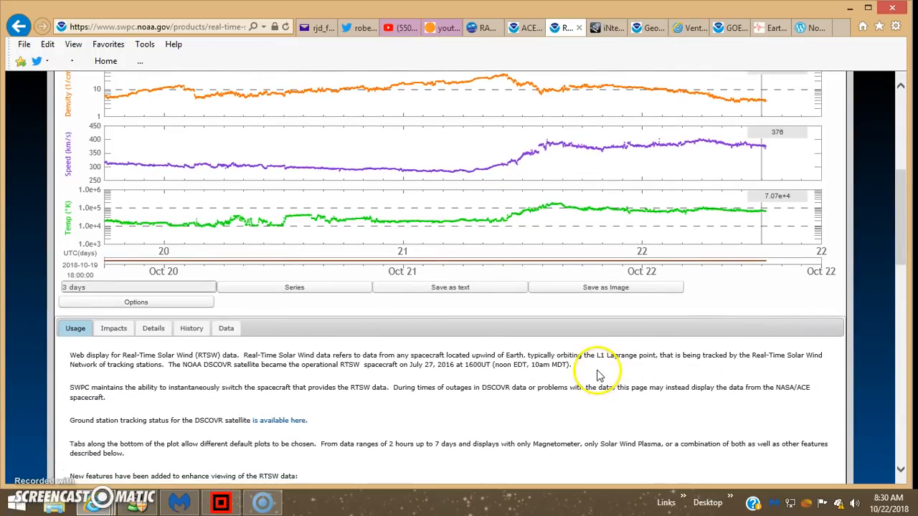
{"action": "mouse_move", "coordinate": [618, 362]}
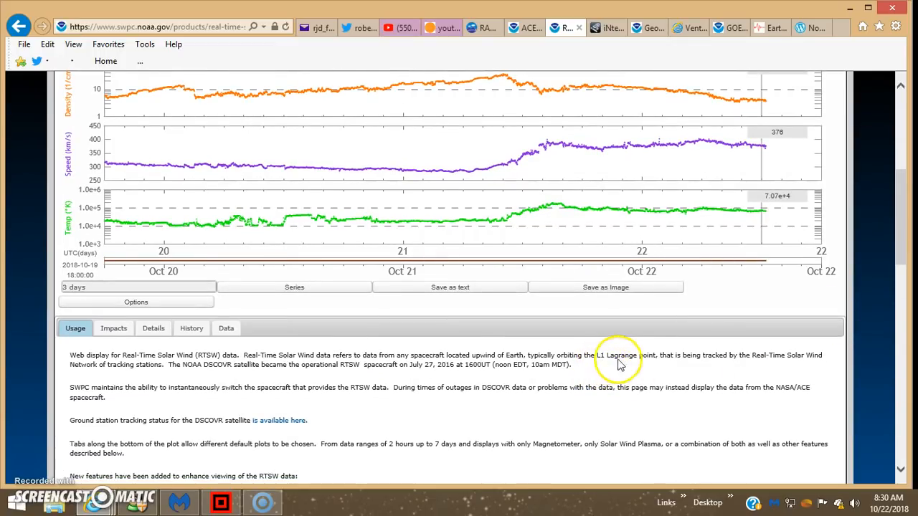
{"action": "scroll", "scroll_direction": "up", "scroll_amount": 3}
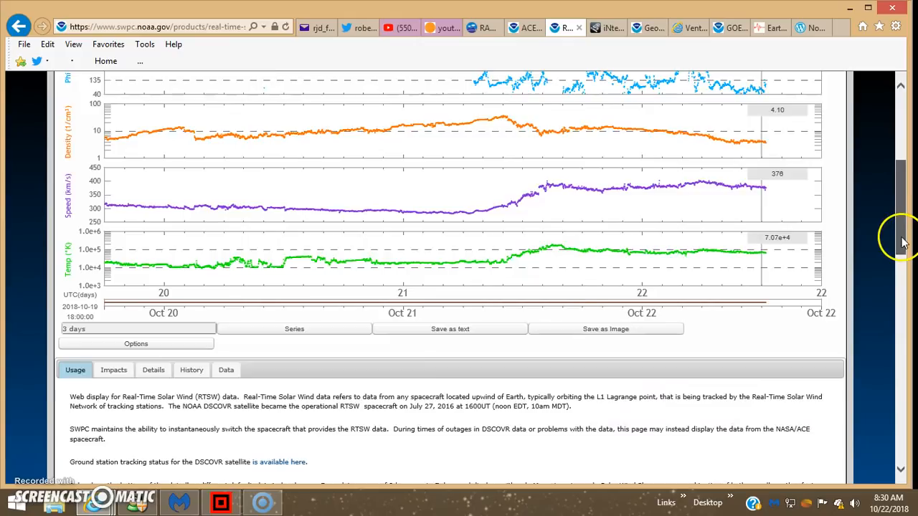
{"action": "scroll", "scroll_direction": "up", "scroll_amount": 3}
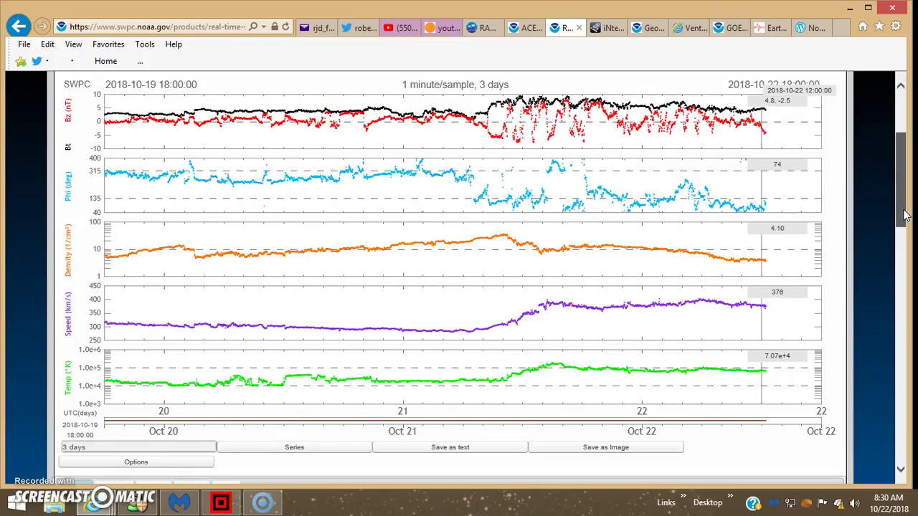
{"action": "scroll", "scroll_direction": "up", "scroll_amount": 3}
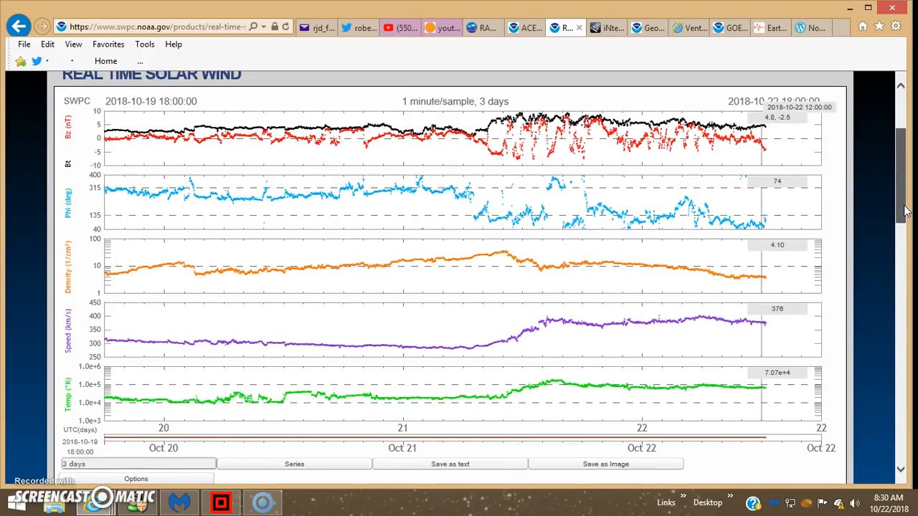
{"action": "scroll", "scroll_direction": "up", "scroll_amount": 3}
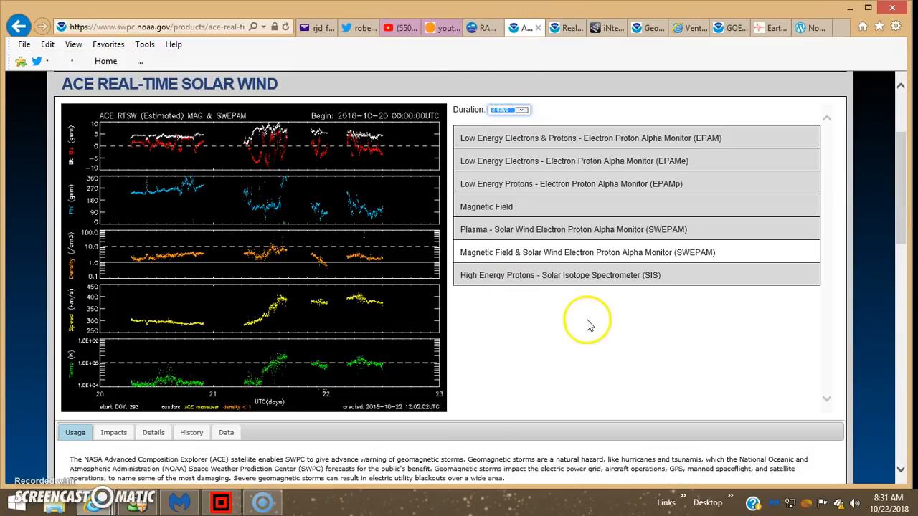
{"action": "mouse_move", "coordinate": [556, 344]}
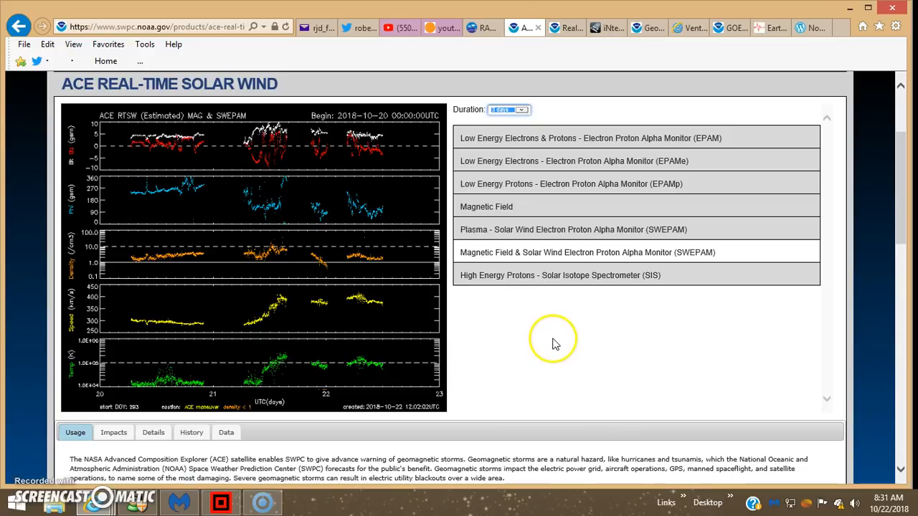
{"action": "mouse_move", "coordinate": [550, 368]}
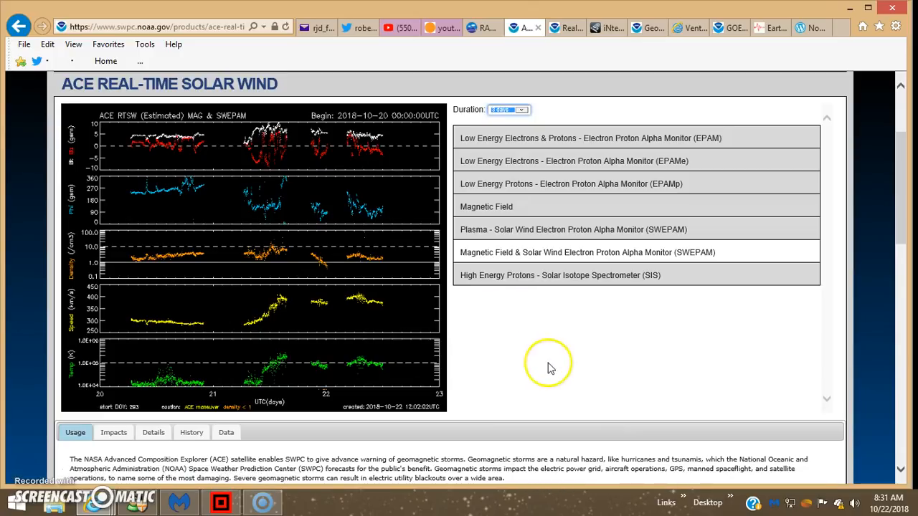
{"action": "mouse_move", "coordinate": [294, 408]}
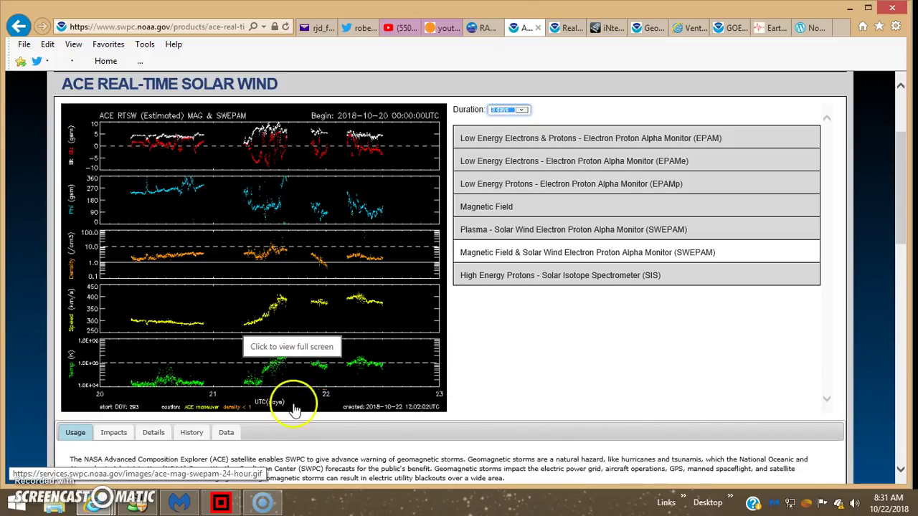
{"action": "mouse_move", "coordinate": [287, 396]}
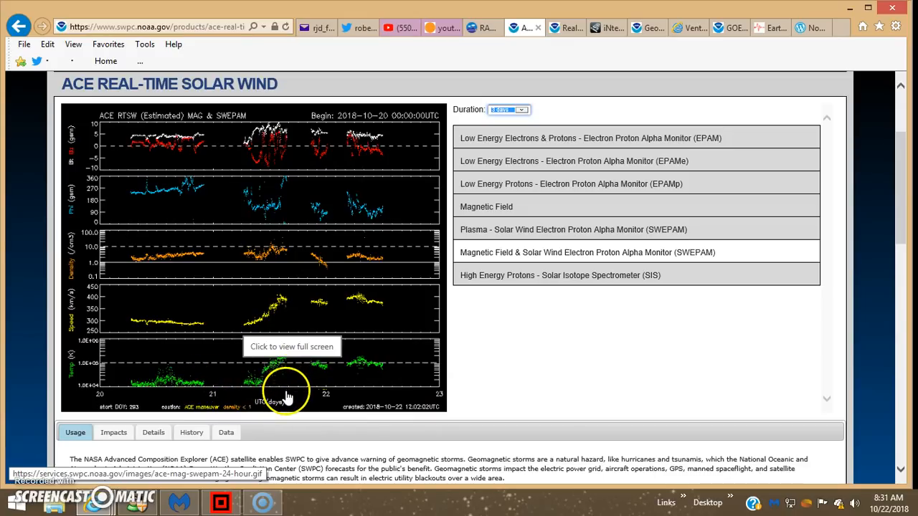
{"action": "mouse_move", "coordinate": [287, 402]}
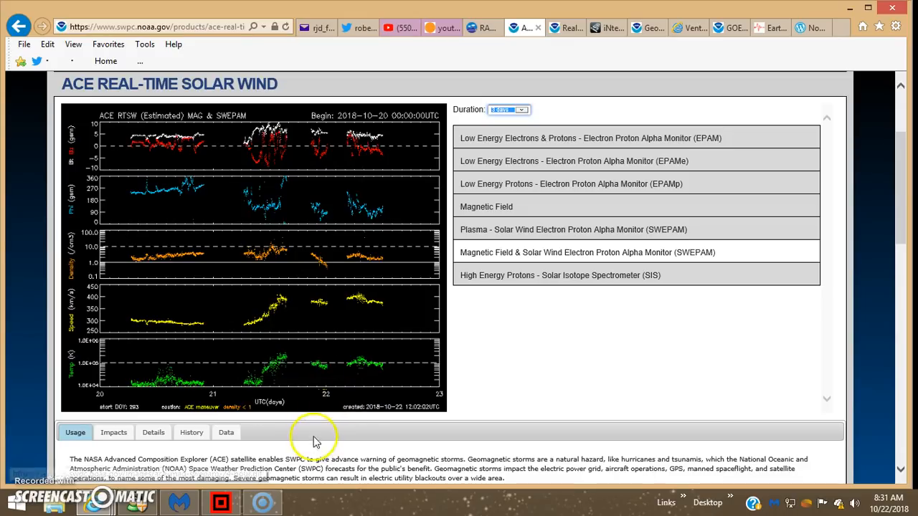
{"action": "mouse_move", "coordinate": [332, 414]}
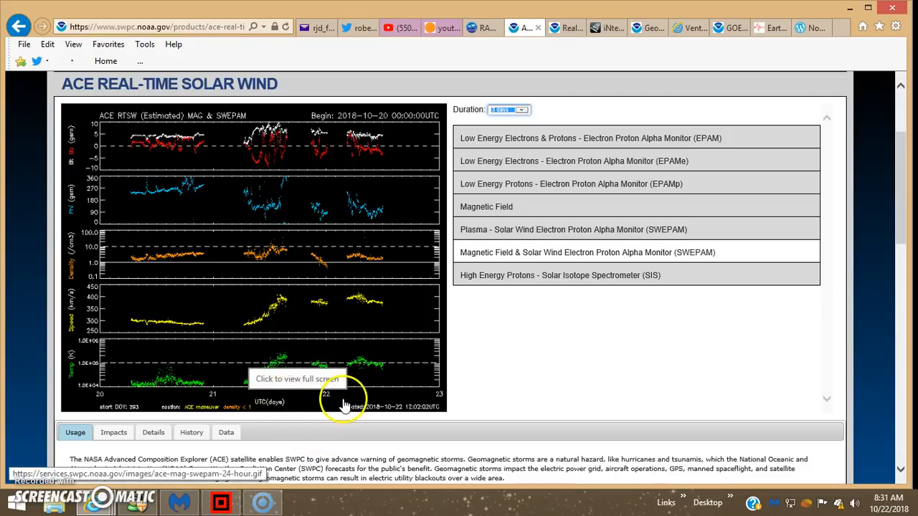
{"action": "mouse_move", "coordinate": [330, 436]}
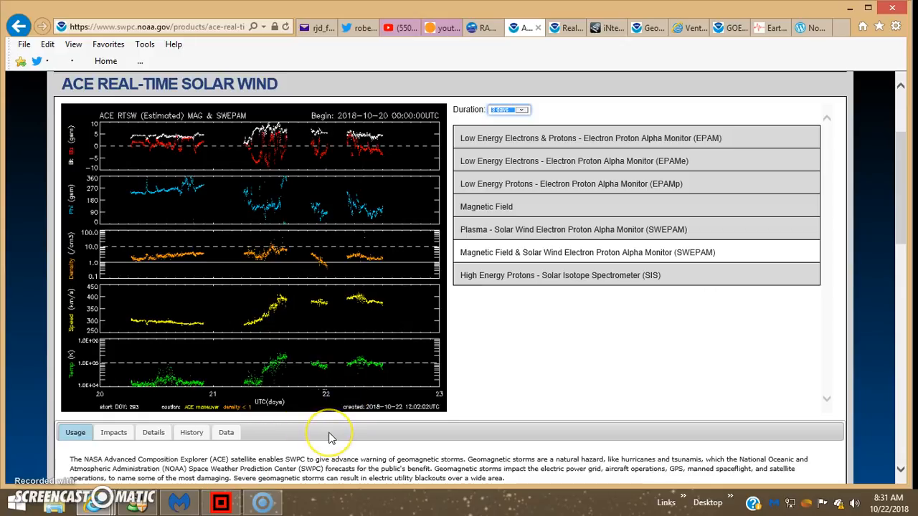
{"action": "mouse_move", "coordinate": [330, 433]}
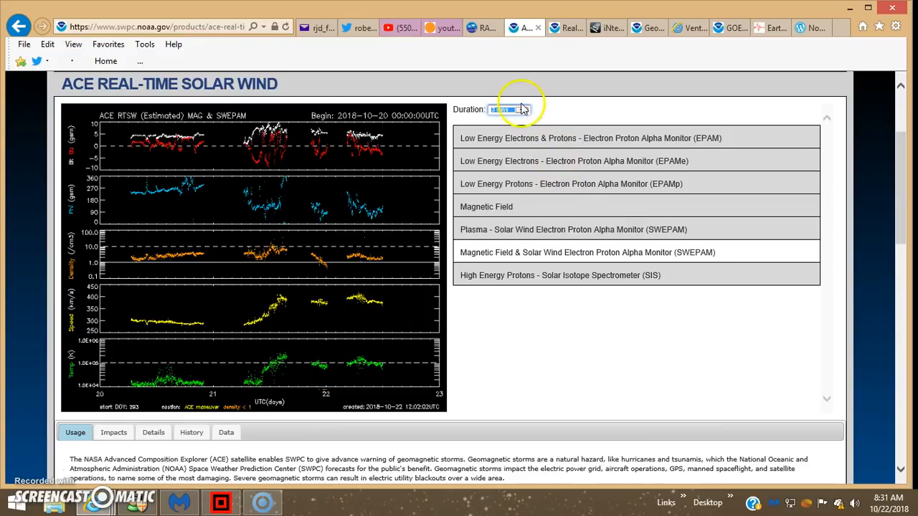
{"action": "left_click", "coordinate": [509, 109]}
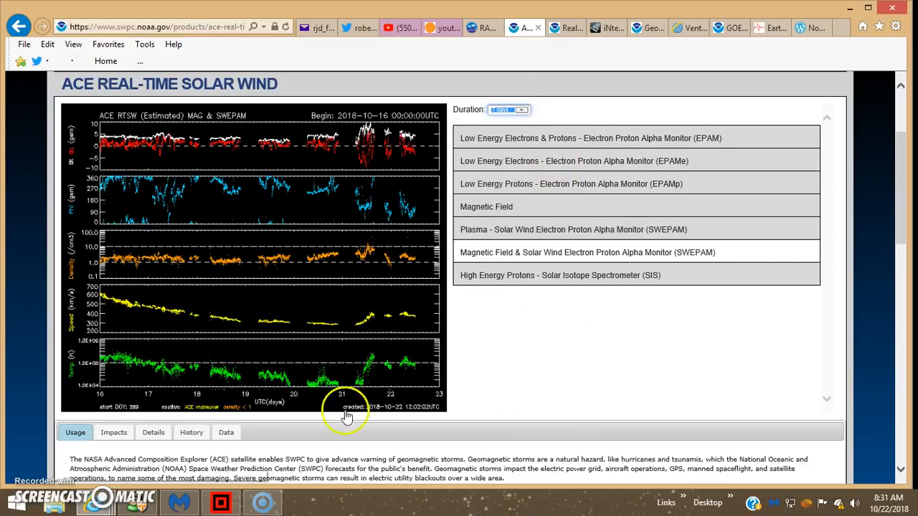
{"action": "mouse_move", "coordinate": [178, 378]}
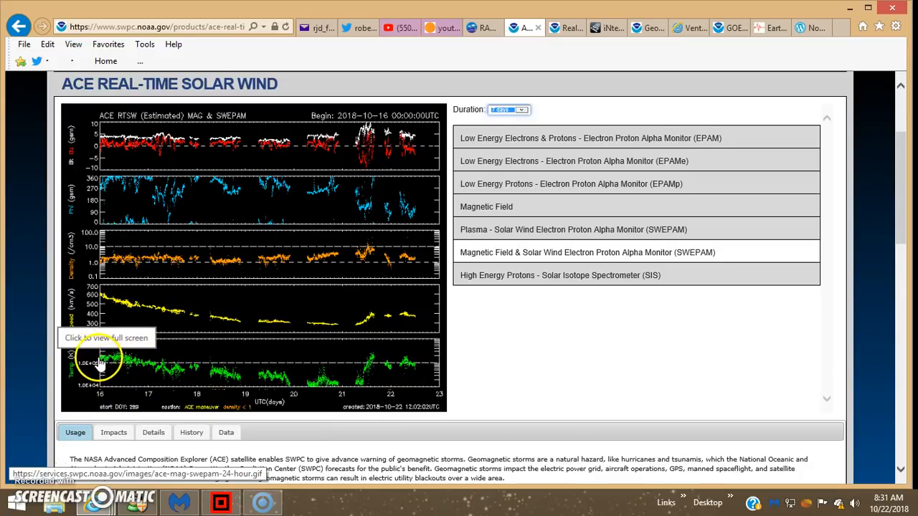
{"action": "mouse_move", "coordinate": [69, 369]}
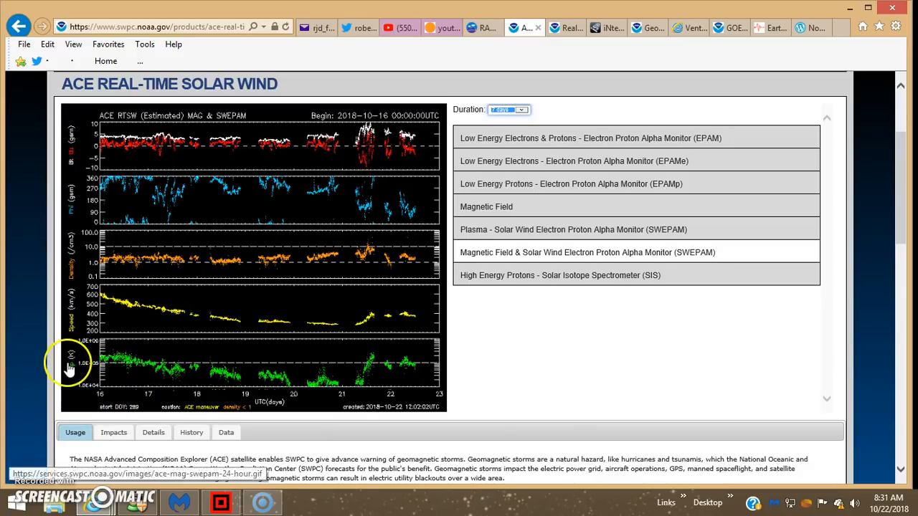
{"action": "mouse_move", "coordinate": [72, 363]}
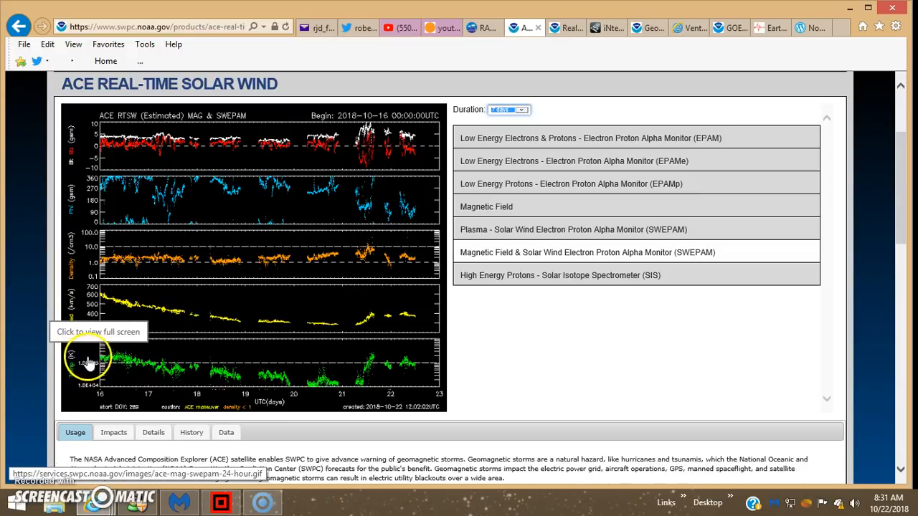
{"action": "mouse_move", "coordinate": [133, 398]}
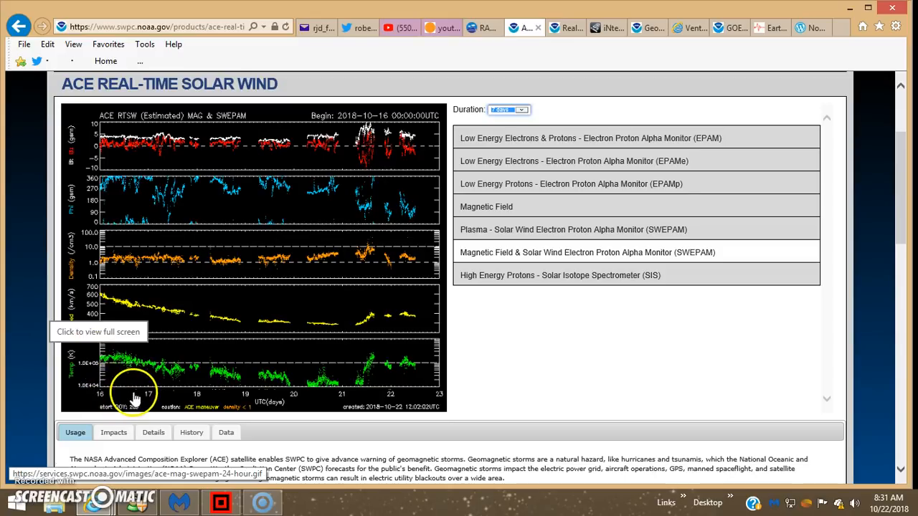
{"action": "mouse_move", "coordinate": [90, 384]}
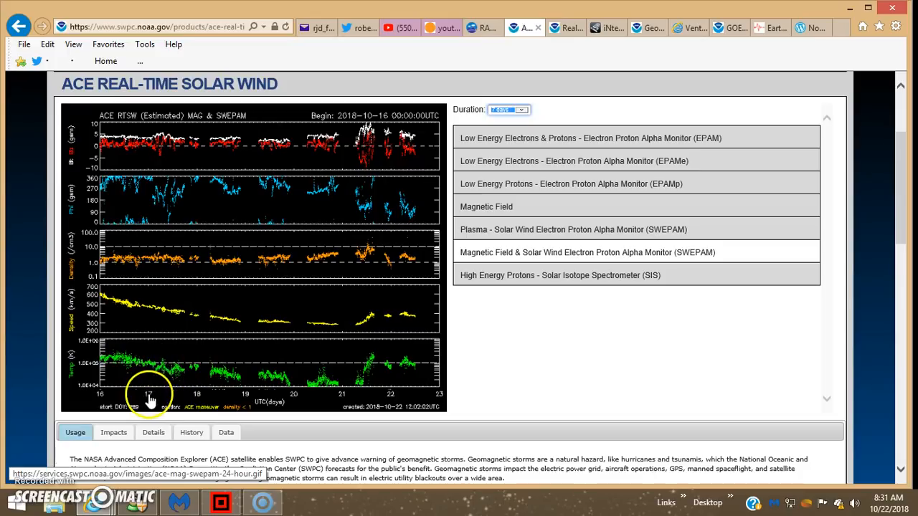
{"action": "mouse_move", "coordinate": [102, 401]}
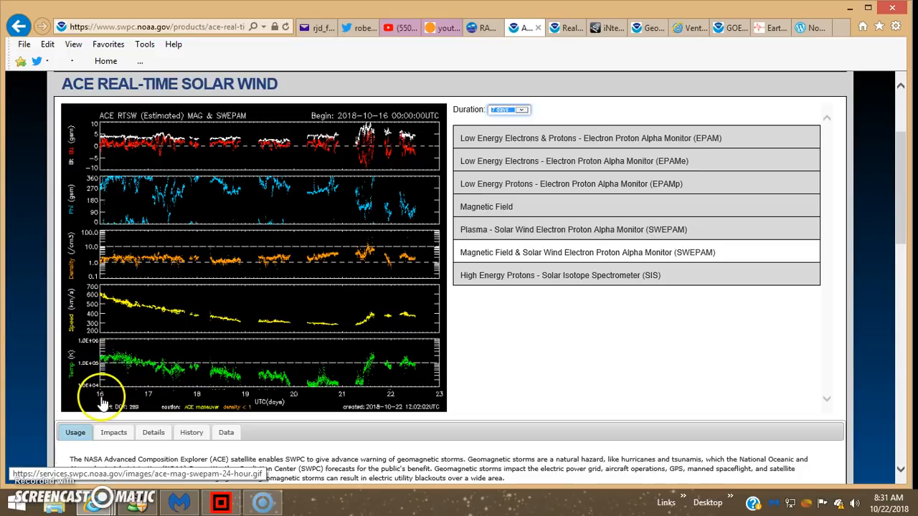
{"action": "mouse_move", "coordinate": [187, 375]}
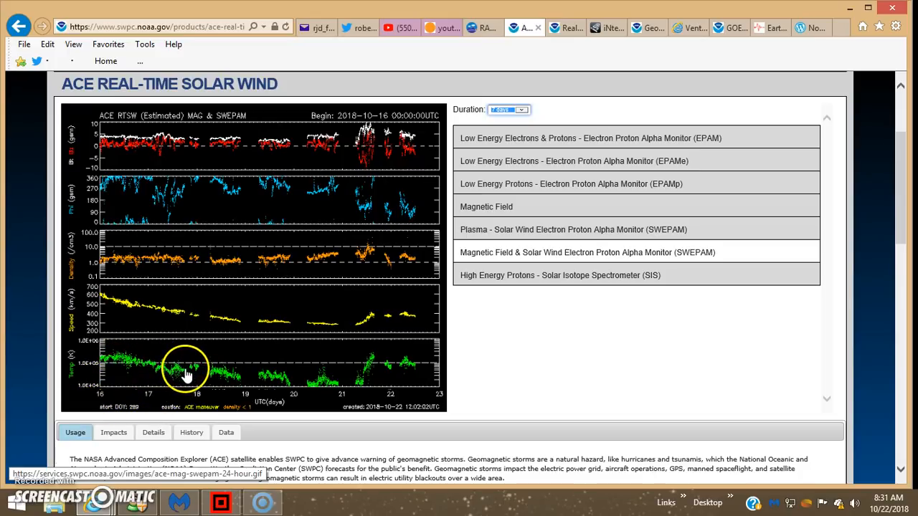
{"action": "mouse_move", "coordinate": [208, 374]}
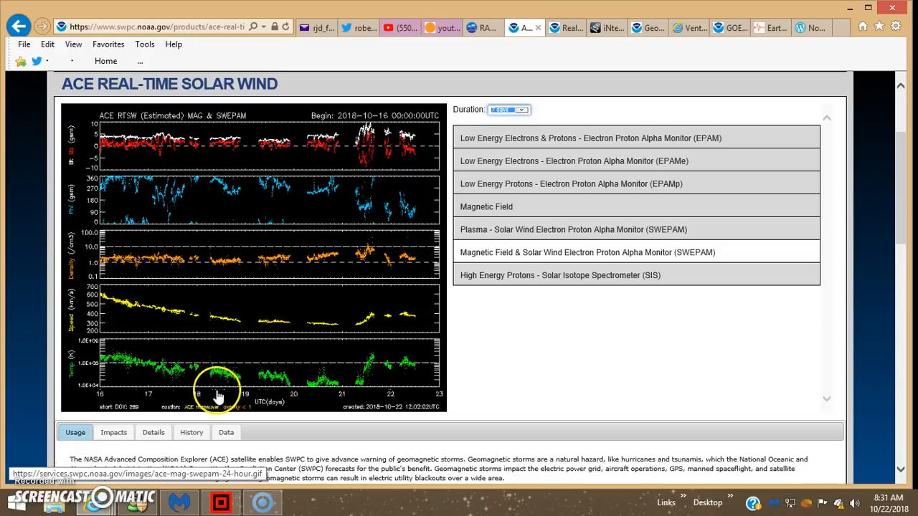
{"action": "mouse_move", "coordinate": [206, 397]}
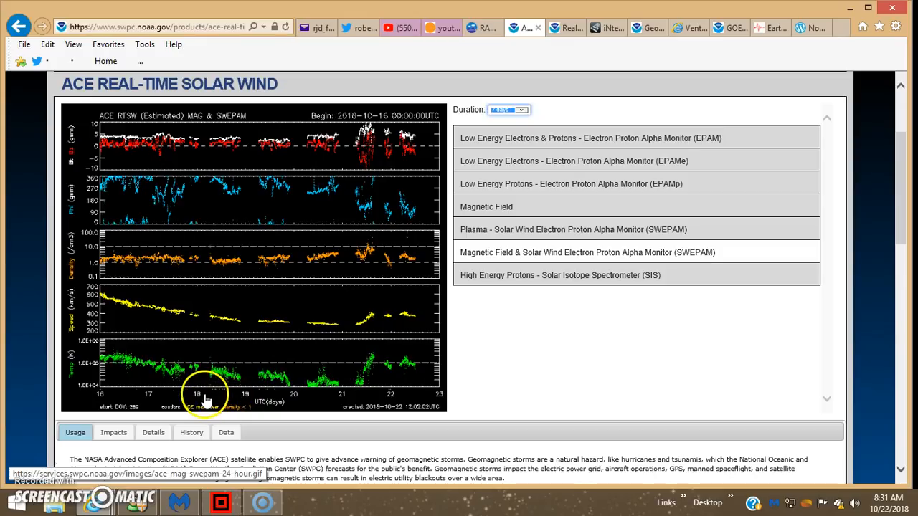
{"action": "mouse_move", "coordinate": [208, 393]}
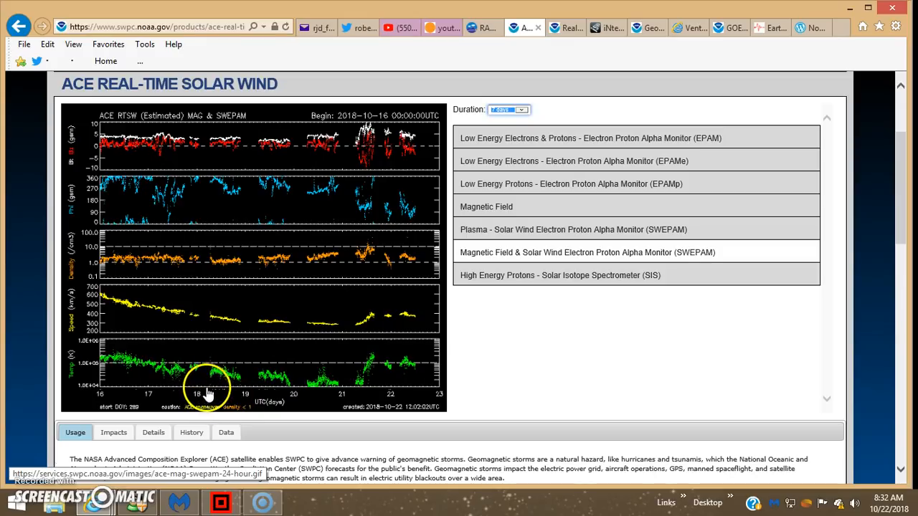
{"action": "mouse_move", "coordinate": [188, 382]}
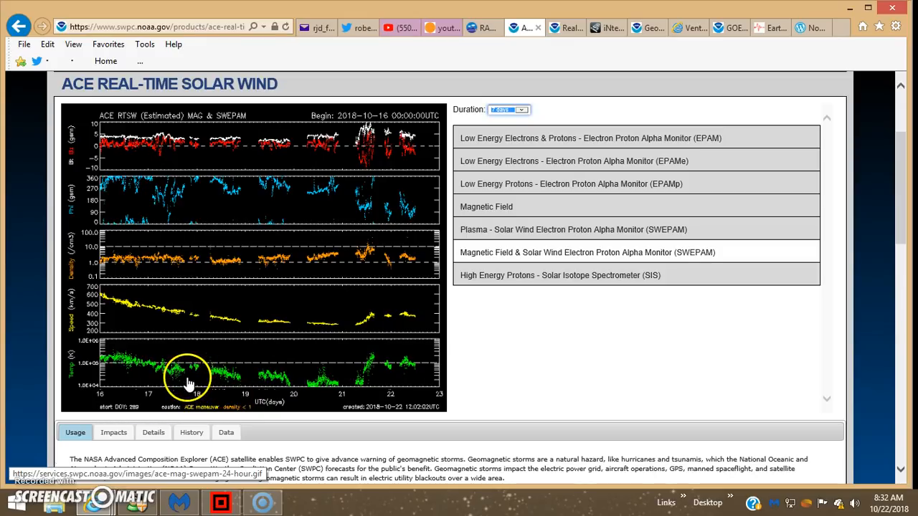
{"action": "mouse_move", "coordinate": [207, 393]}
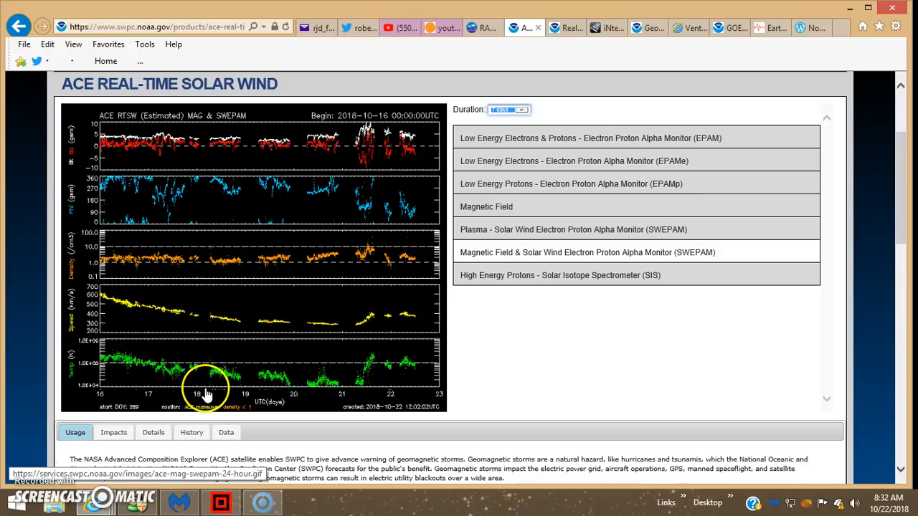
{"action": "mouse_move", "coordinate": [254, 395]}
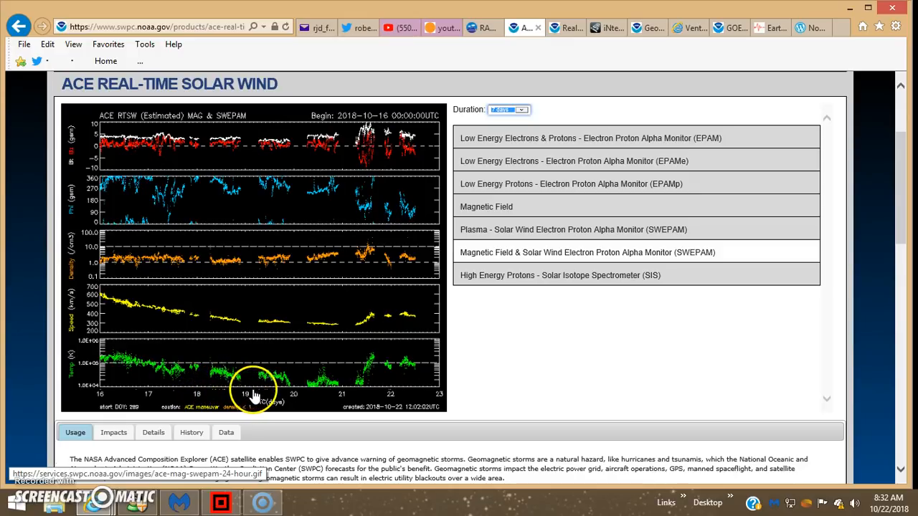
{"action": "mouse_move", "coordinate": [296, 393]}
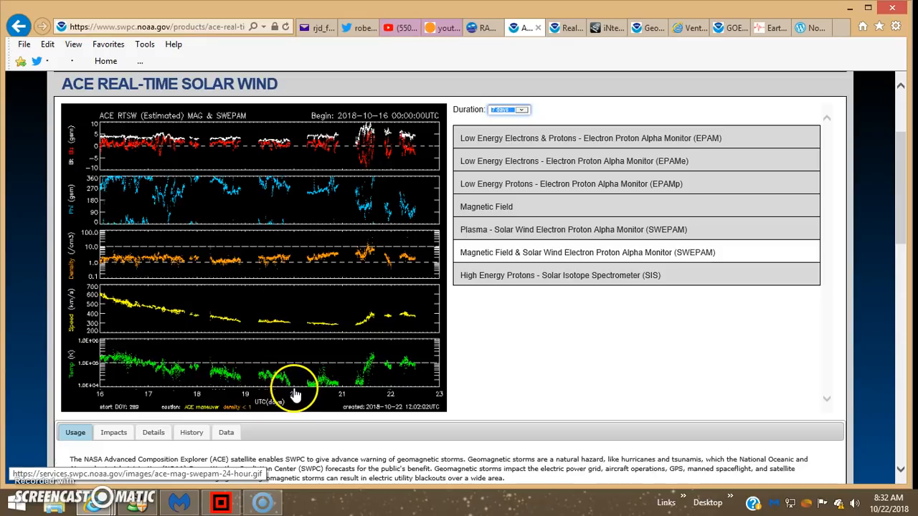
{"action": "mouse_move", "coordinate": [360, 396]}
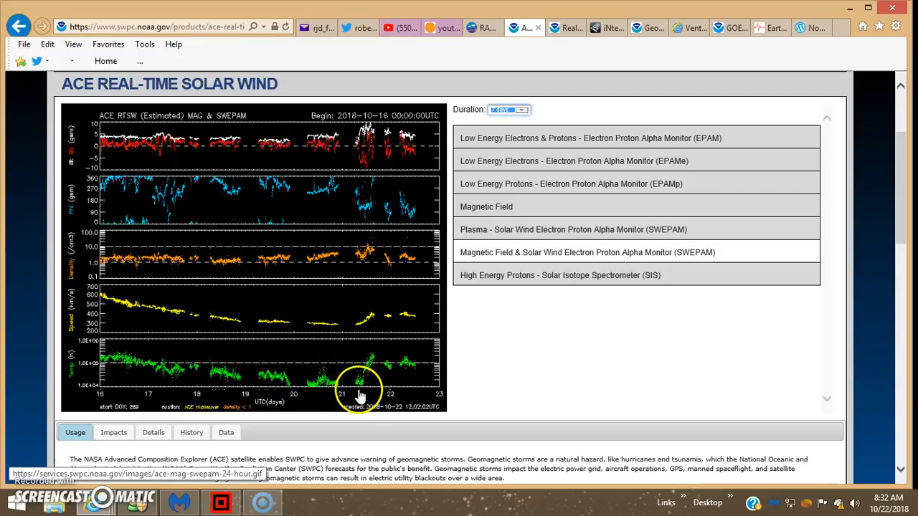
{"action": "mouse_move", "coordinate": [380, 372]}
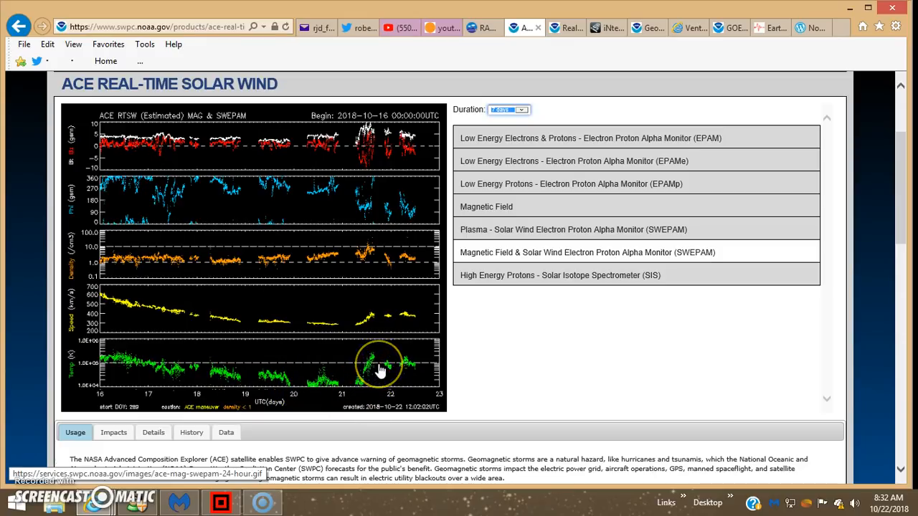
{"action": "mouse_move", "coordinate": [525, 37]}
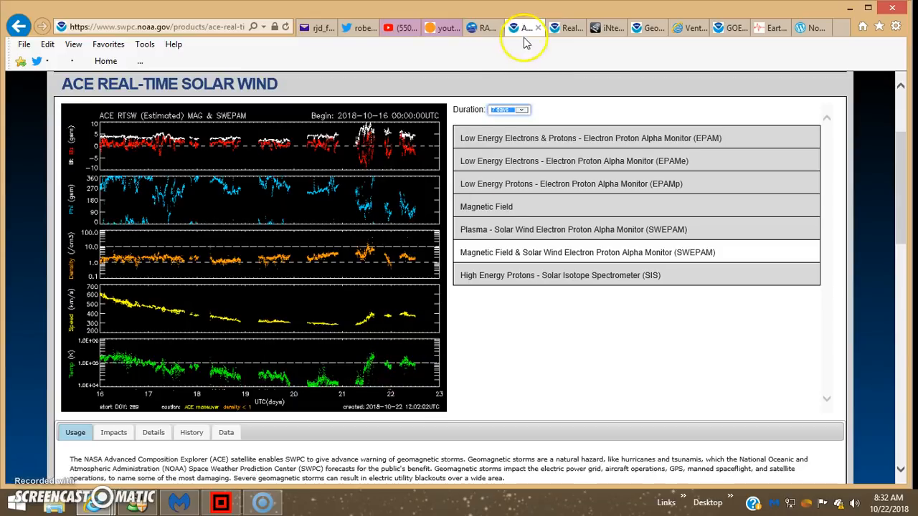
{"action": "mouse_move", "coordinate": [587, 93]}
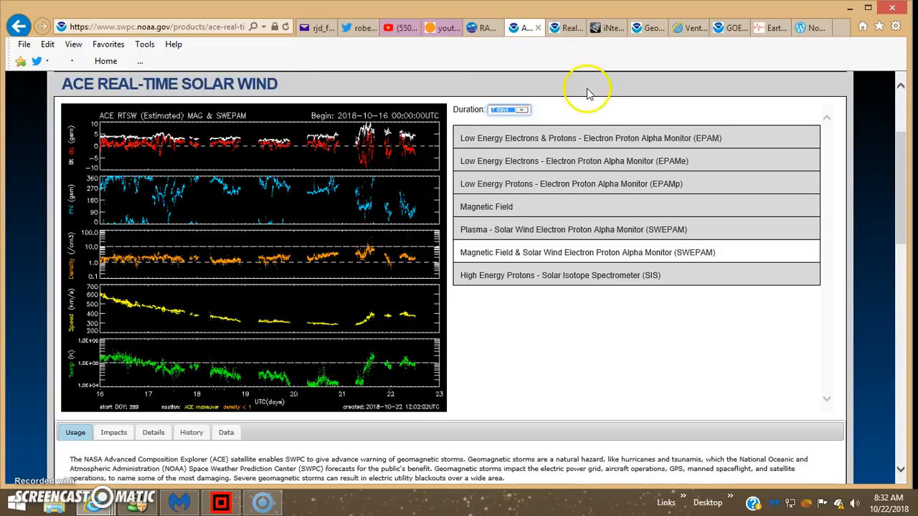
{"action": "mouse_move", "coordinate": [340, 269]}
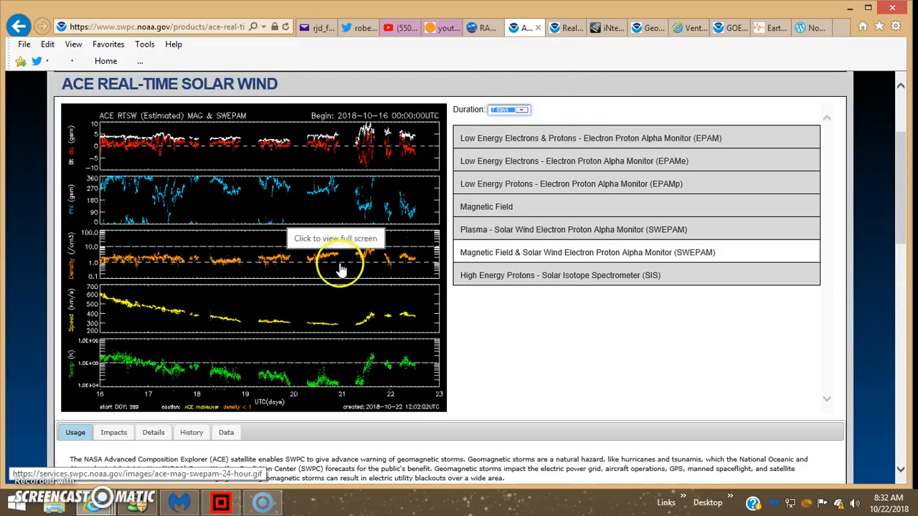
{"action": "mouse_move", "coordinate": [514, 131]}
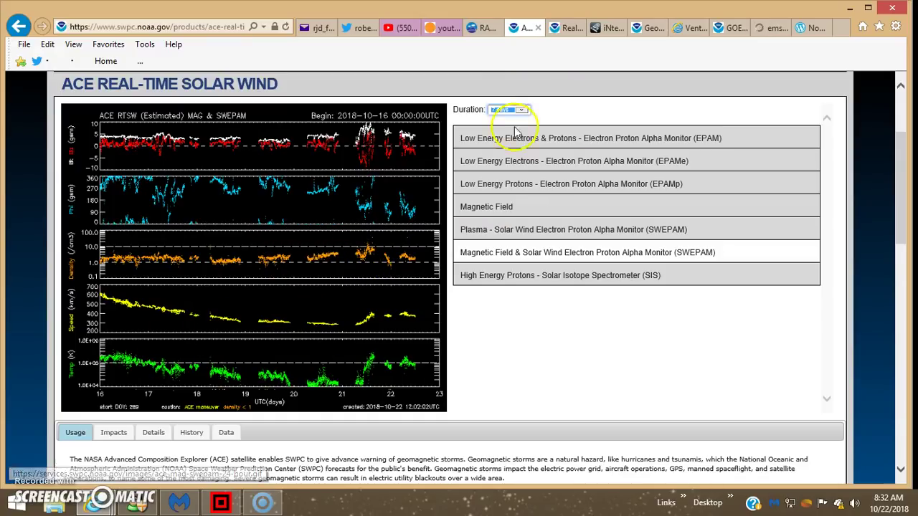
Set the ACE plot Duration to 3 days, then switch to the Real Time Solar Wind page.
{"action": "left_click", "coordinate": [509, 109]}
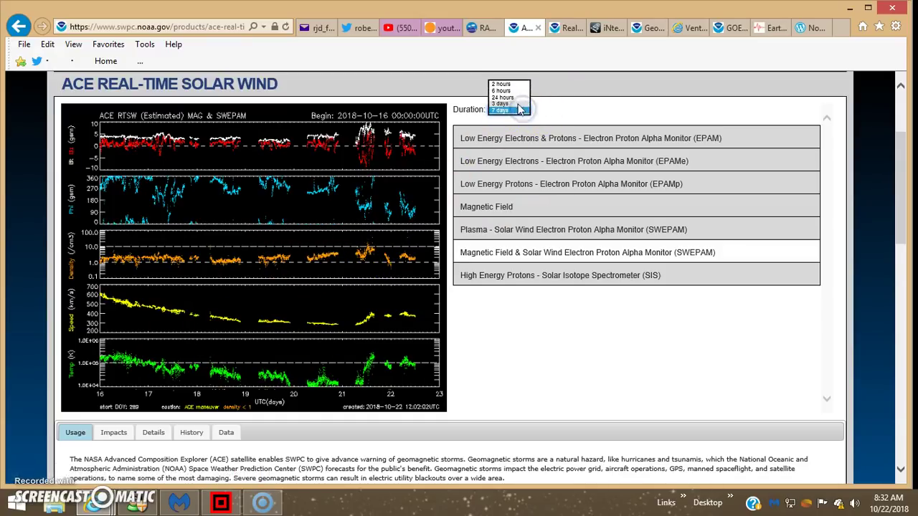
{"action": "left_click", "coordinate": [500, 109]}
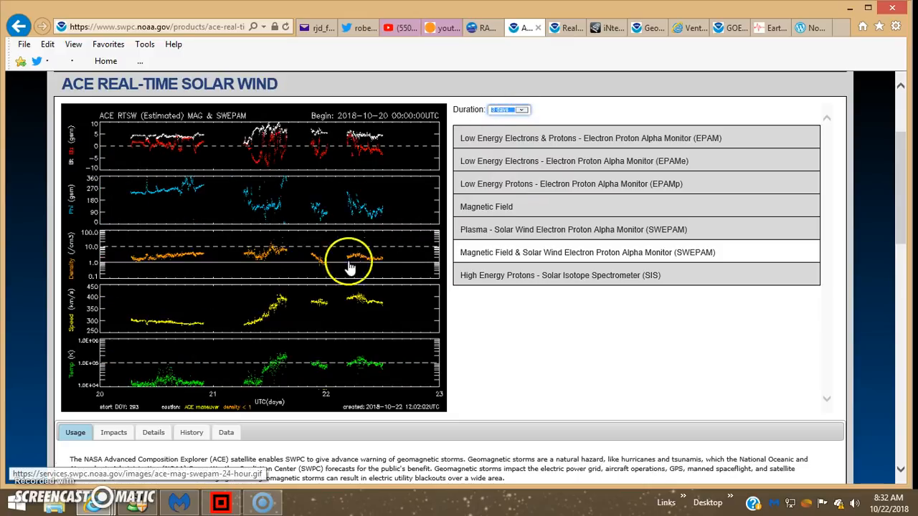
{"action": "mouse_move", "coordinate": [311, 259]}
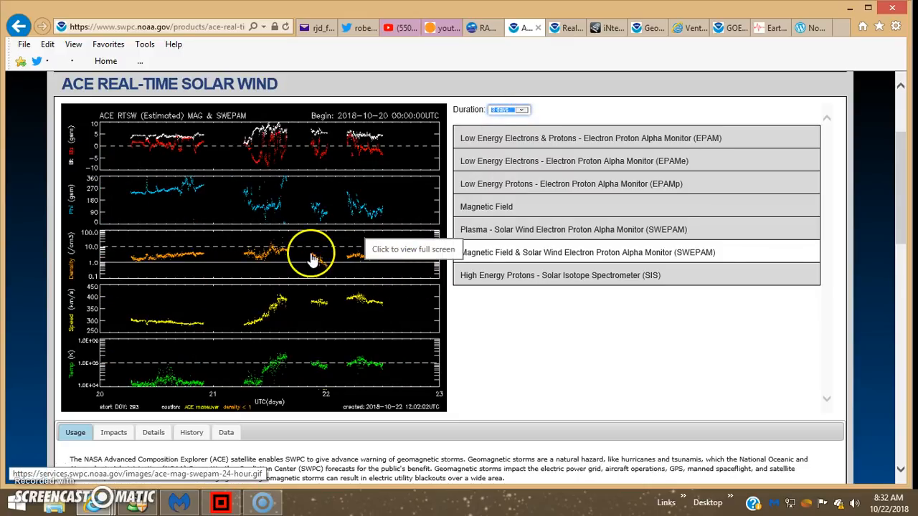
{"action": "mouse_move", "coordinate": [277, 265]}
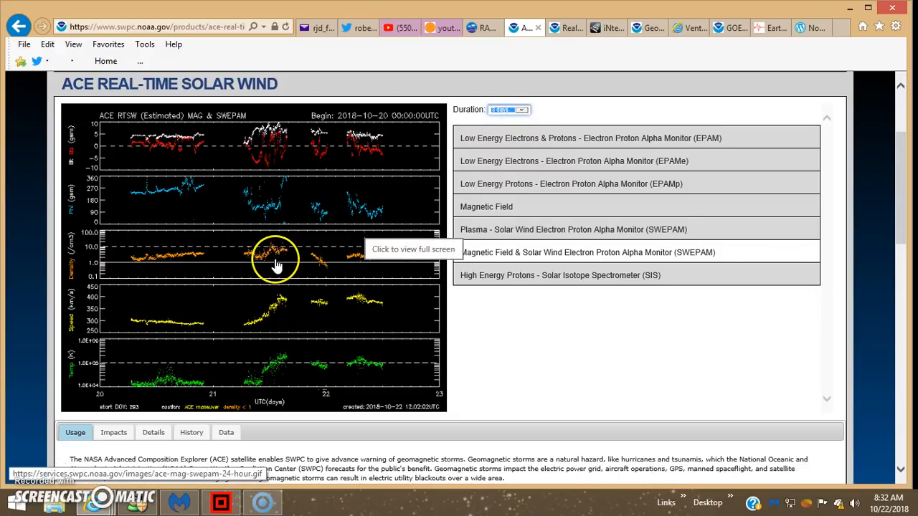
{"action": "left_click", "coordinate": [563, 27]}
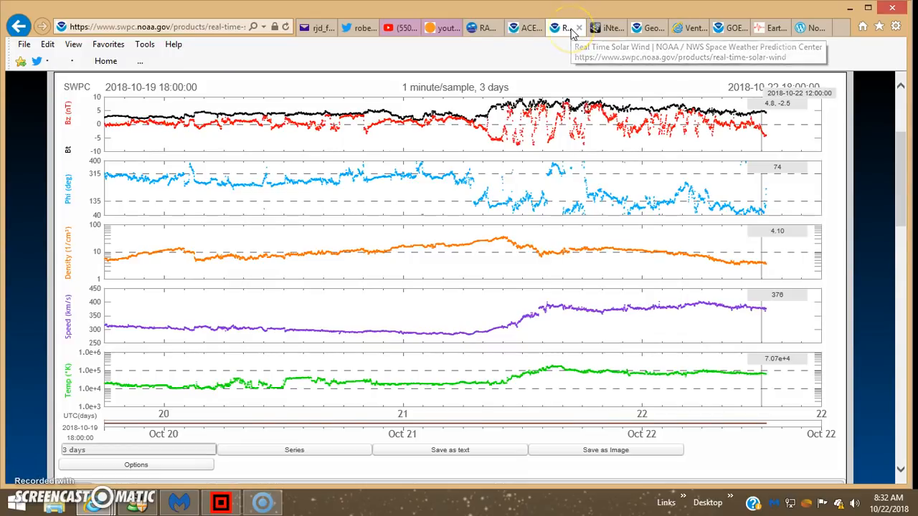
{"action": "mouse_move", "coordinate": [436, 27]}
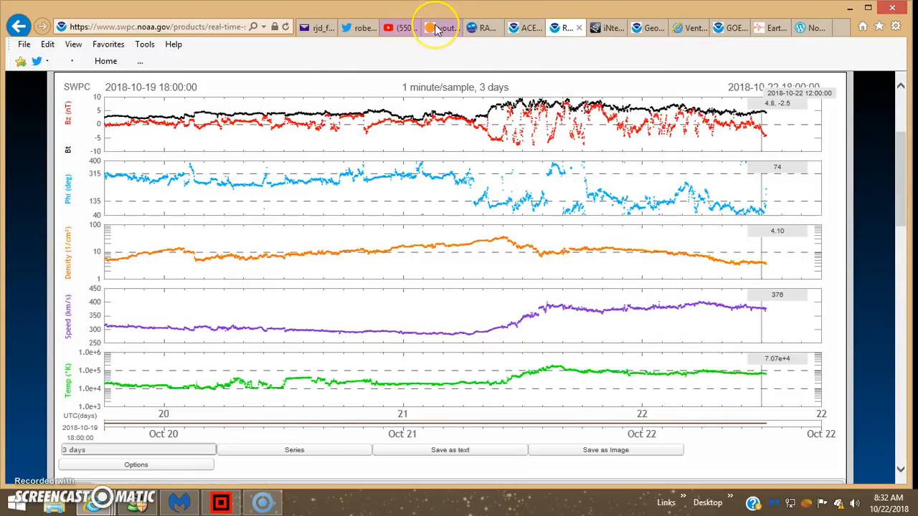
Switch to the SolarHam Lagrange points help page with the Sun-Earth L1–L5 diagram.
{"action": "left_click", "coordinate": [441, 28]}
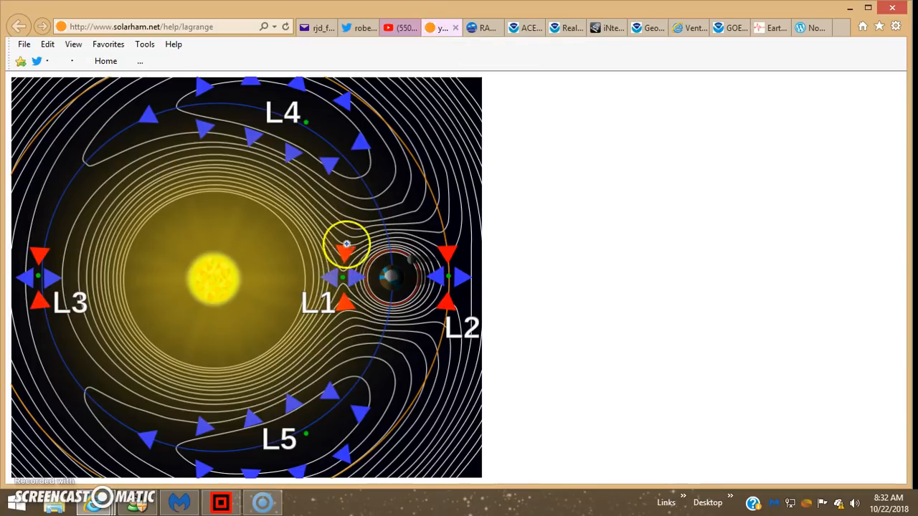
{"action": "mouse_move", "coordinate": [377, 287]}
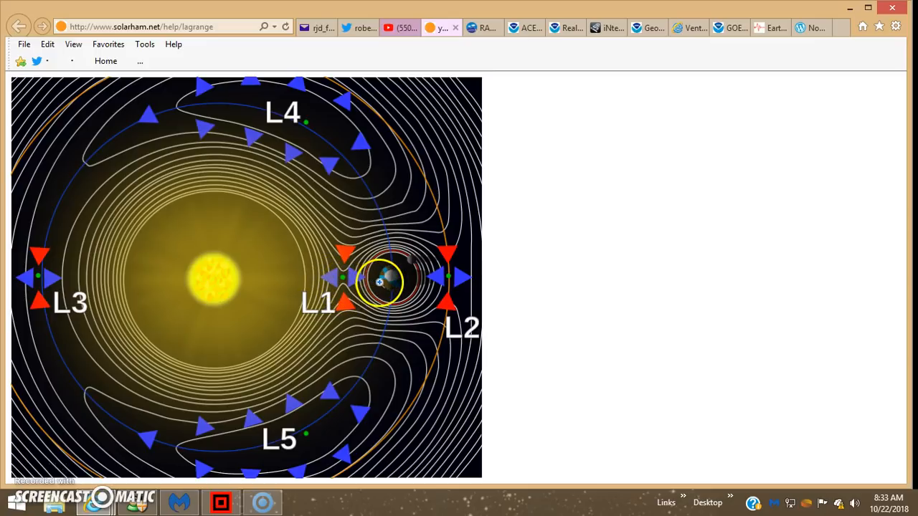
{"action": "mouse_move", "coordinate": [423, 290]}
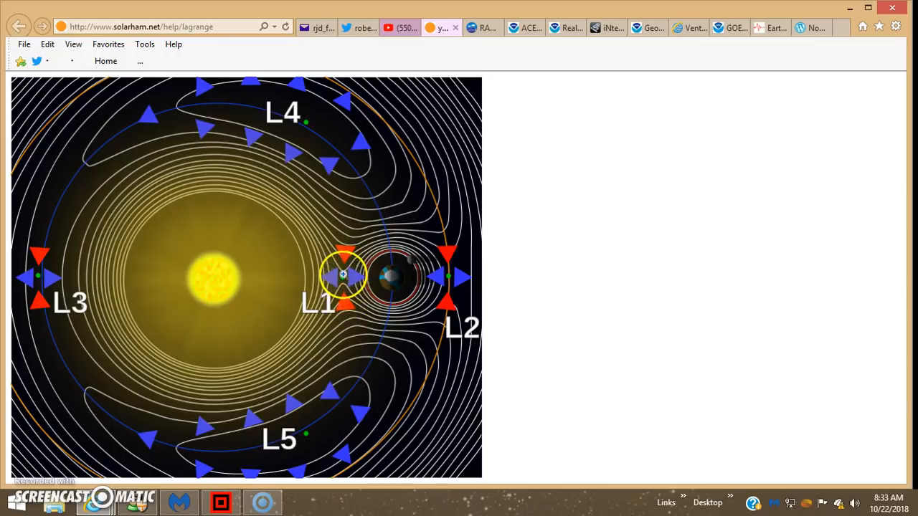
{"action": "mouse_move", "coordinate": [344, 301]}
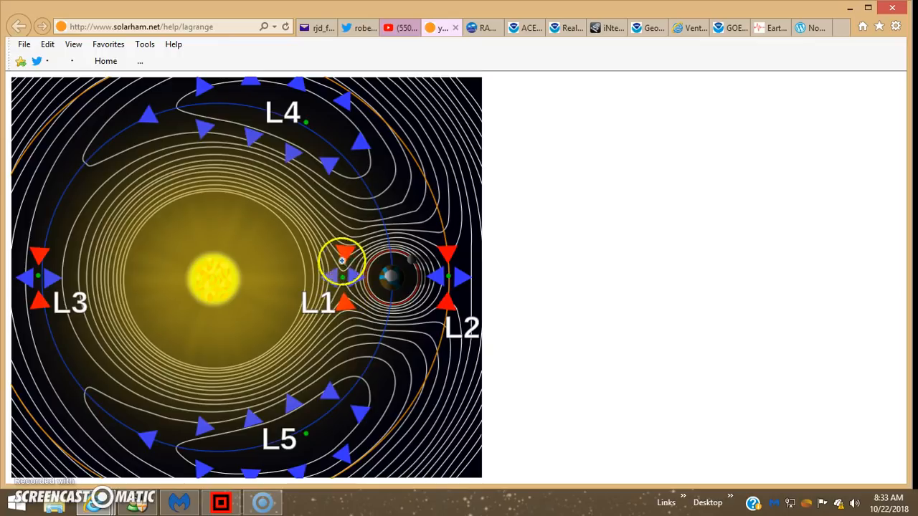
{"action": "mouse_move", "coordinate": [612, 48]}
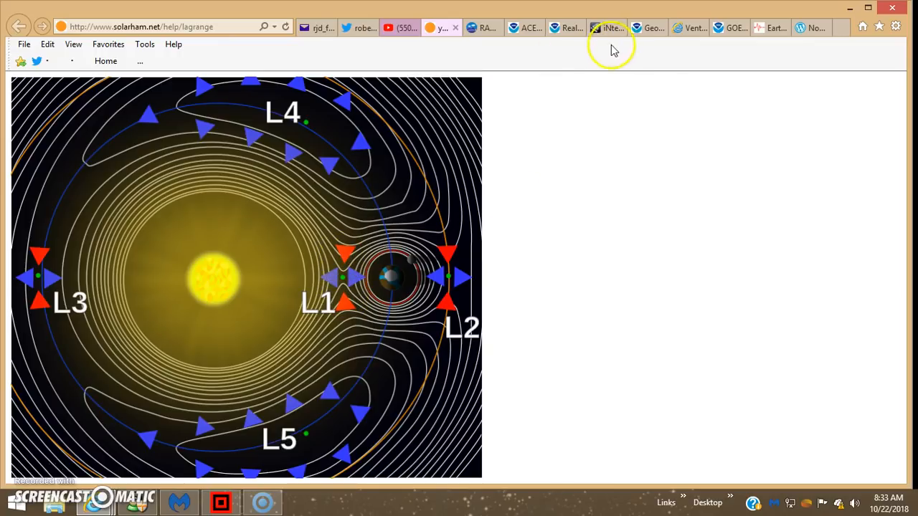
{"action": "mouse_move", "coordinate": [380, 92]}
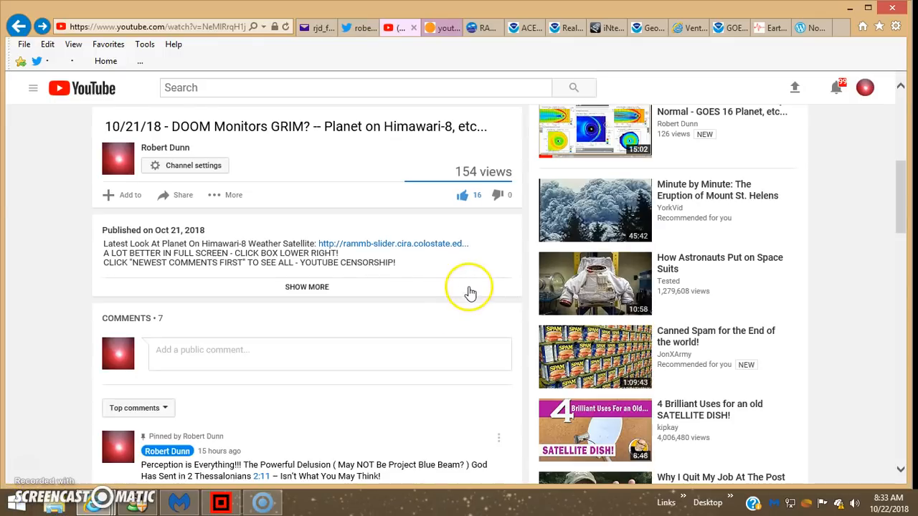
Expand the DOOM Monitors GRIM video description and scroll through its source links.
{"action": "left_click", "coordinate": [307, 287]}
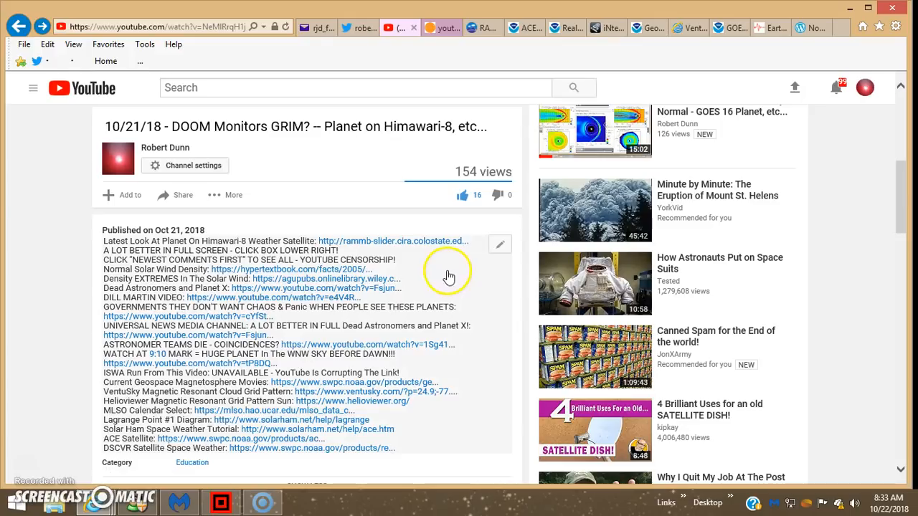
{"action": "mouse_move", "coordinate": [473, 275]}
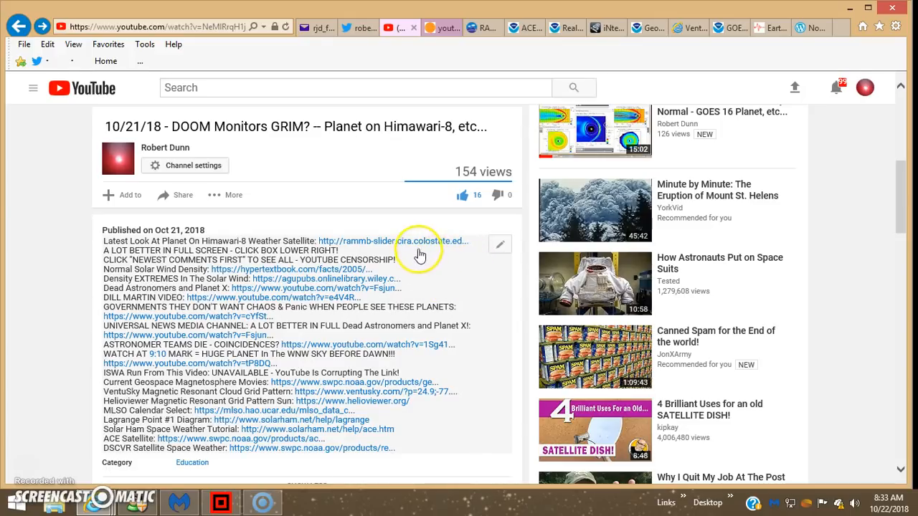
{"action": "mouse_move", "coordinate": [467, 410]}
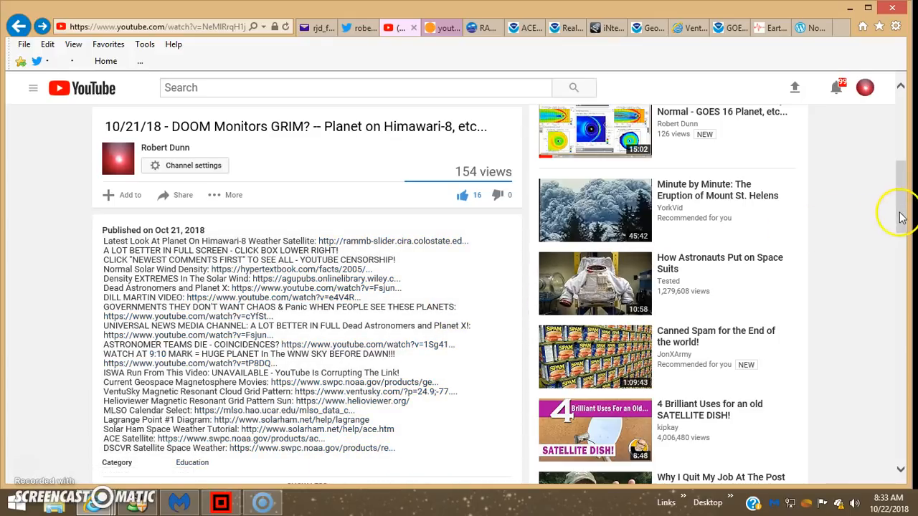
{"action": "scroll", "scroll_direction": "down", "scroll_amount": 3}
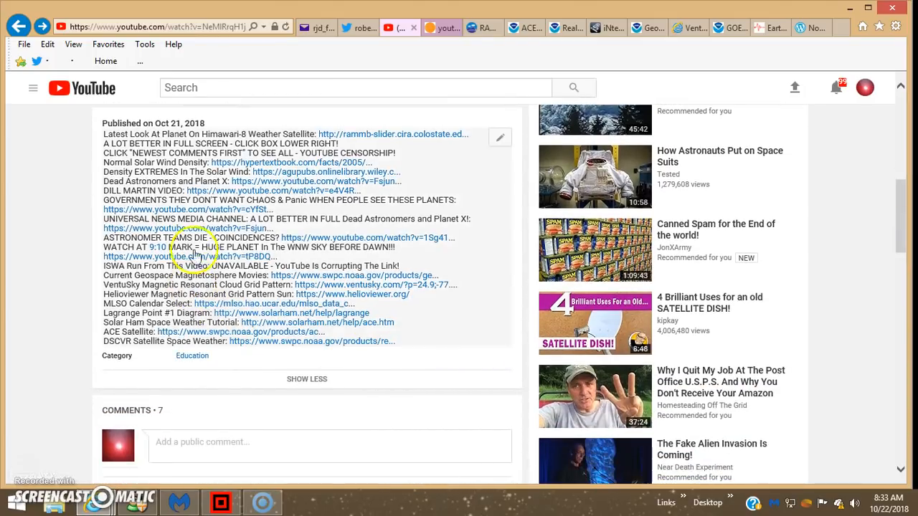
{"action": "mouse_move", "coordinate": [312, 242]}
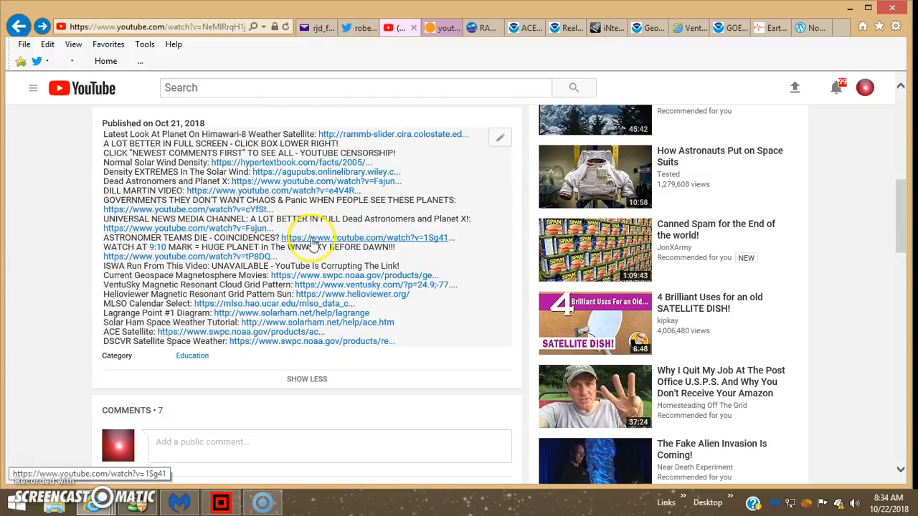
{"action": "mouse_move", "coordinate": [351, 248]}
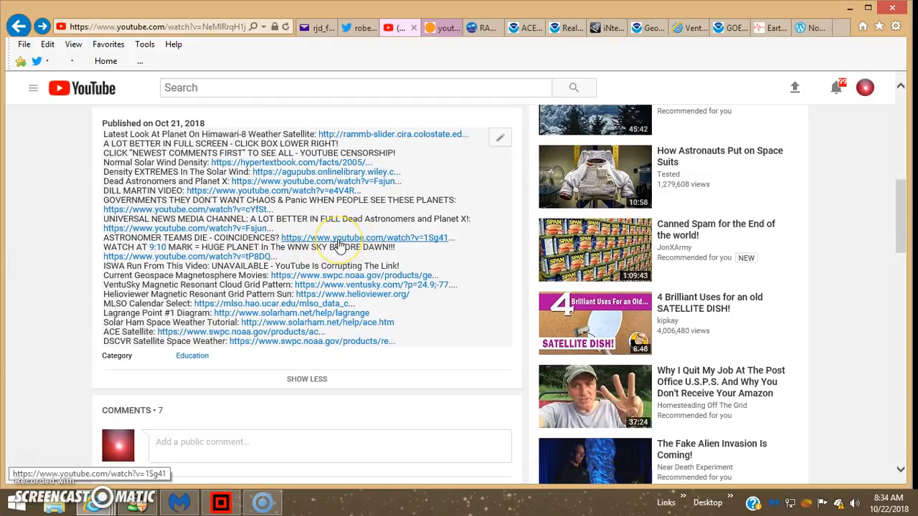
{"action": "mouse_move", "coordinate": [172, 244]}
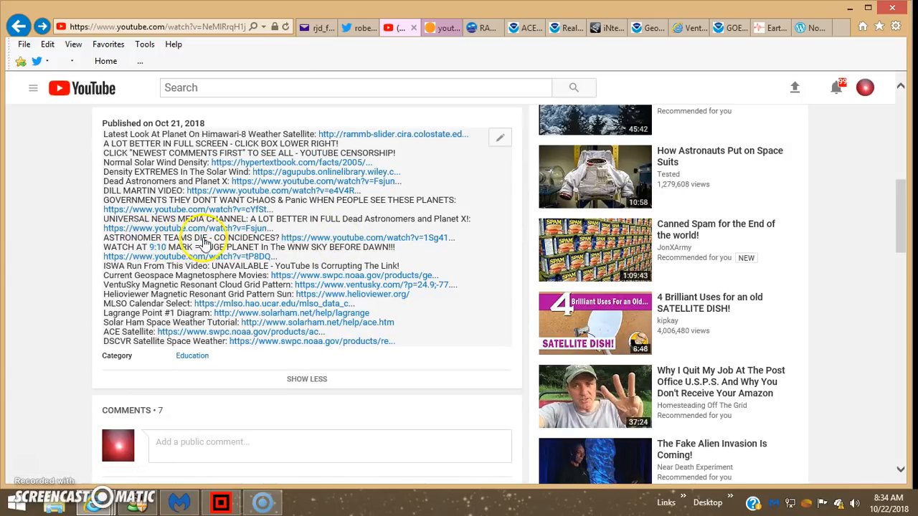
{"action": "mouse_move", "coordinate": [194, 276]}
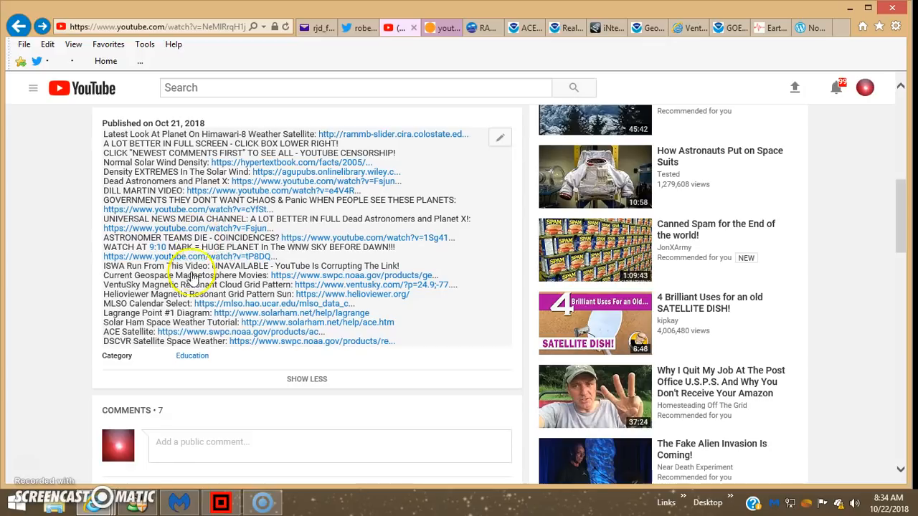
{"action": "mouse_move", "coordinate": [321, 383]}
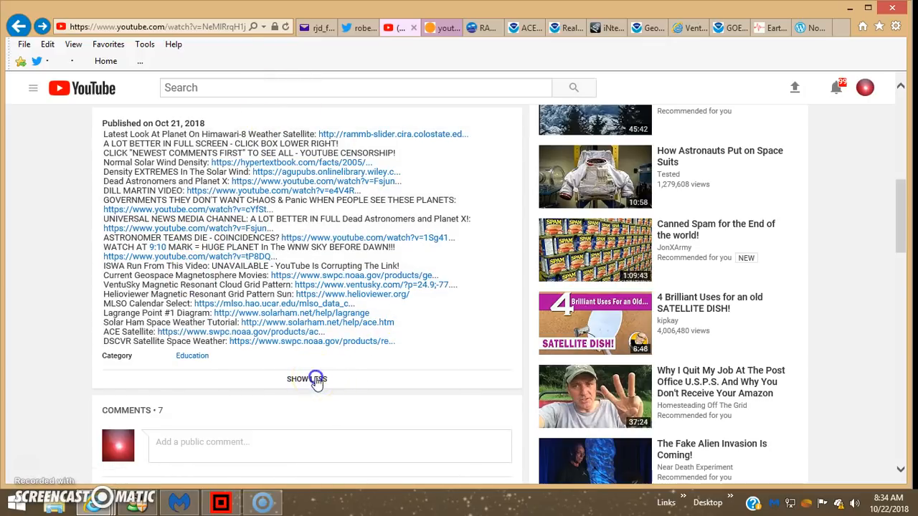
Collapse the description and scroll down to the pinned comment and its replies.
{"action": "left_click", "coordinate": [306, 379]}
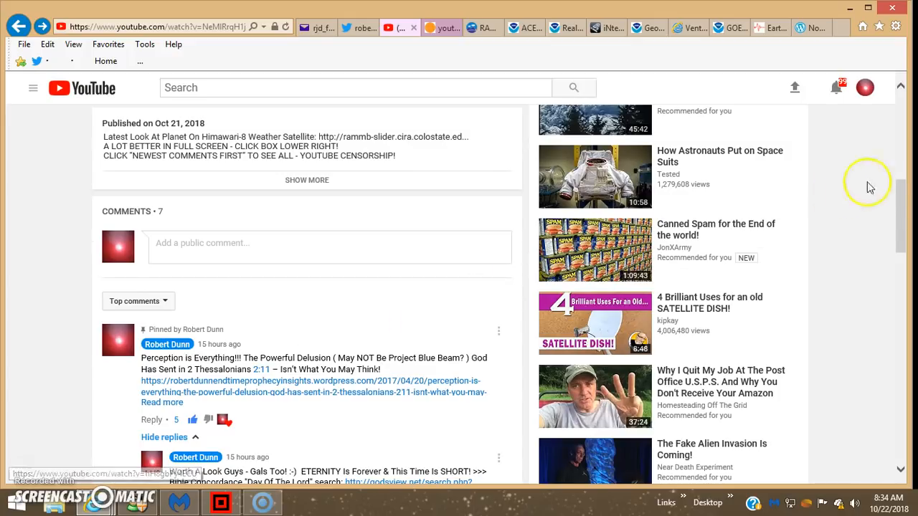
{"action": "scroll", "scroll_direction": "down", "scroll_amount": 3}
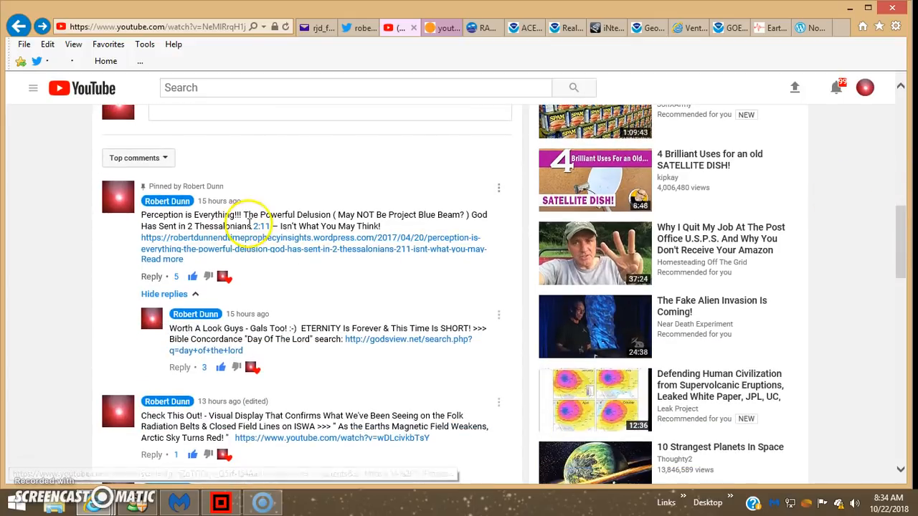
{"action": "mouse_move", "coordinate": [432, 178]}
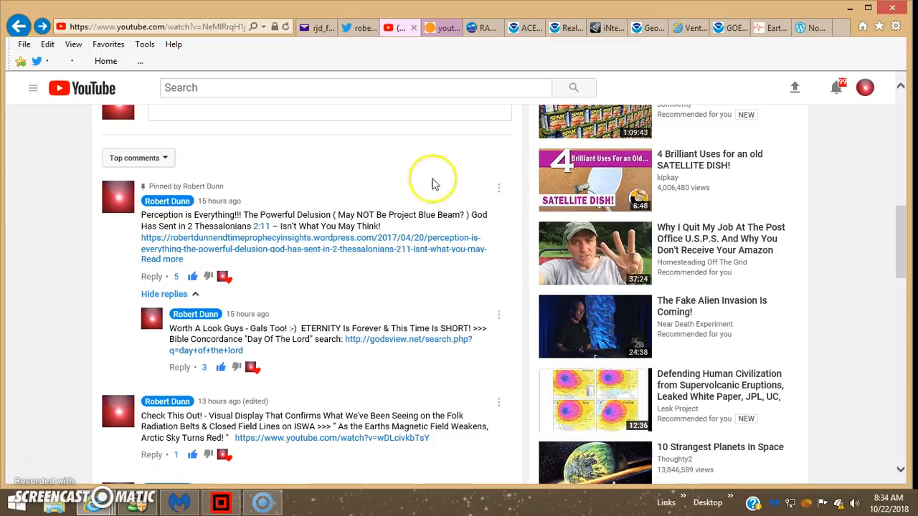
{"action": "mouse_move", "coordinate": [341, 255]}
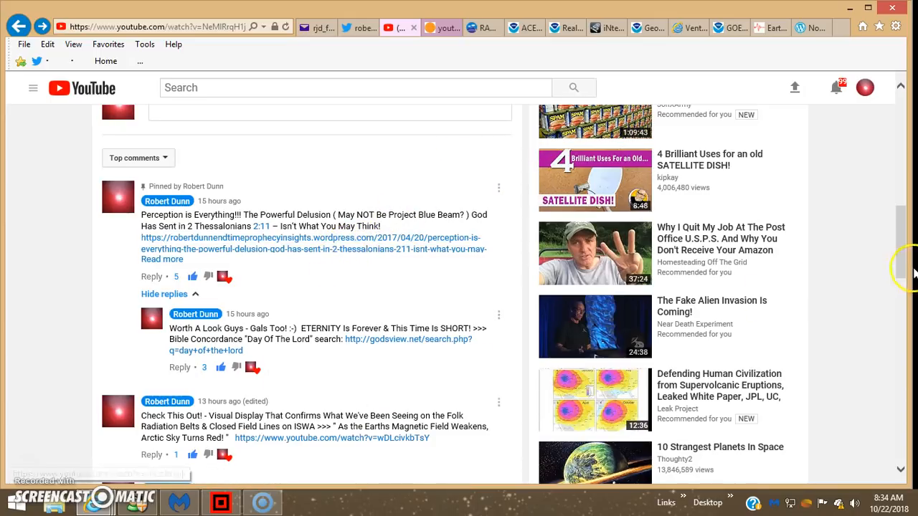
{"action": "scroll", "scroll_direction": "down", "scroll_amount": 3}
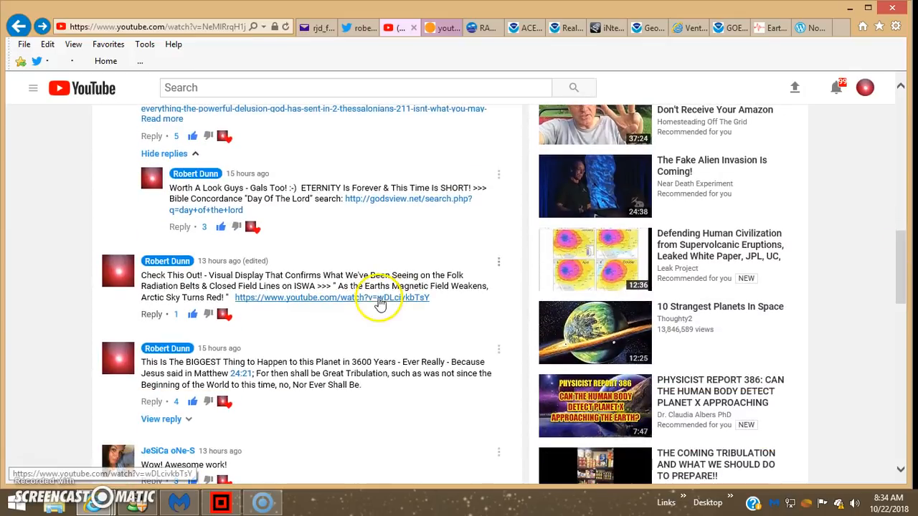
{"action": "left_click", "coordinate": [337, 297]}
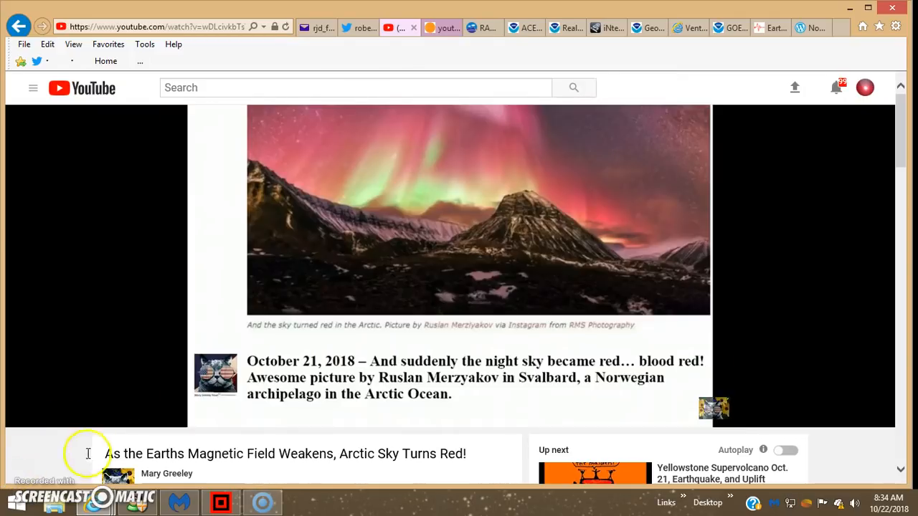
{"action": "scroll", "scroll_direction": "down", "scroll_amount": 3}
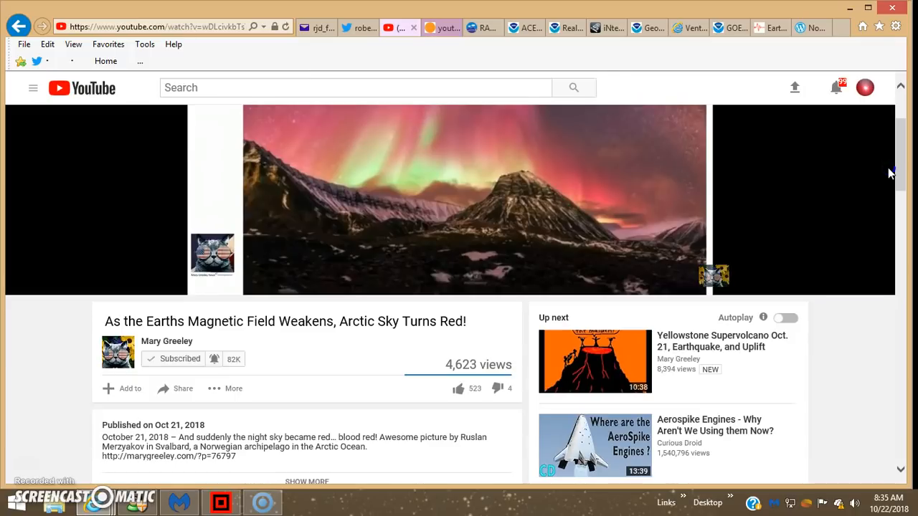
{"action": "scroll", "scroll_direction": "down", "scroll_amount": 3}
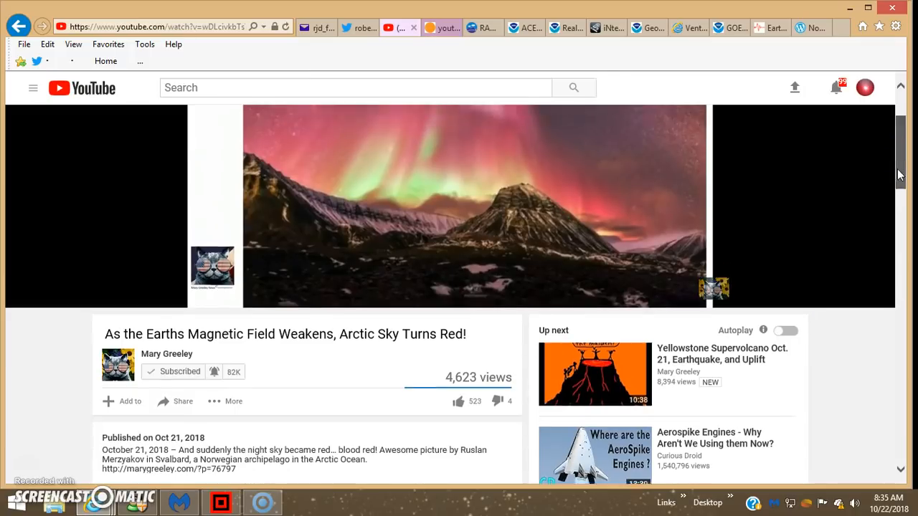
{"action": "scroll", "scroll_direction": "up", "scroll_amount": 3}
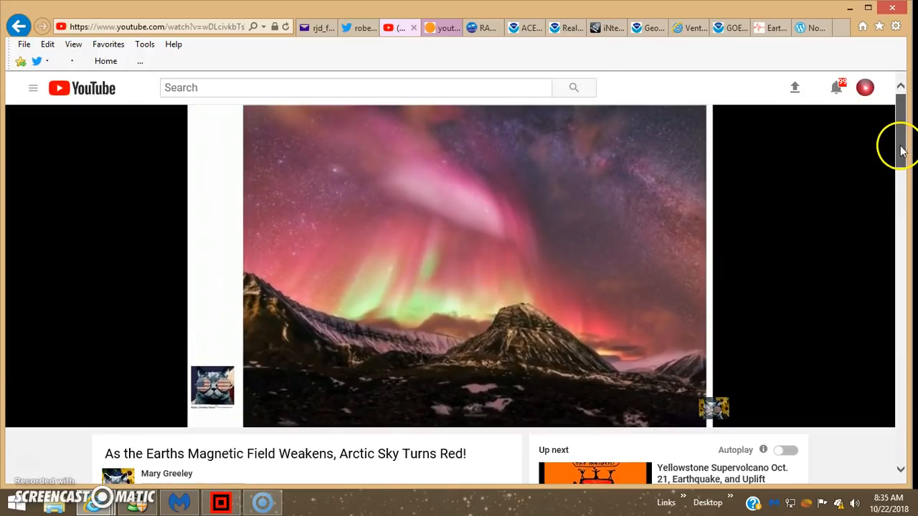
{"action": "scroll", "scroll_direction": "down", "scroll_amount": 3}
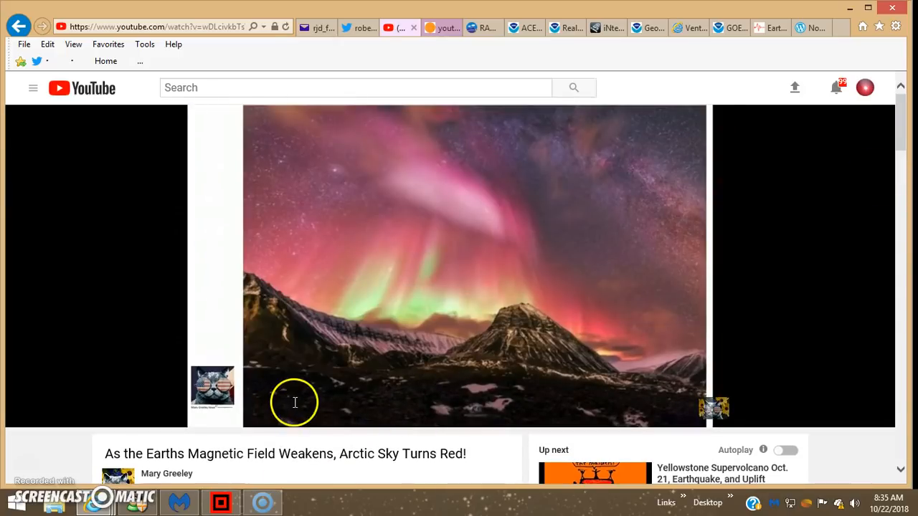
{"action": "mouse_move", "coordinate": [295, 402]}
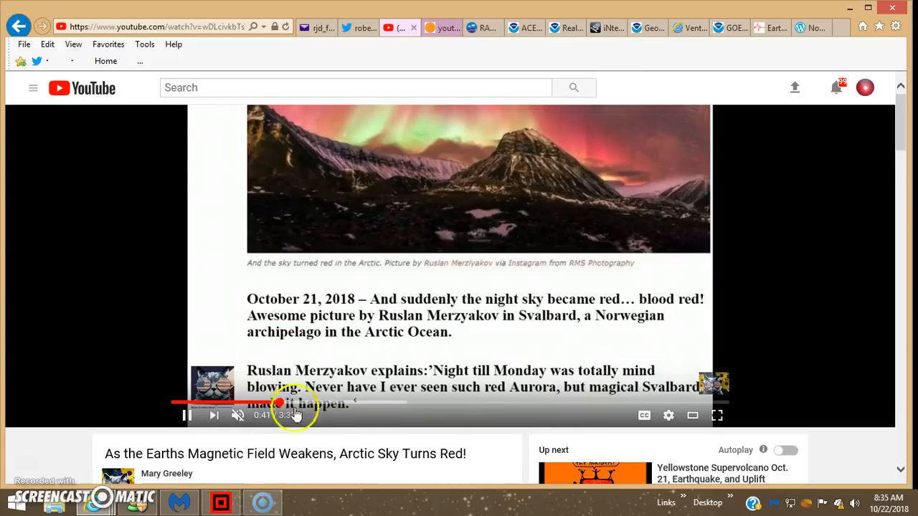
{"action": "mouse_move", "coordinate": [800, 217]}
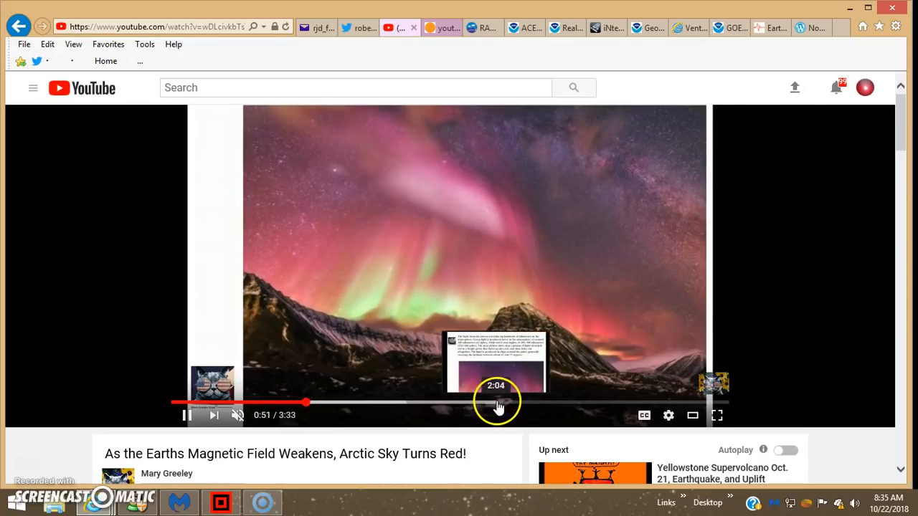
{"action": "mouse_move", "coordinate": [542, 406]}
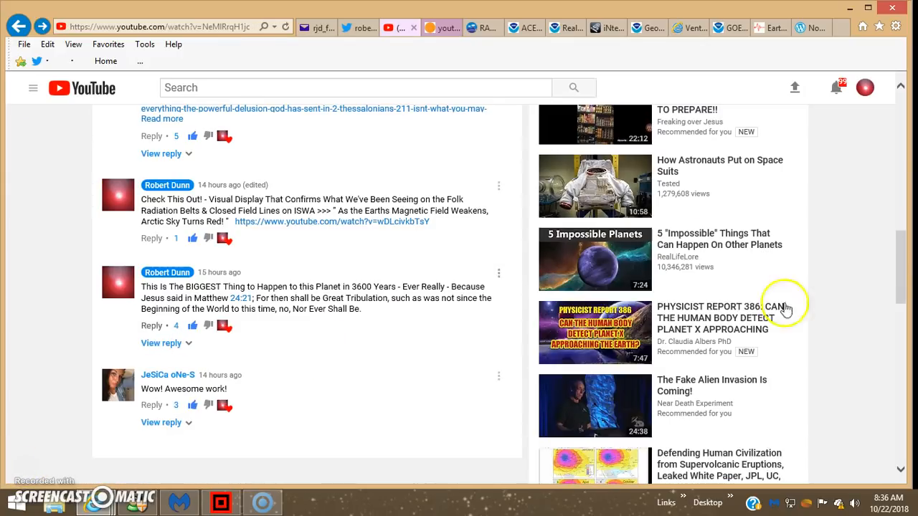
Sort the YouTube comments newest first.
{"action": "scroll", "scroll_direction": "up", "scroll_amount": 3}
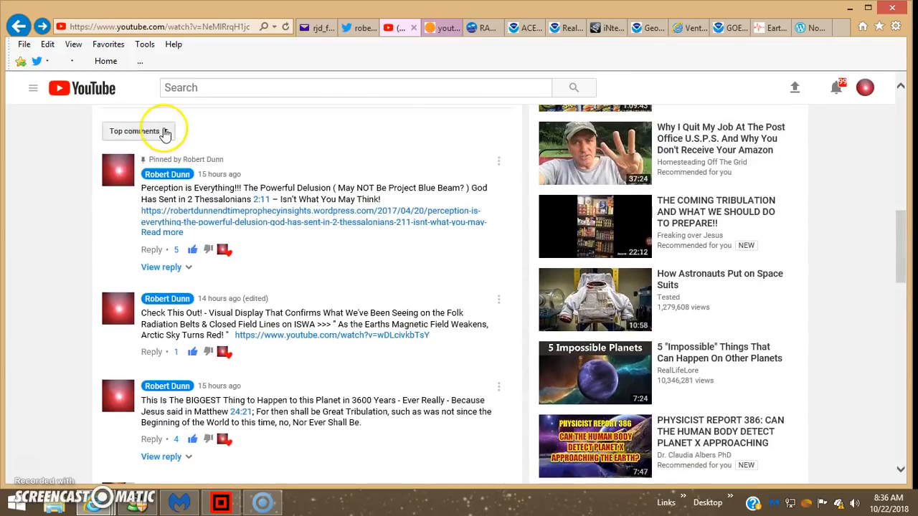
{"action": "left_click", "coordinate": [137, 131]}
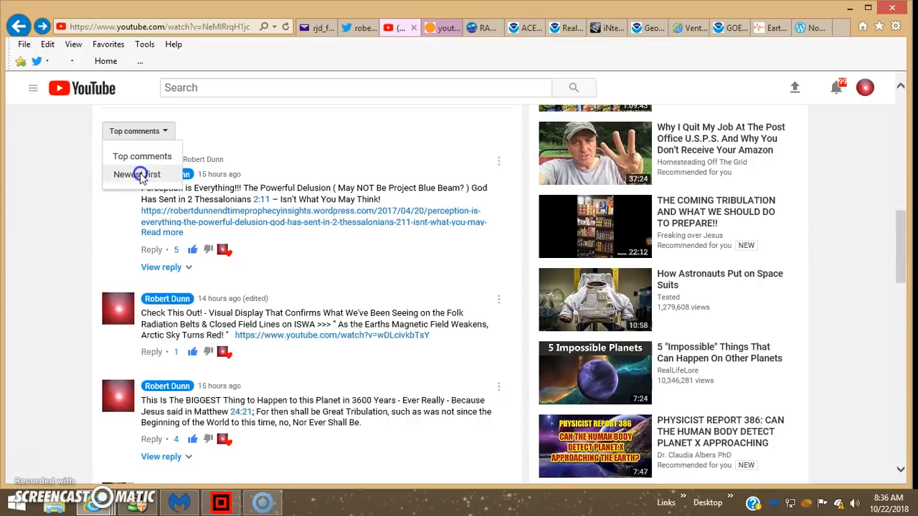
{"action": "left_click", "coordinate": [136, 174]}
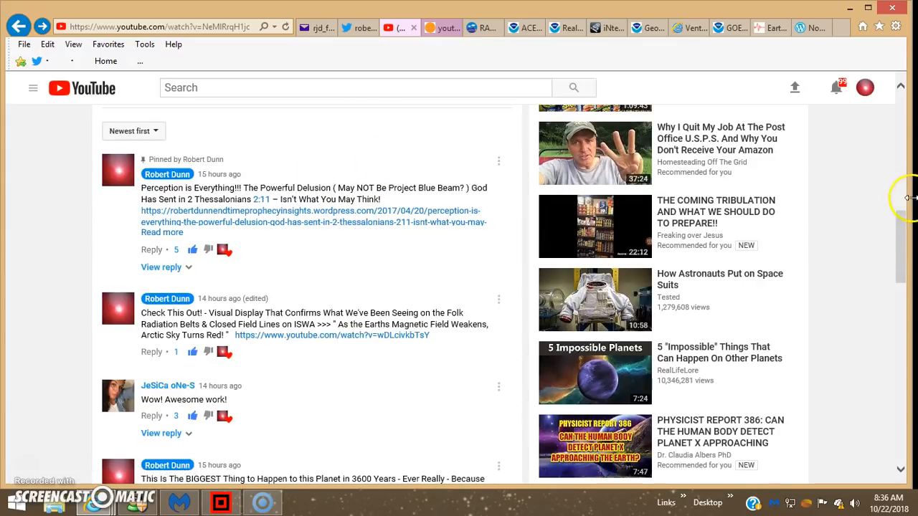
Show the 'DO THE MATH' reply under the 3600 Years comment in full.
{"action": "scroll", "scroll_direction": "down", "scroll_amount": 3}
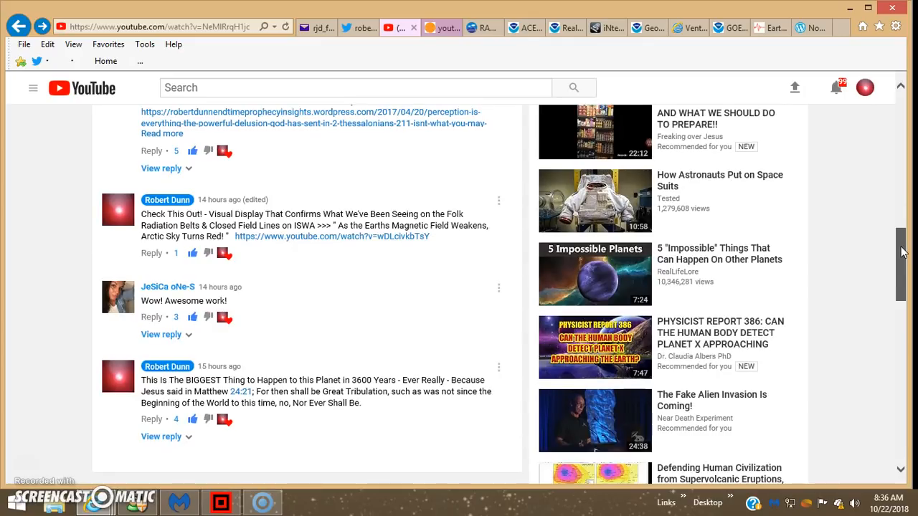
{"action": "mouse_move", "coordinate": [290, 459]}
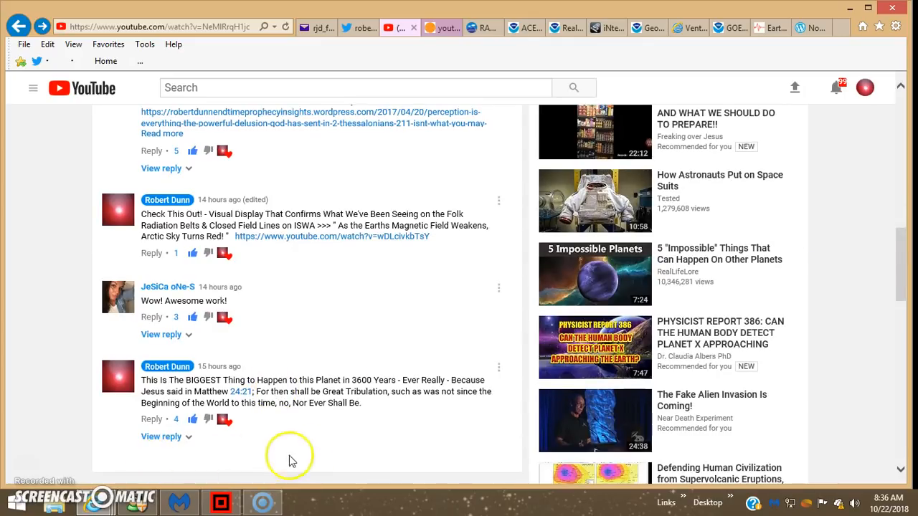
{"action": "mouse_move", "coordinate": [160, 438]}
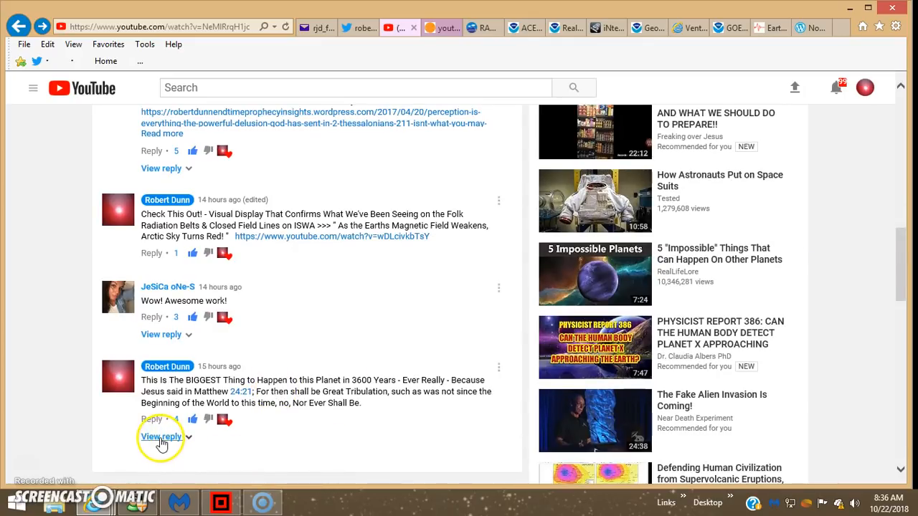
{"action": "left_click", "coordinate": [161, 437]}
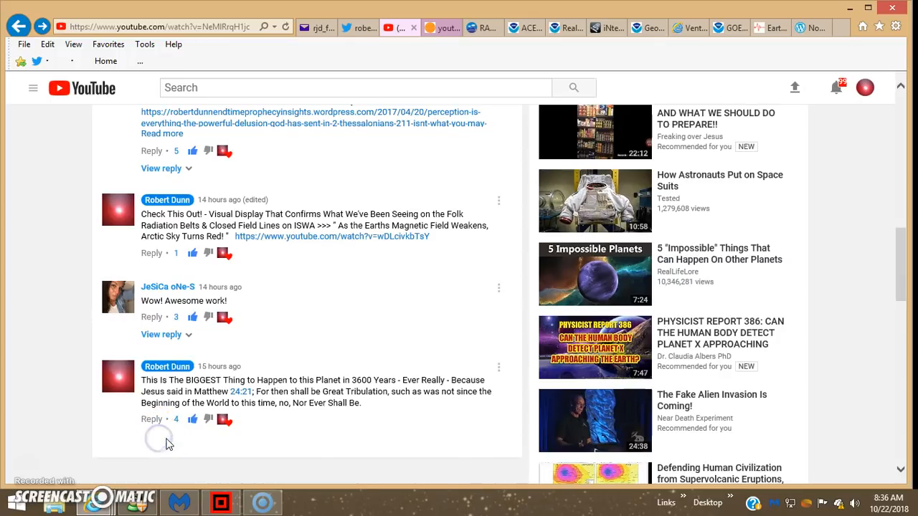
{"action": "scroll", "scroll_direction": "down", "scroll_amount": 3}
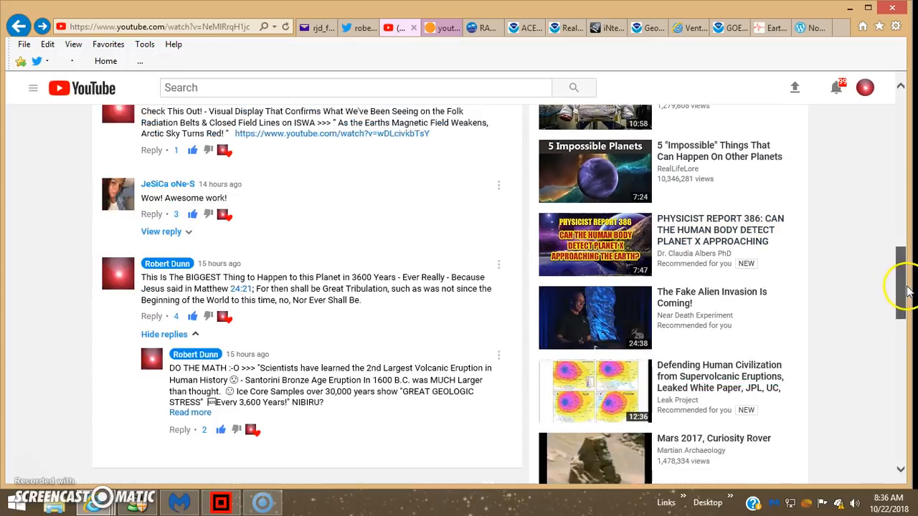
{"action": "scroll", "scroll_direction": "down", "scroll_amount": 3}
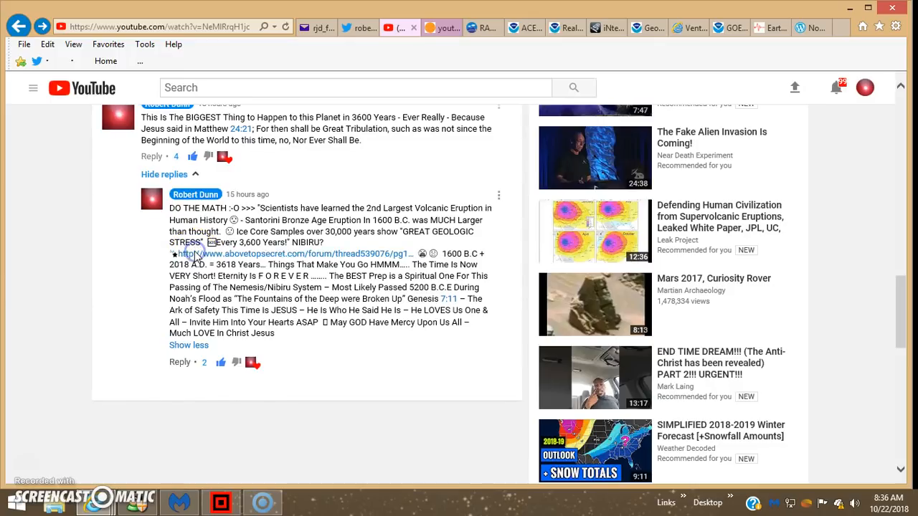
{"action": "mouse_move", "coordinate": [361, 250]}
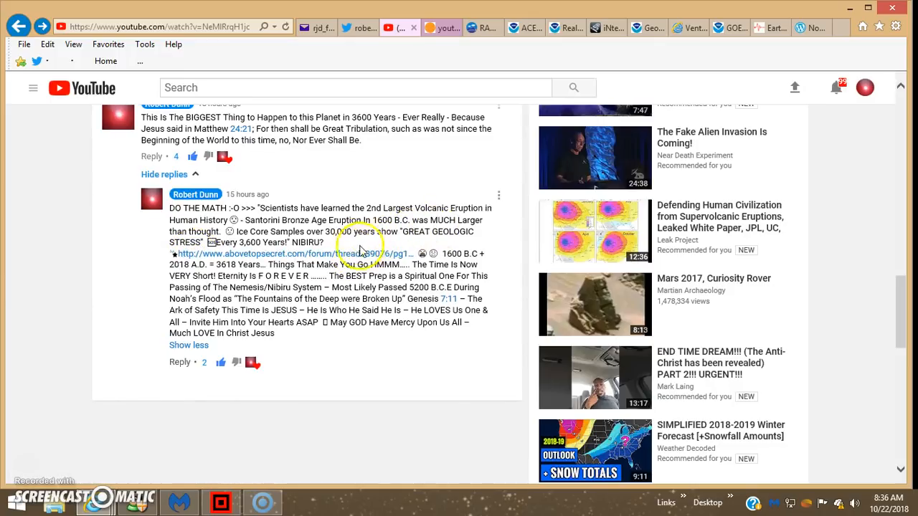
{"action": "mouse_move", "coordinate": [400, 246]}
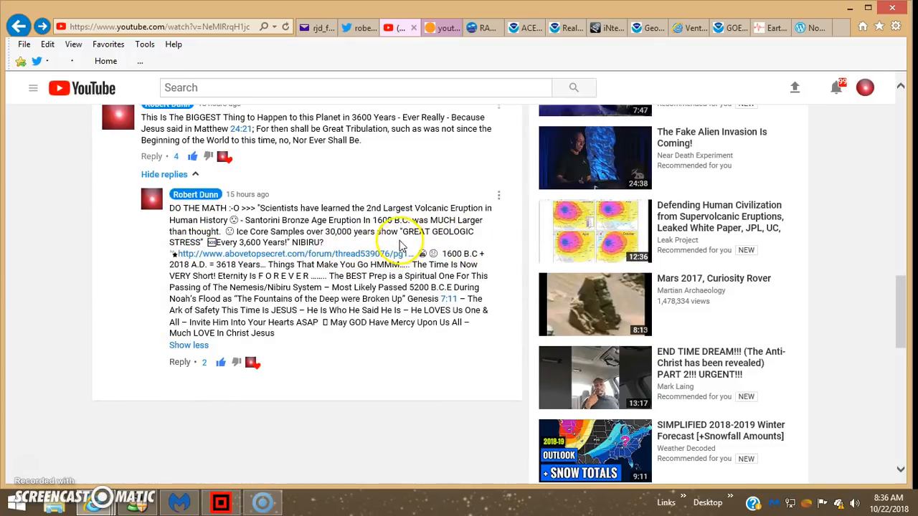
{"action": "mouse_move", "coordinate": [333, 254]}
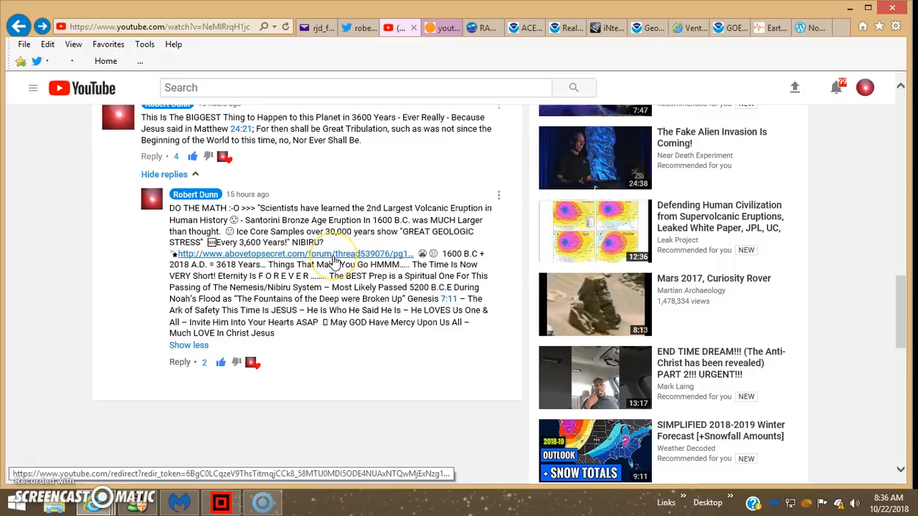
{"action": "mouse_move", "coordinate": [874, 262]}
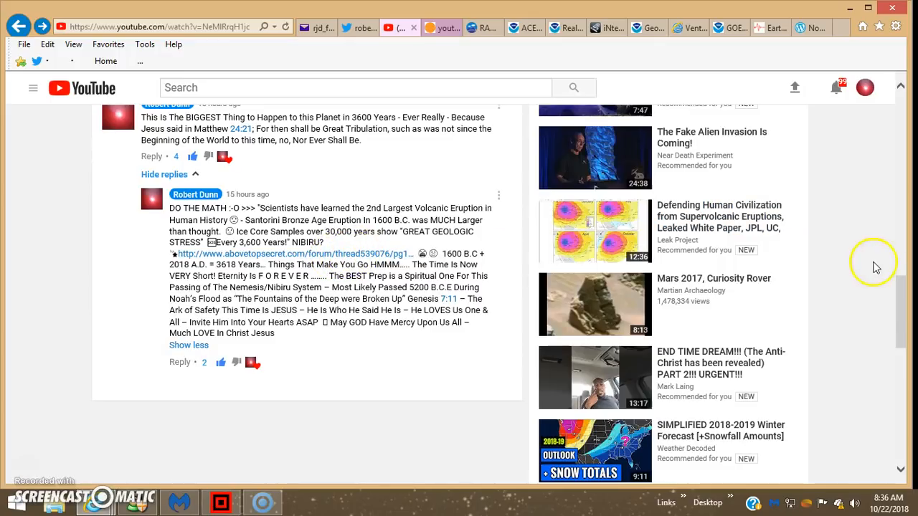
{"action": "scroll", "scroll_direction": "up", "scroll_amount": 3}
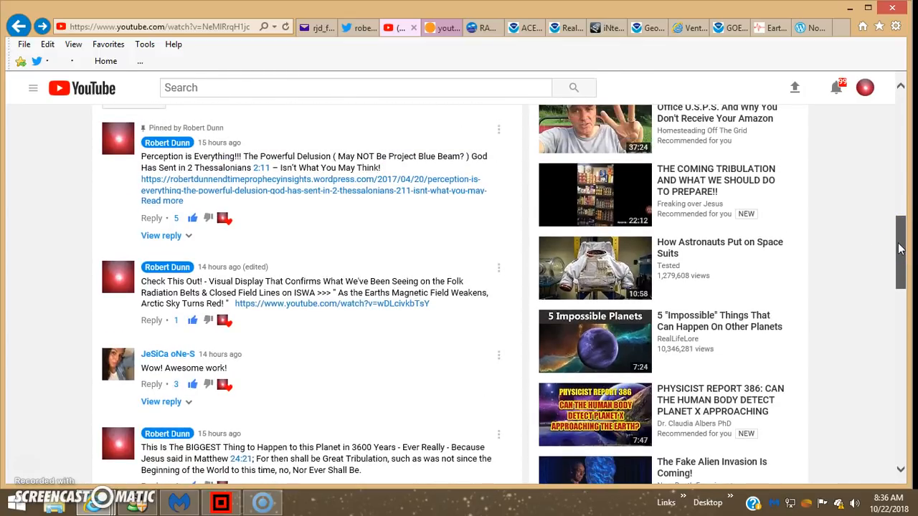
{"action": "scroll", "scroll_direction": "up", "scroll_amount": 3}
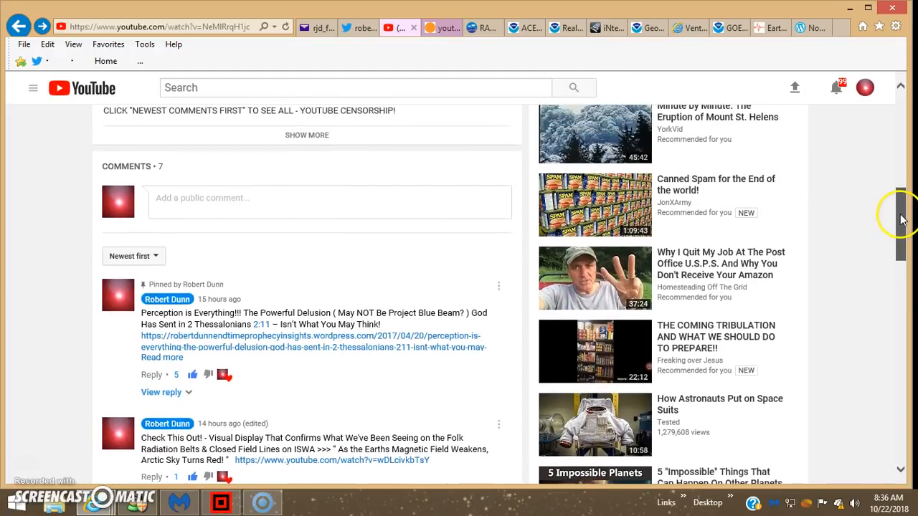
{"action": "scroll", "scroll_direction": "down", "scroll_amount": 3}
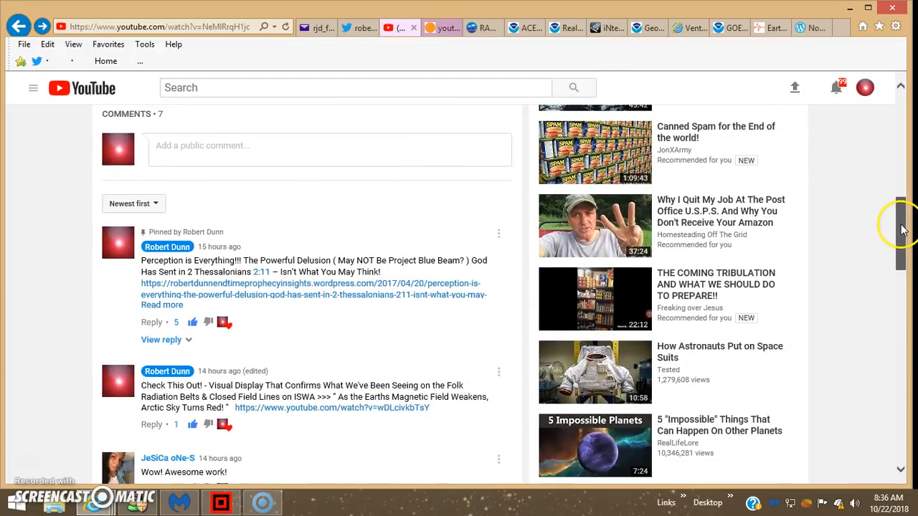
{"action": "mouse_move", "coordinate": [147, 347]}
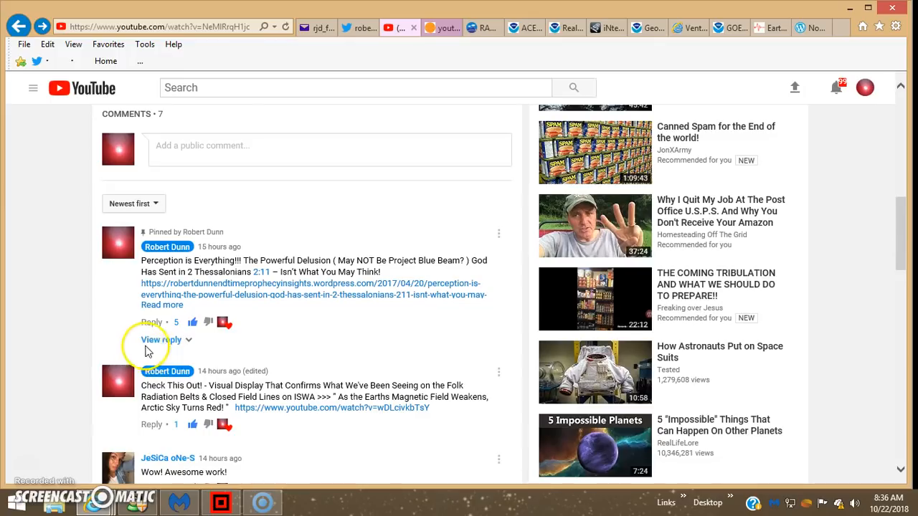
{"action": "mouse_move", "coordinate": [382, 312]}
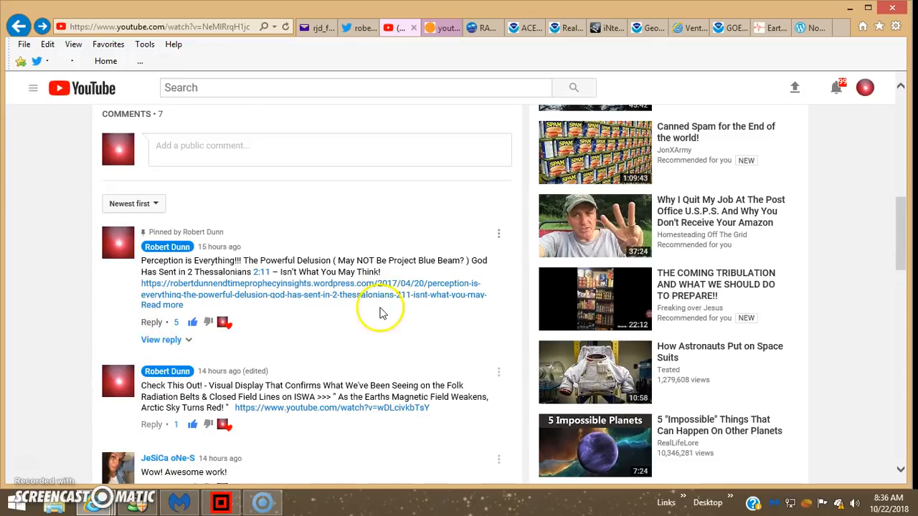
{"action": "mouse_move", "coordinate": [309, 312]}
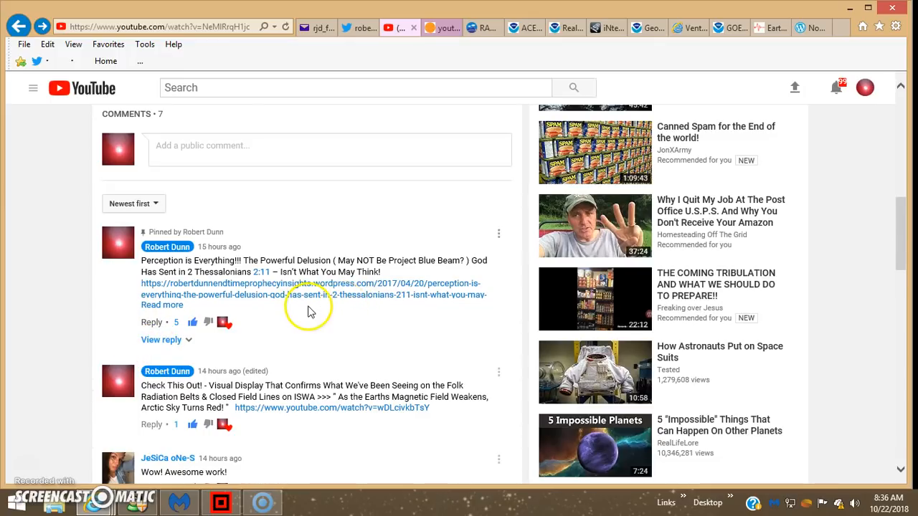
{"action": "mouse_move", "coordinate": [266, 315]}
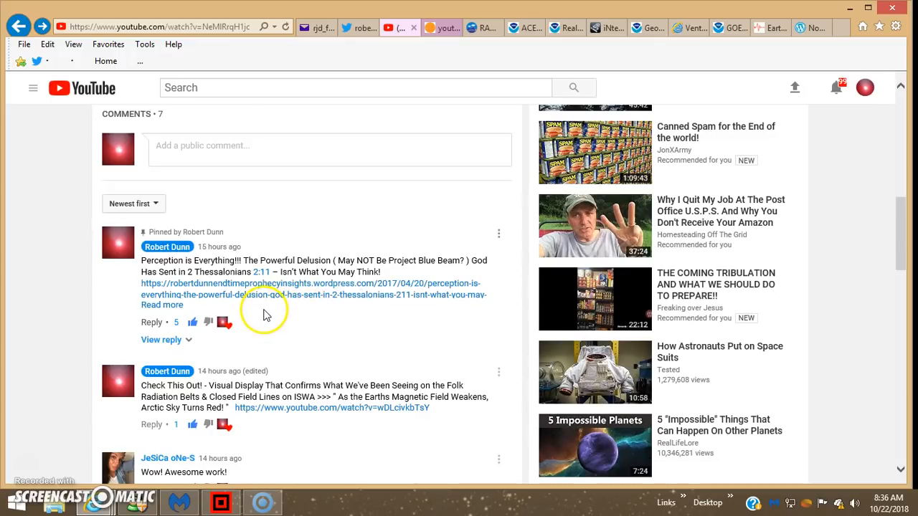
{"action": "mouse_move", "coordinate": [295, 314]}
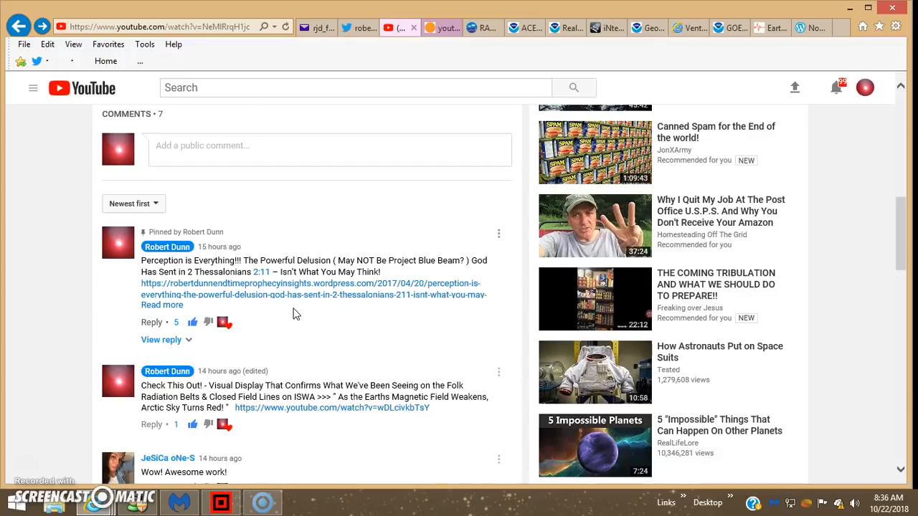
{"action": "mouse_move", "coordinate": [370, 215]}
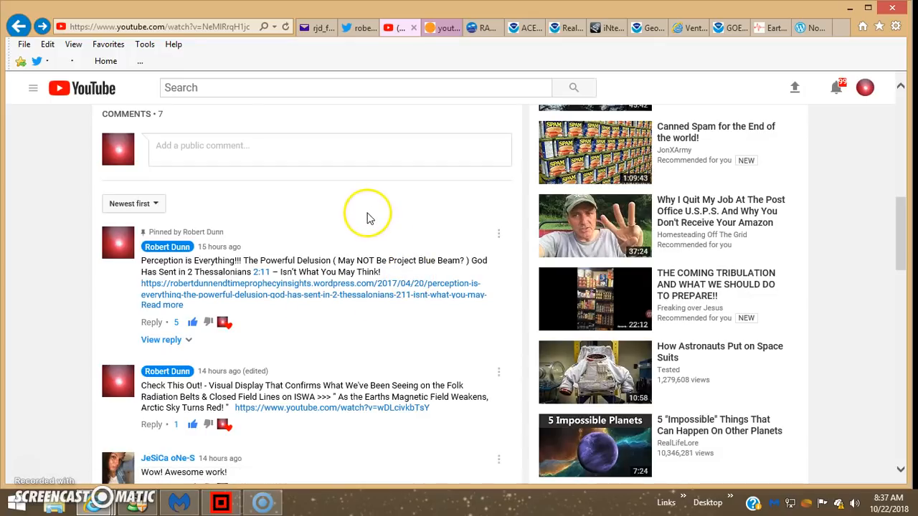
{"action": "mouse_move", "coordinate": [341, 207]}
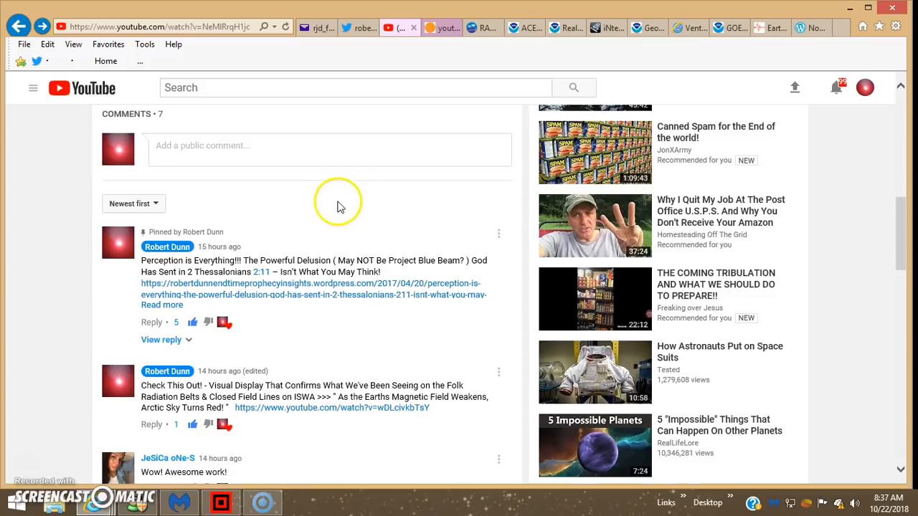
{"action": "mouse_move", "coordinate": [512, 133]}
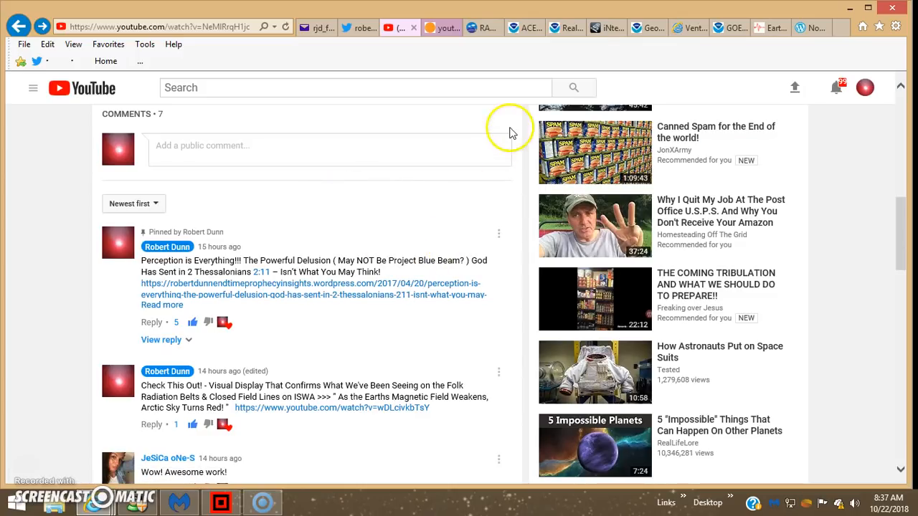
{"action": "left_click", "coordinate": [482, 28]}
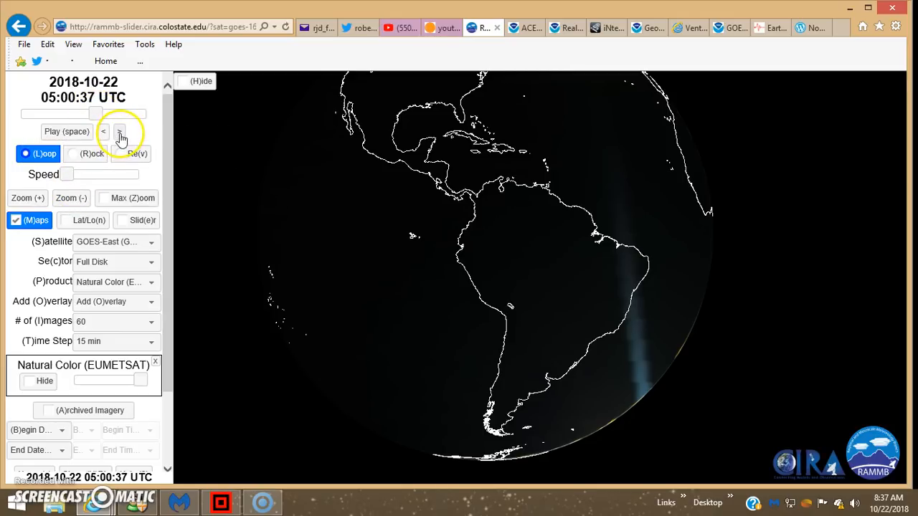
Step the GOES-East loop forward, back to 04:00, then forward to 04:15:36 UTC.
{"action": "left_click", "coordinate": [102, 132]}
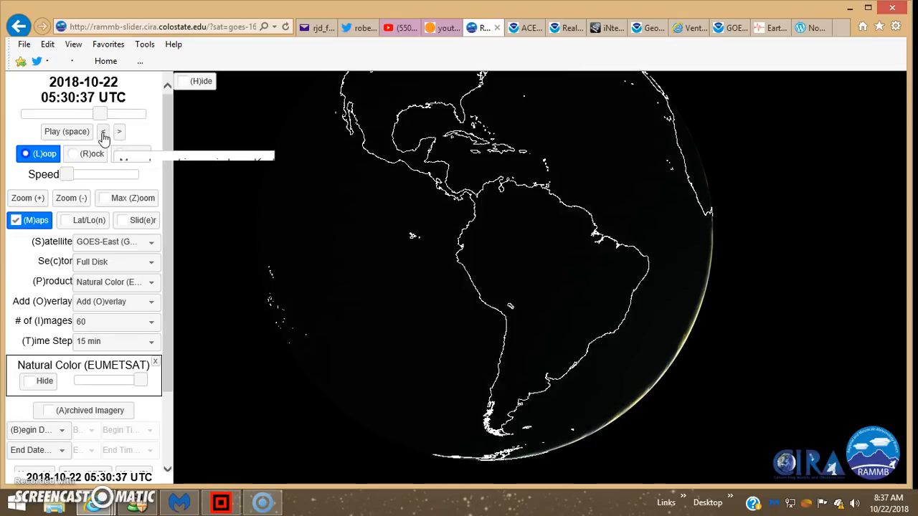
{"action": "left_click", "coordinate": [104, 132]}
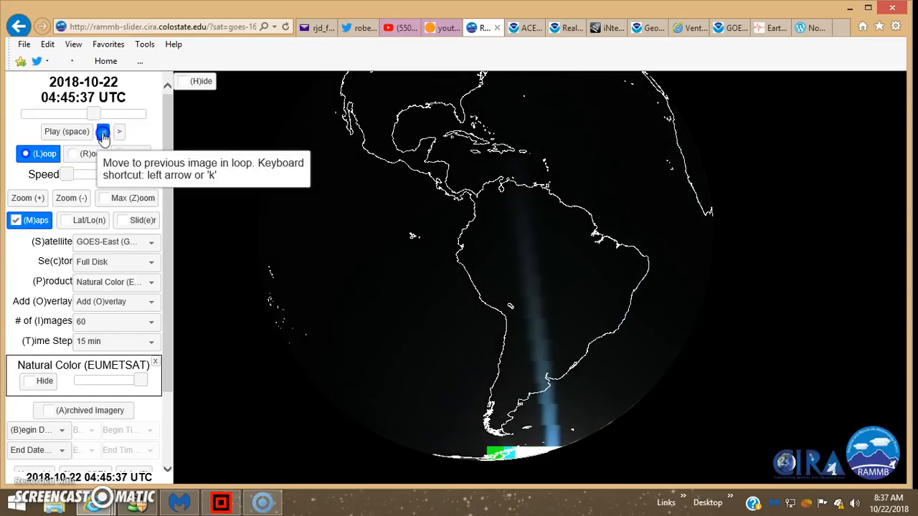
{"action": "left_click", "coordinate": [103, 132]}
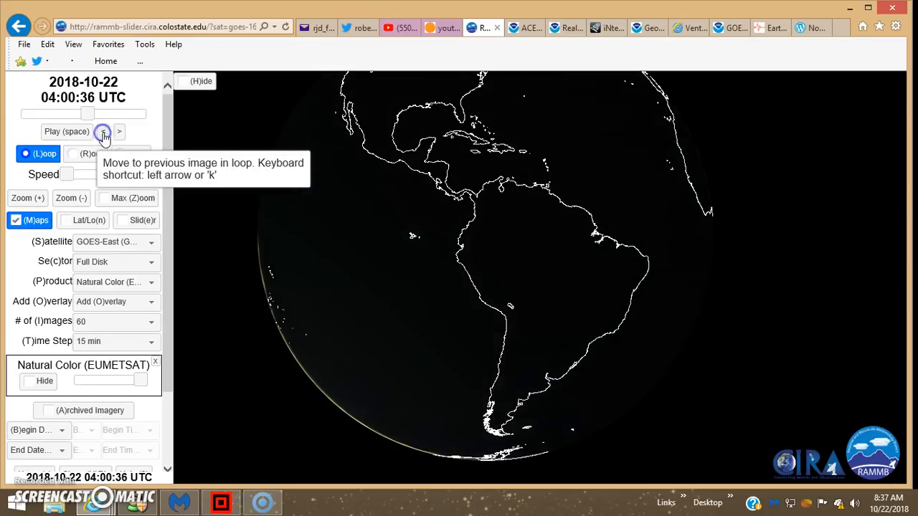
{"action": "left_click", "coordinate": [119, 134]}
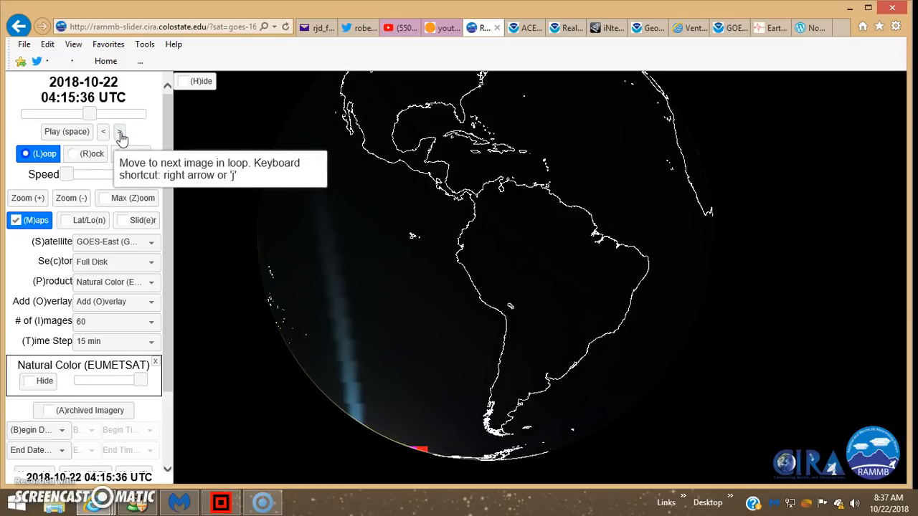
{"action": "mouse_move", "coordinate": [167, 136]}
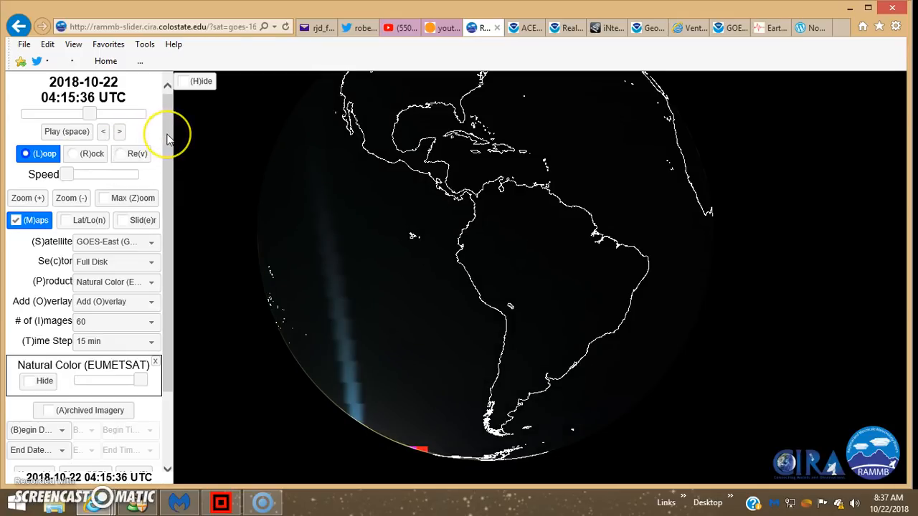
{"action": "mouse_move", "coordinate": [172, 143]}
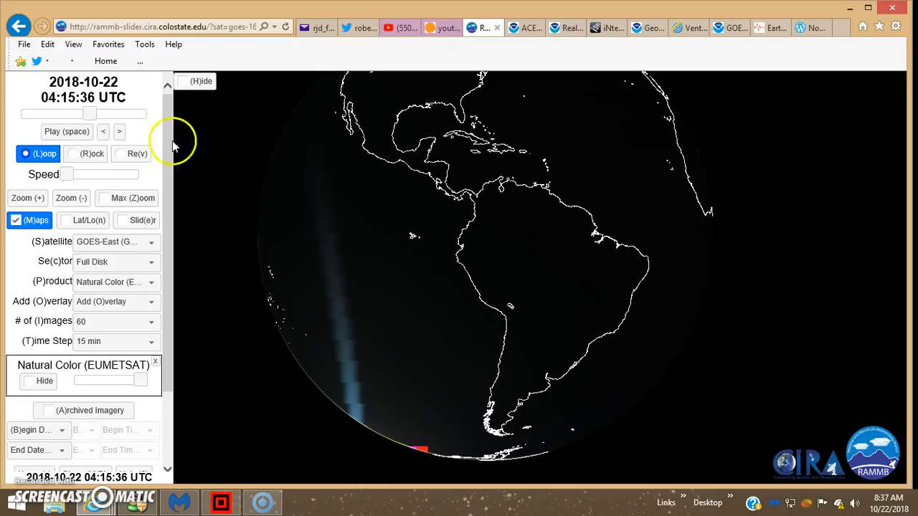
{"action": "mouse_move", "coordinate": [158, 441]}
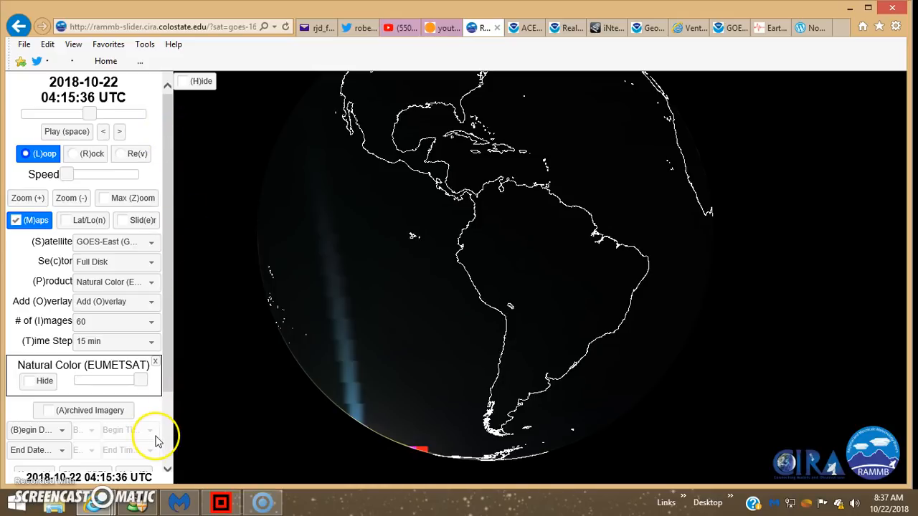